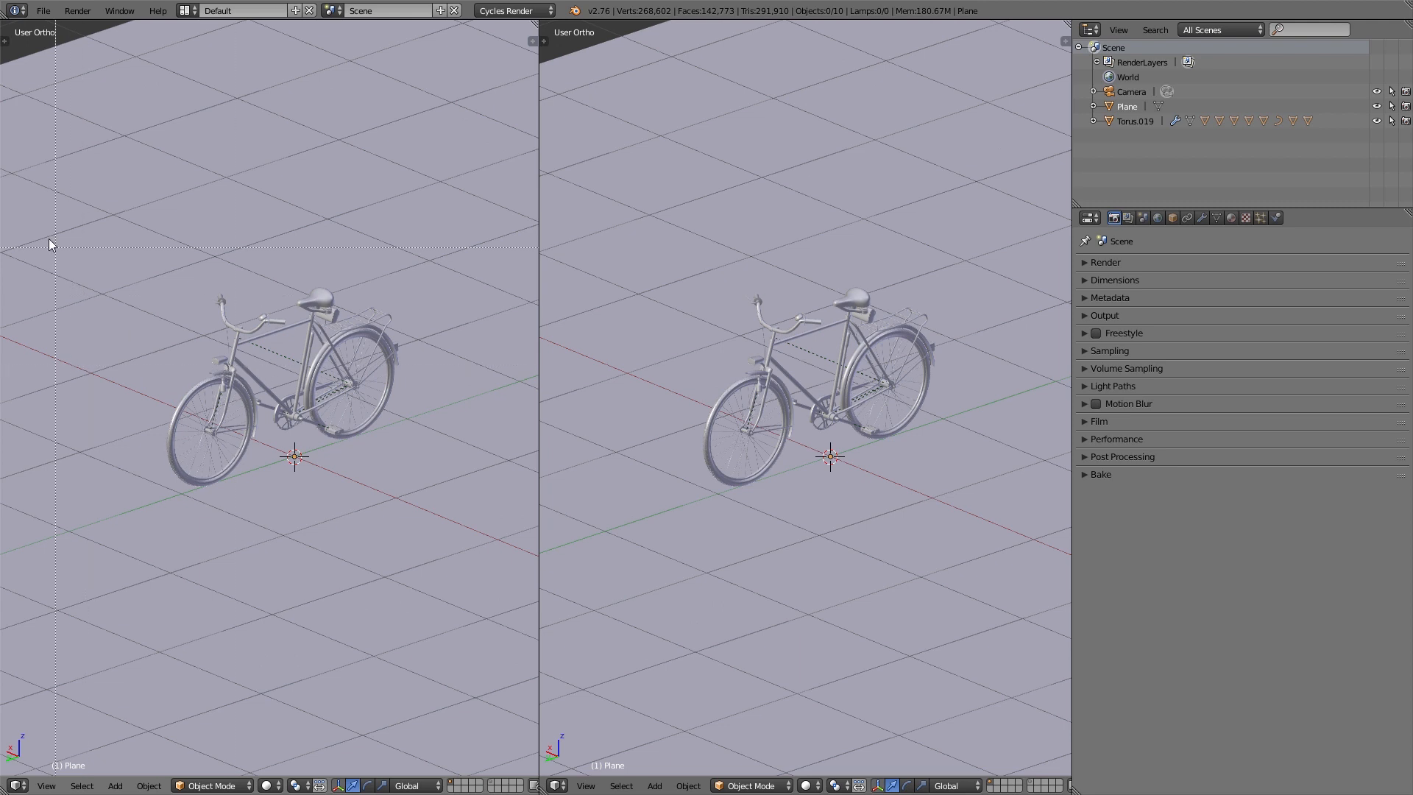
Step: Draw a render border around the bicycle, switch to Rendered shading, and check the World settings
drag(52, 227, 501, 557)
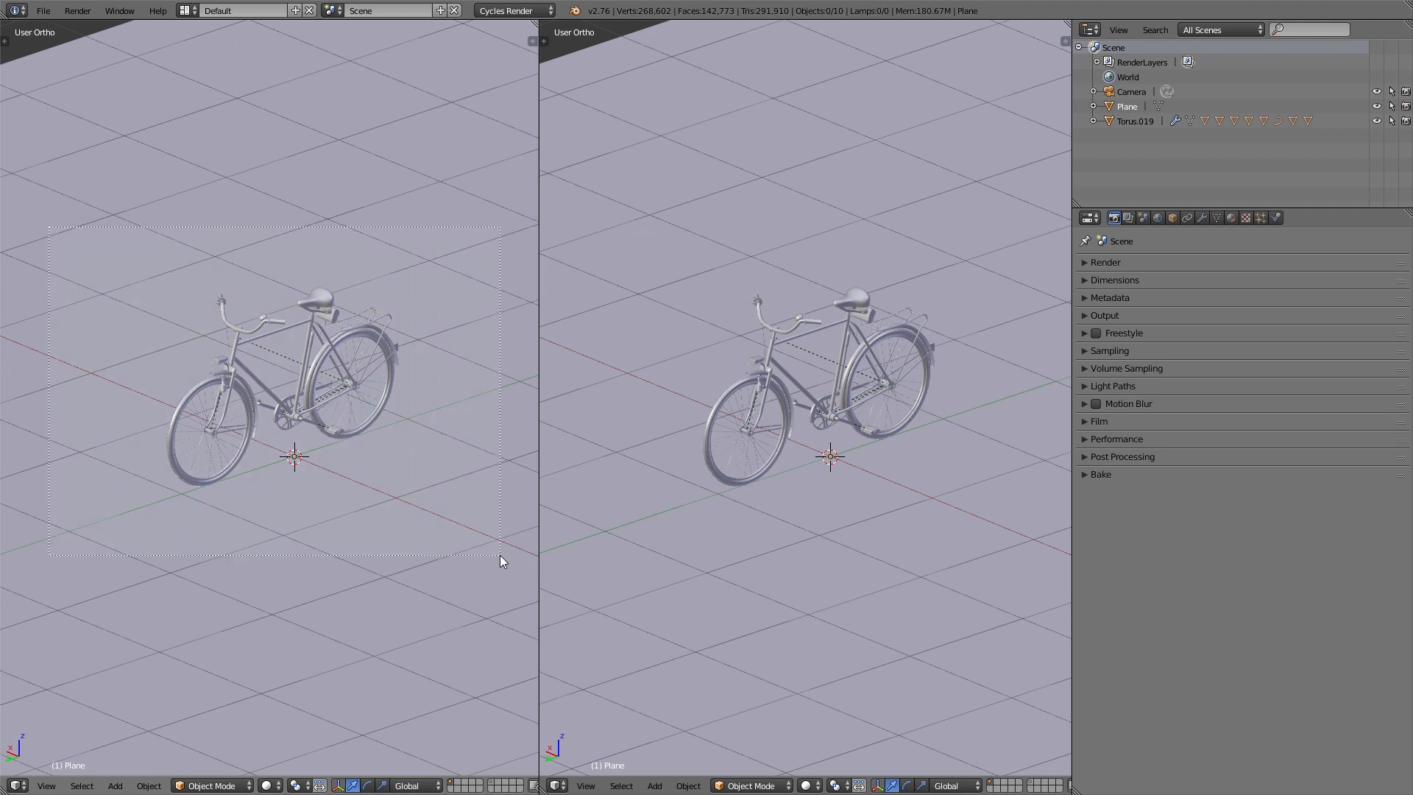
click(264, 785)
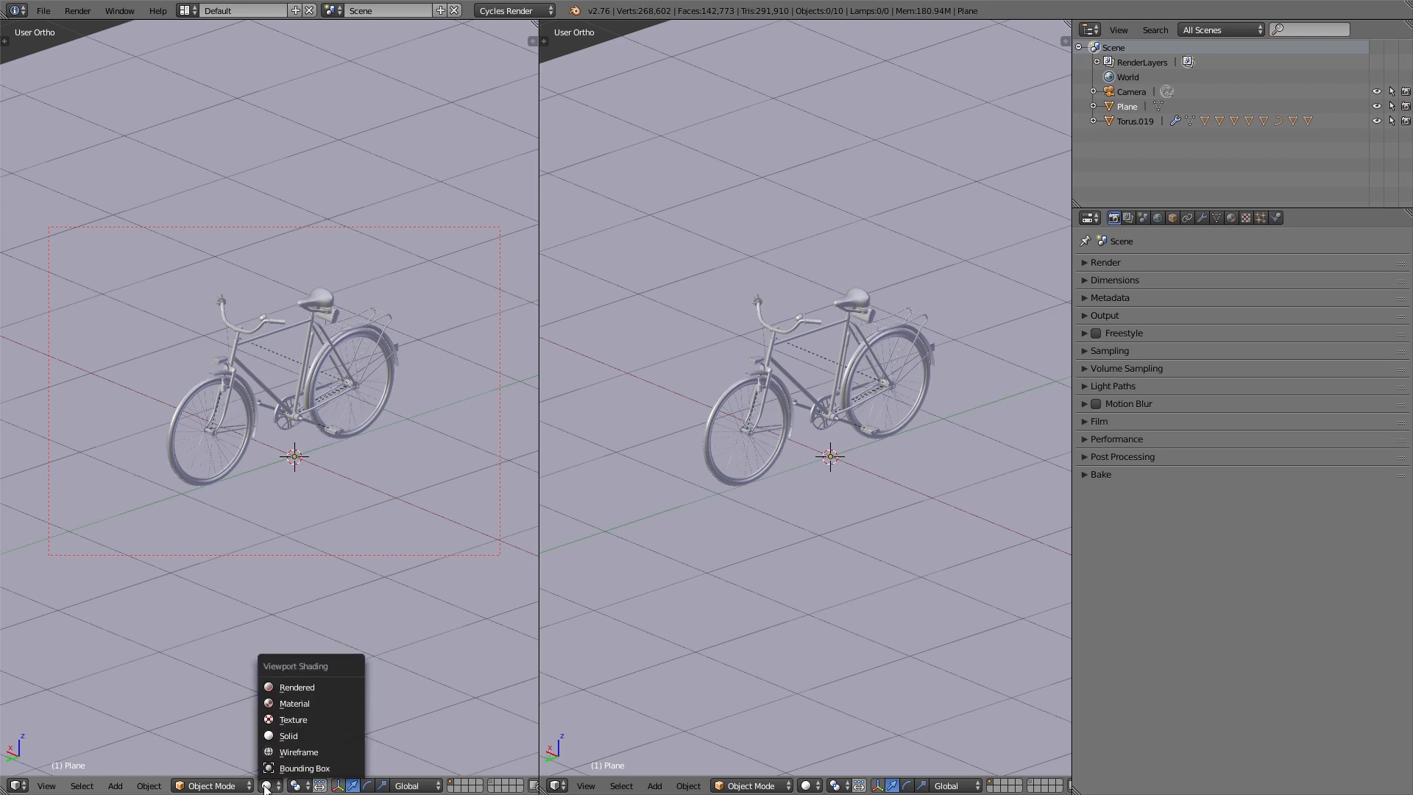
mouse_move(296, 686)
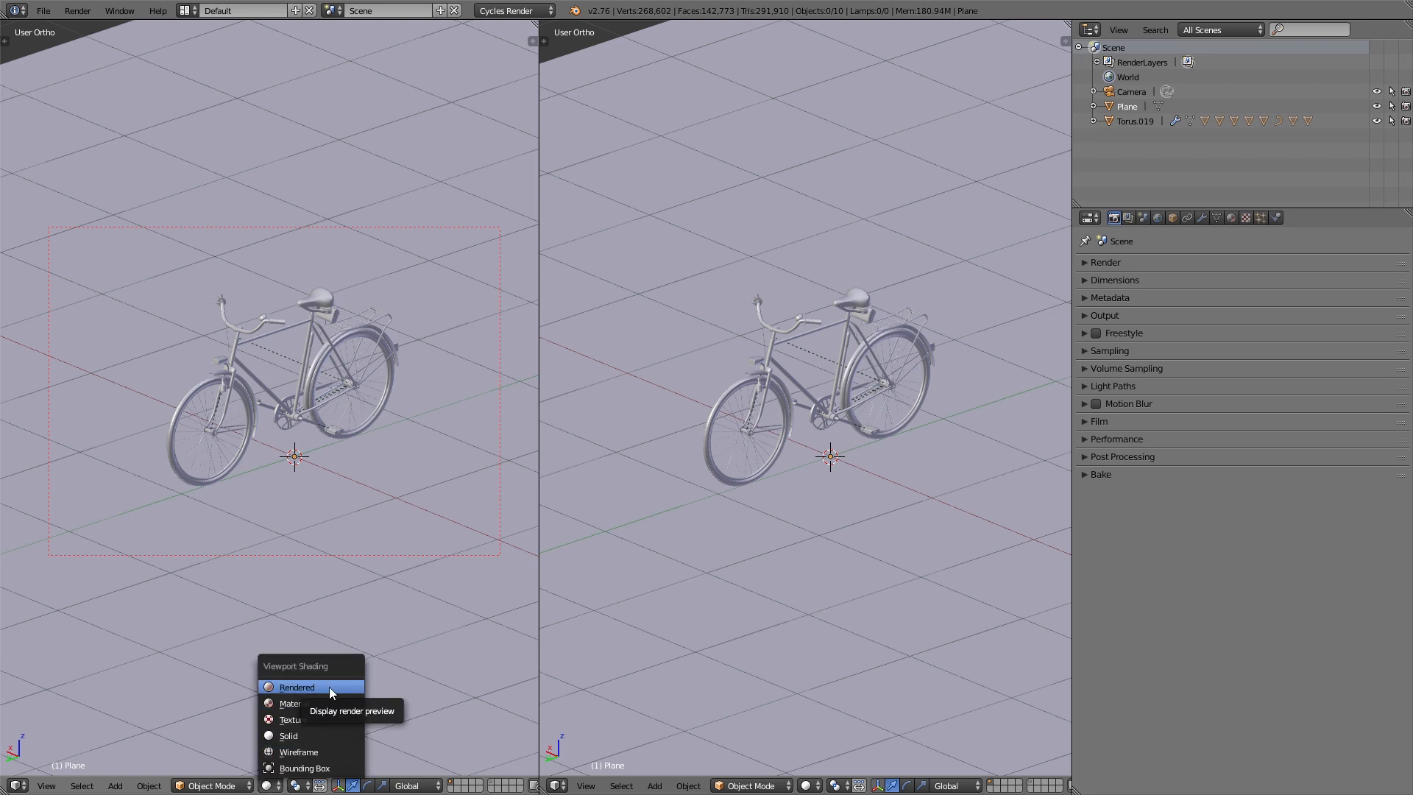
click(296, 687)
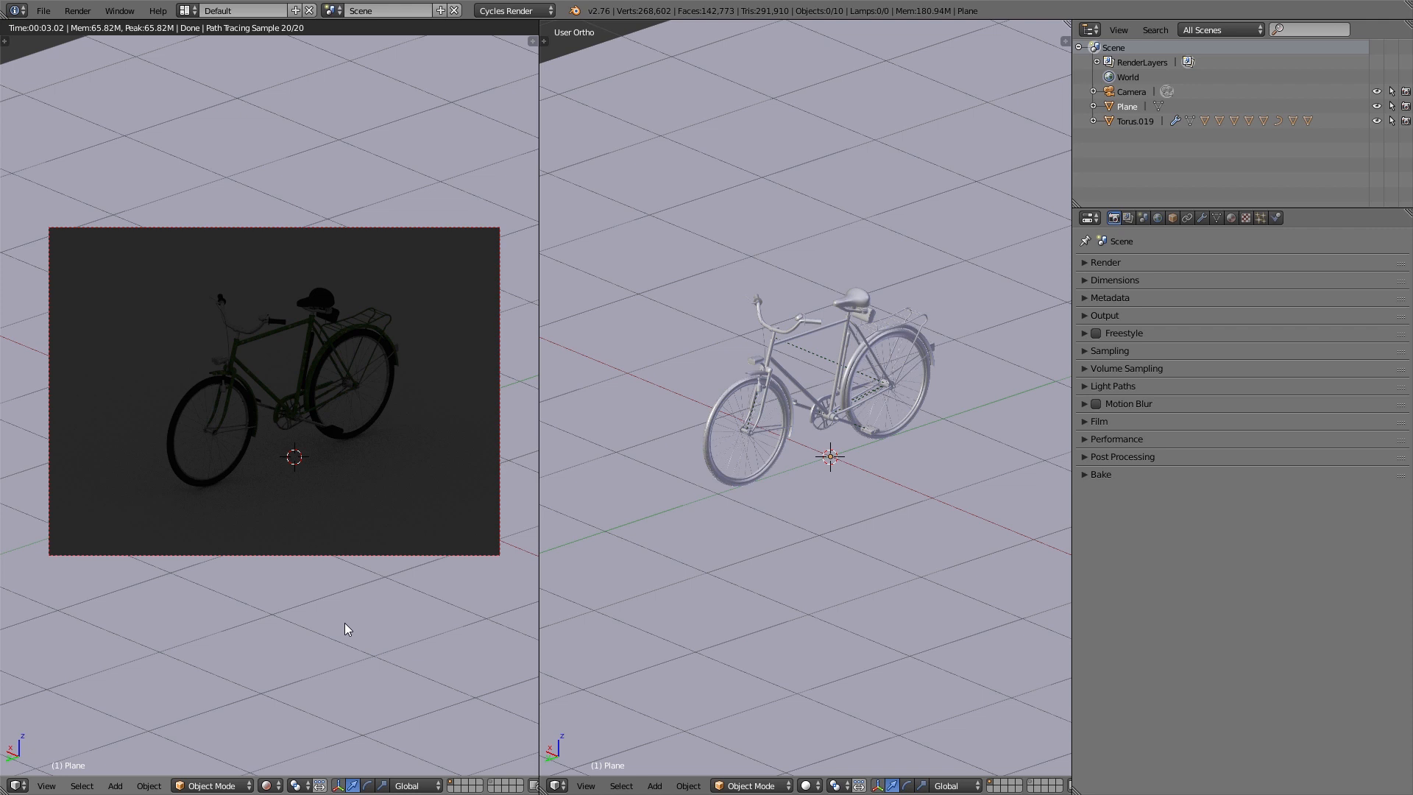
mouse_move(289, 544)
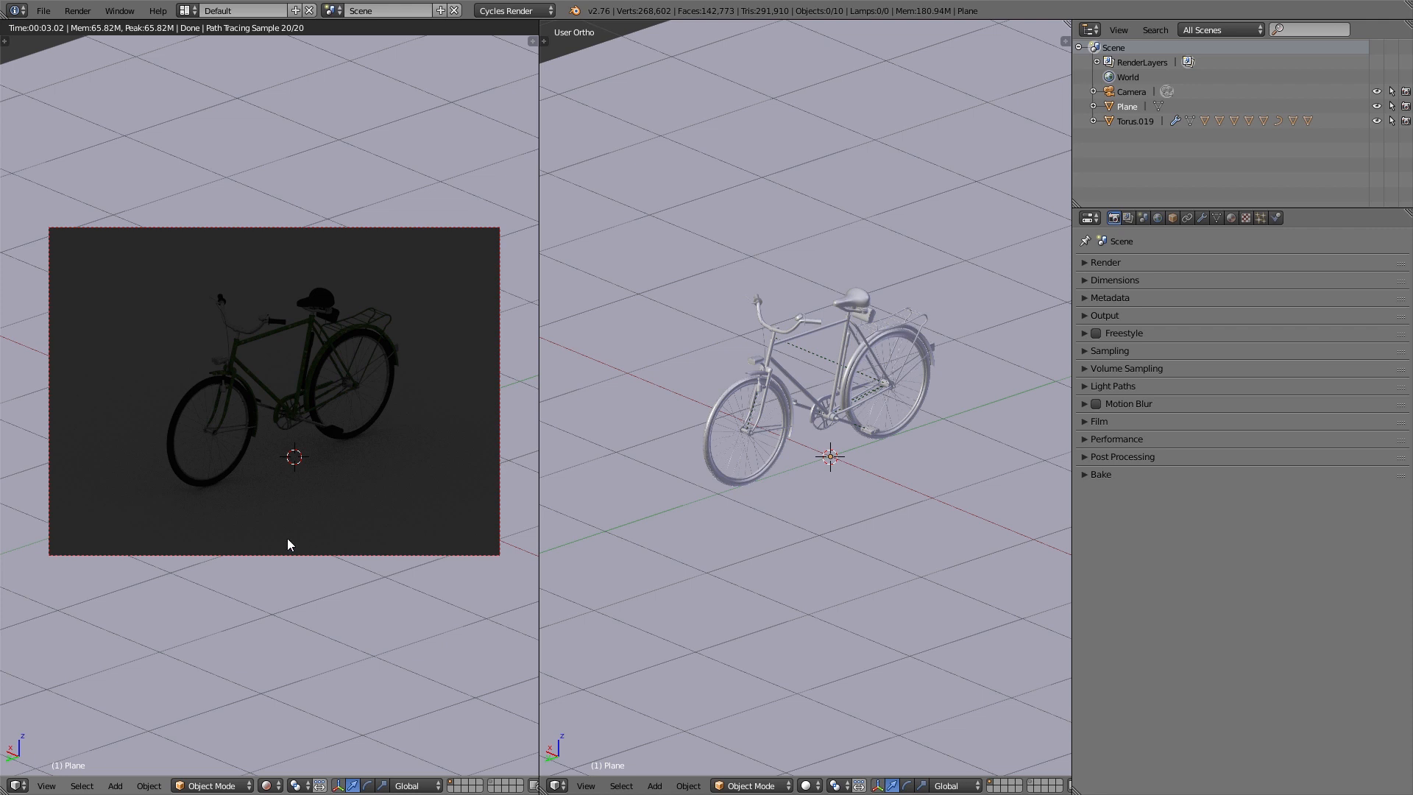
mouse_move(377, 486)
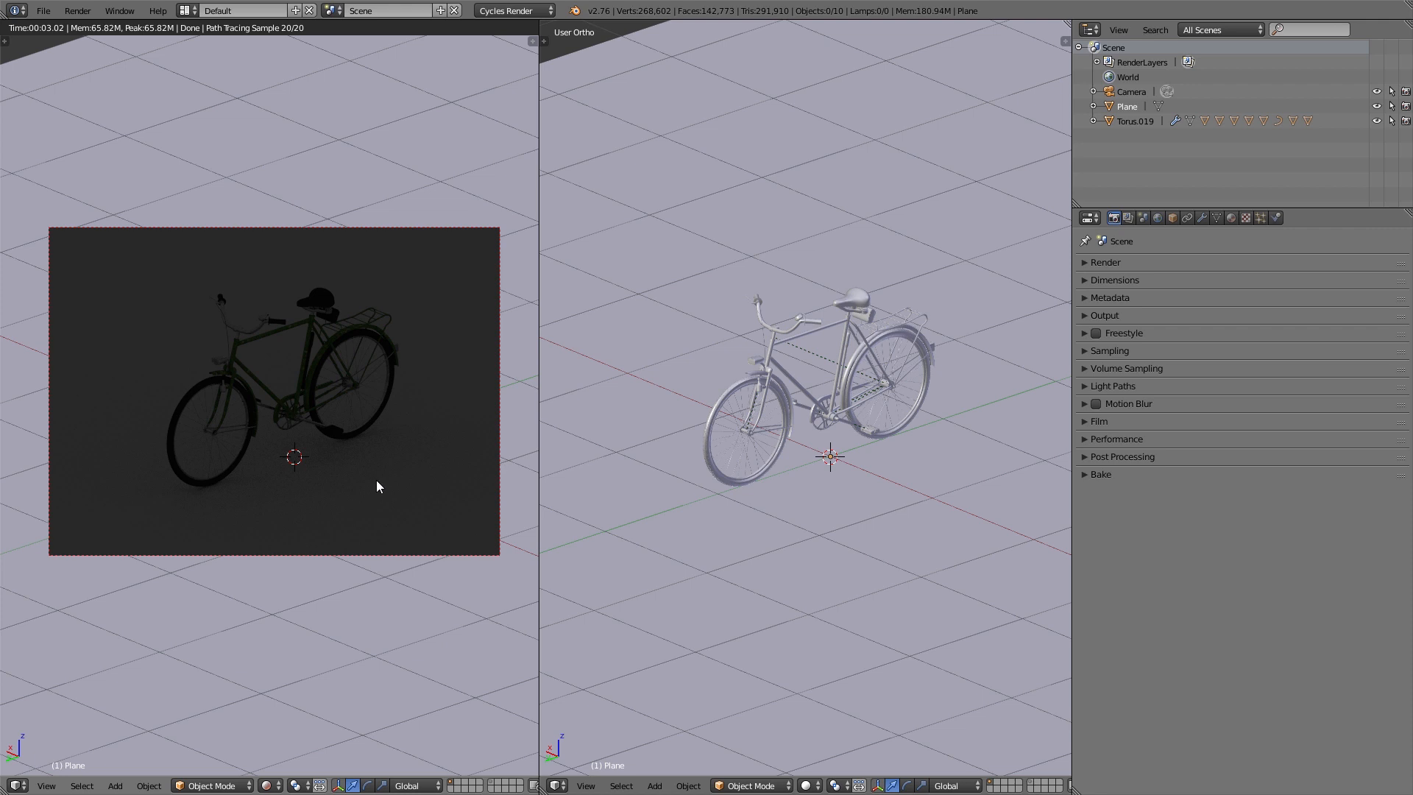
mouse_move(148, 429)
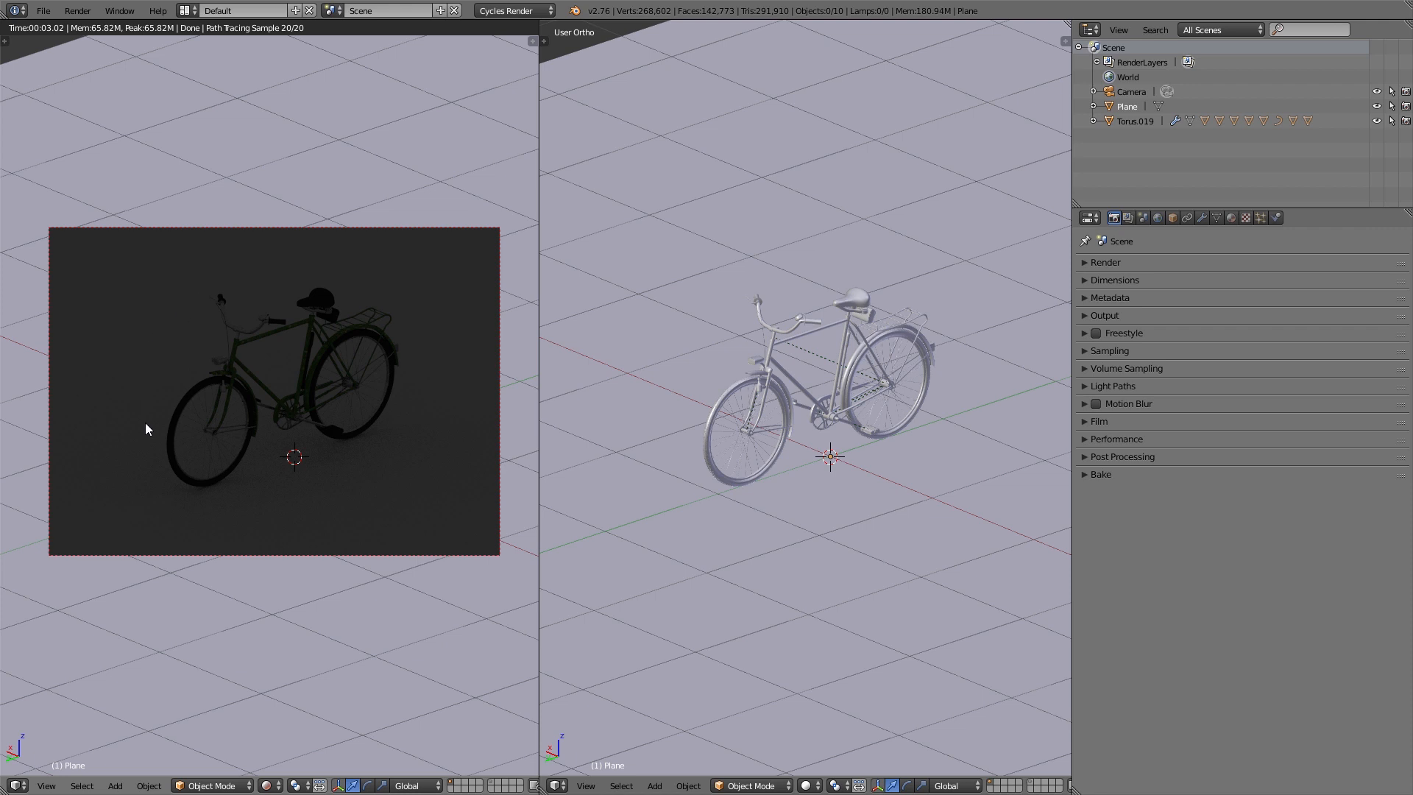
click(1160, 217)
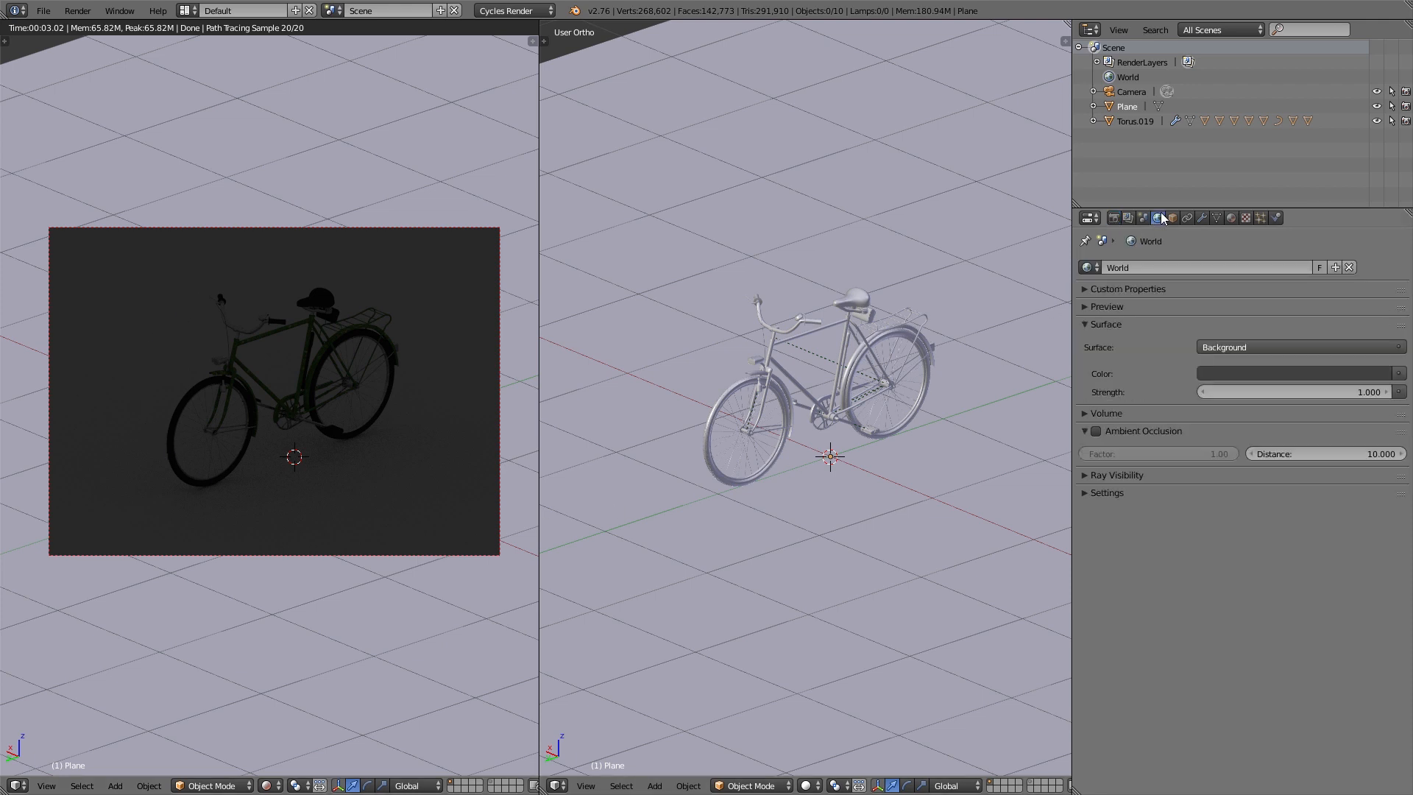
mouse_move(1146, 343)
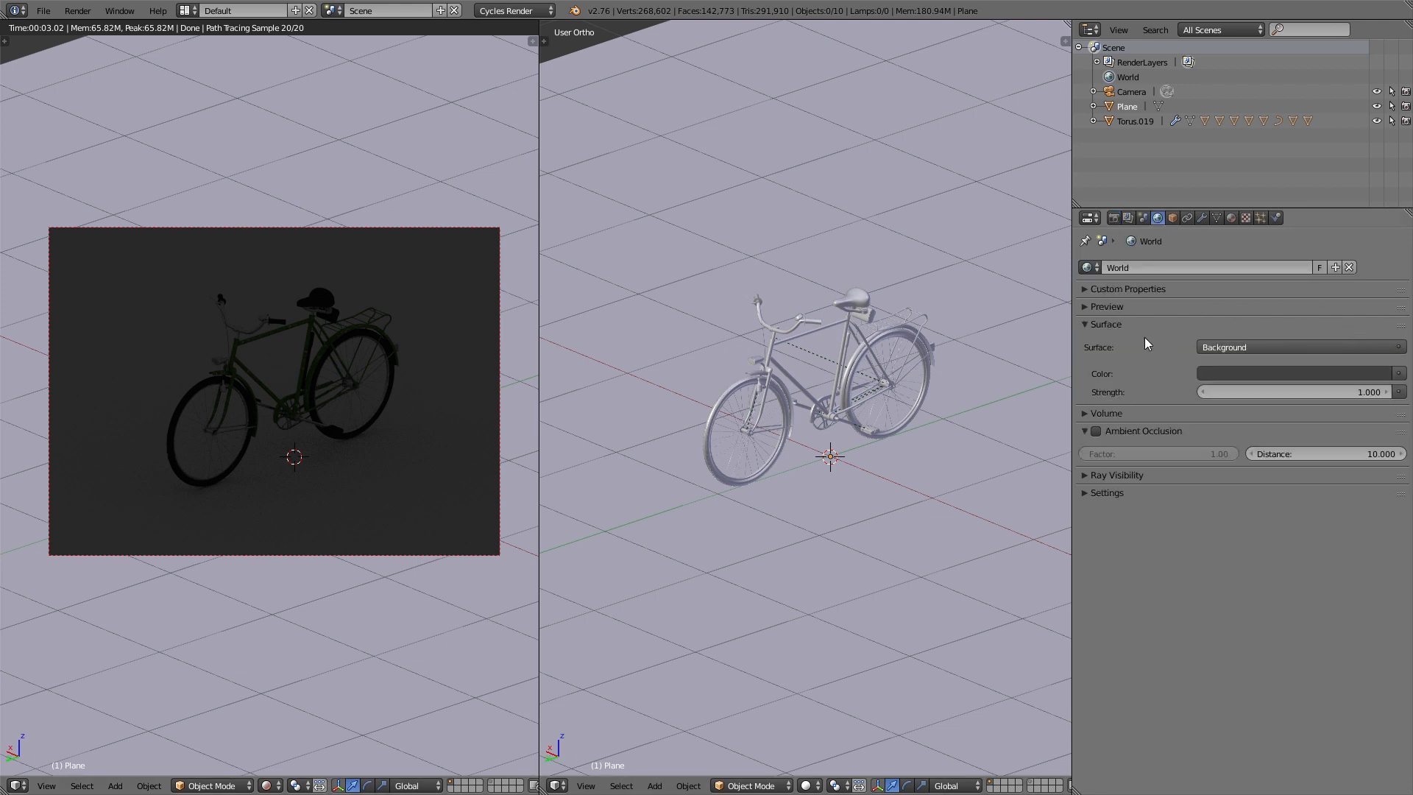
mouse_move(1130, 370)
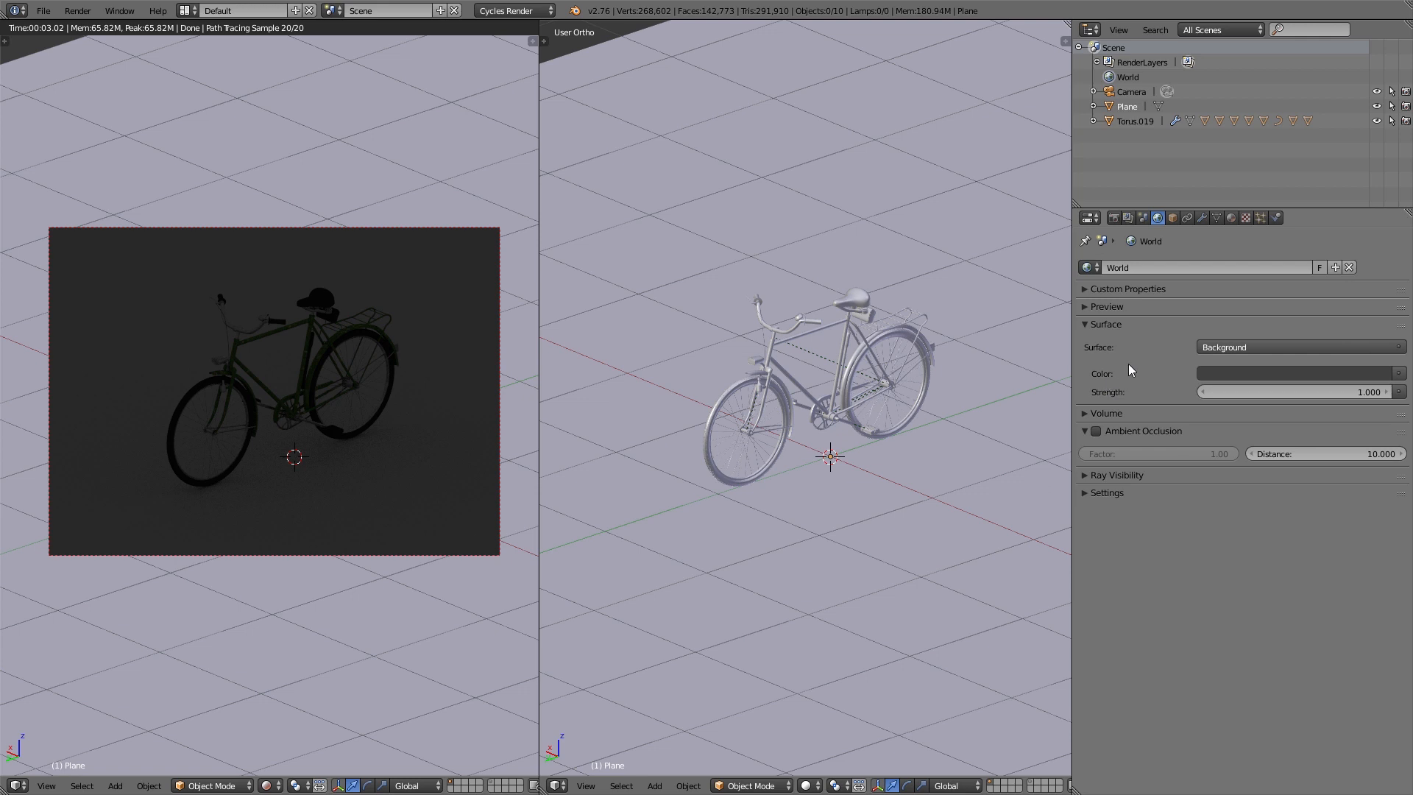
click(1113, 217)
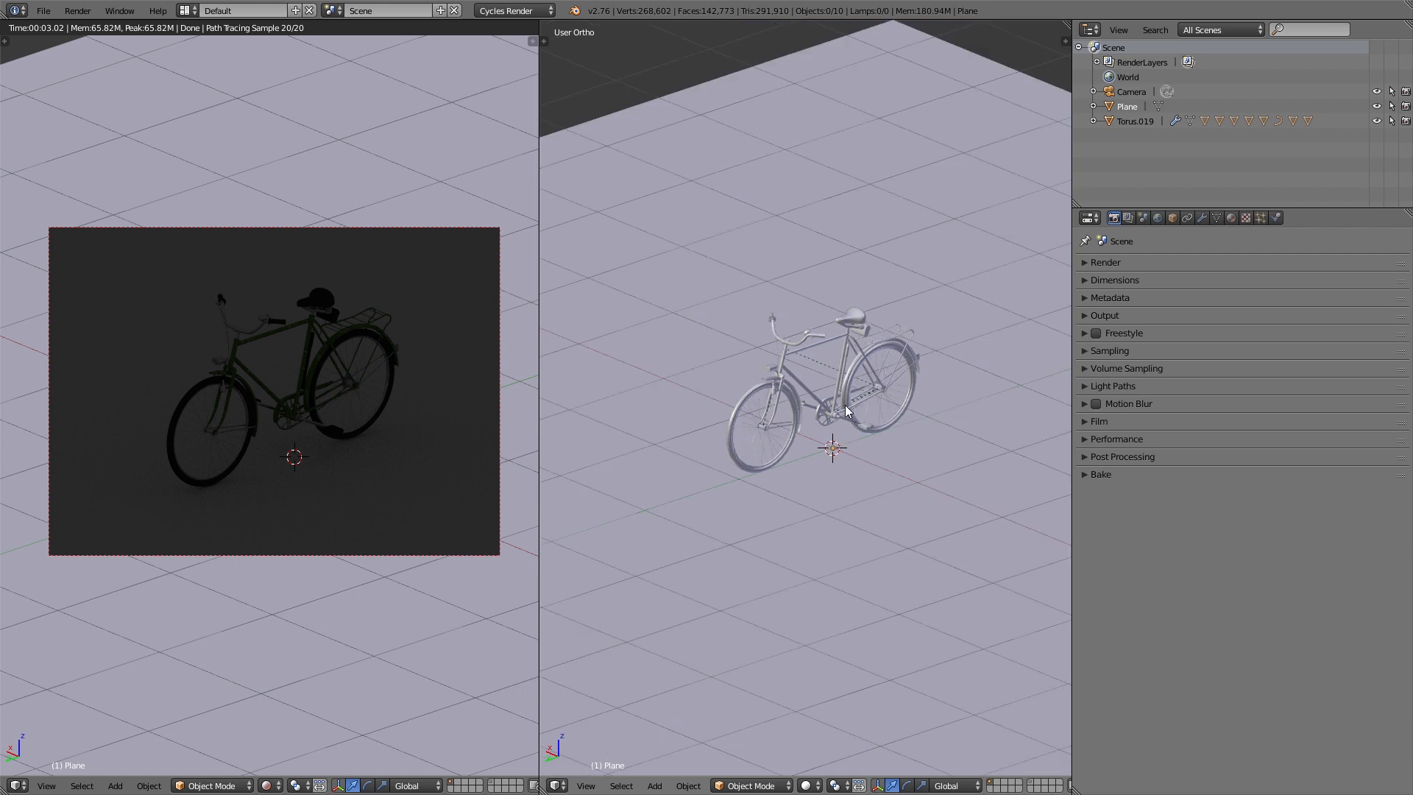
Step: Add a test lamp and try the Point, Sun and Spot light types on the bicycle
click(653, 785)
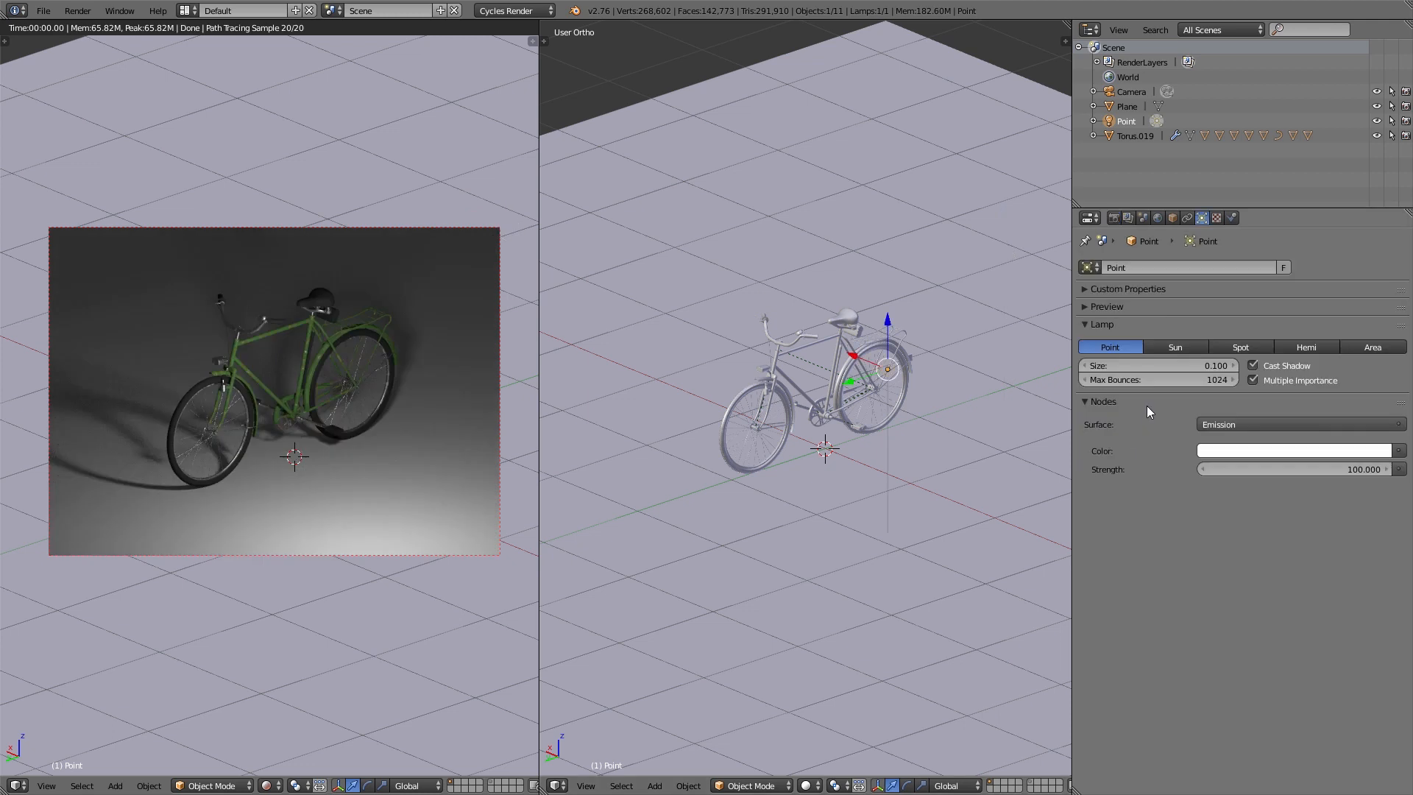
click(1174, 347)
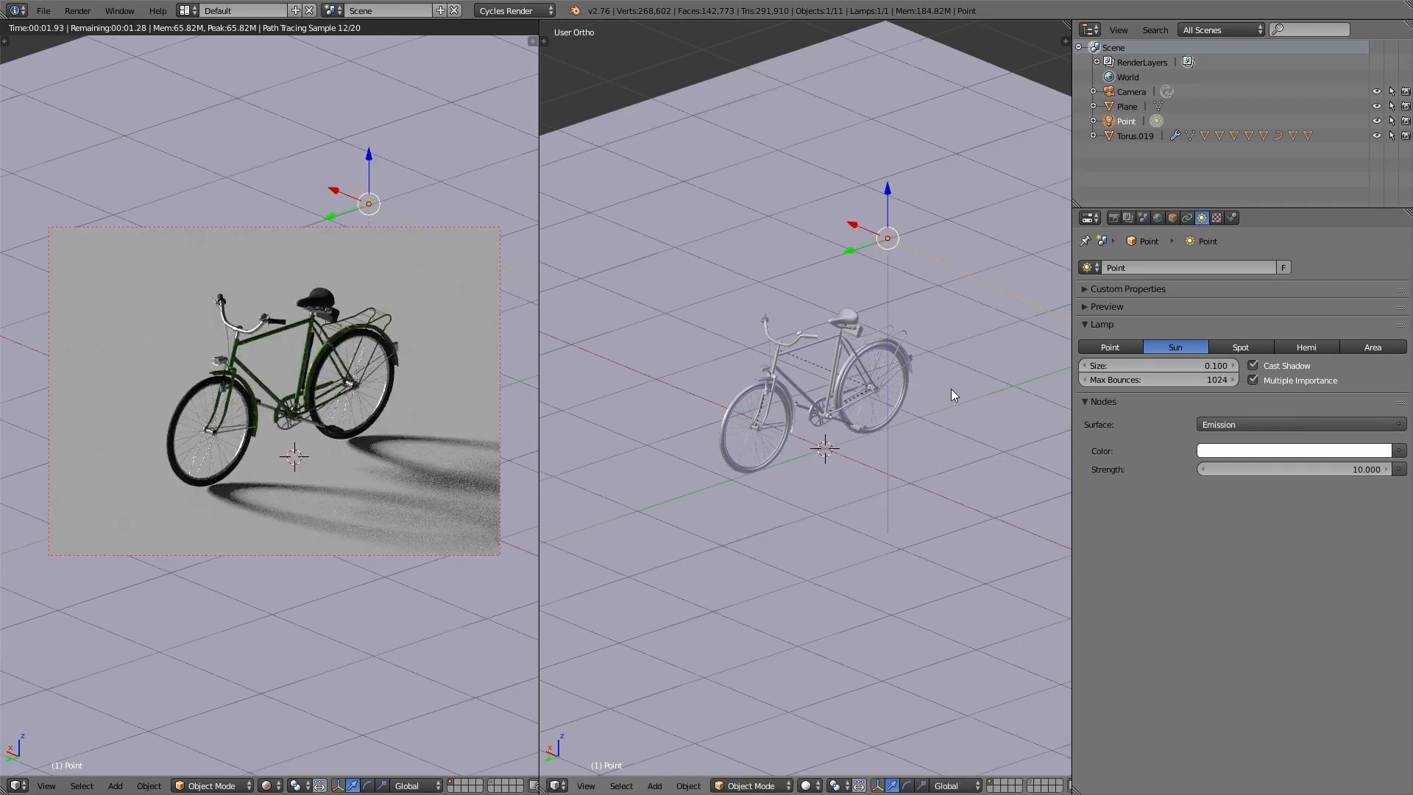
click(1239, 347)
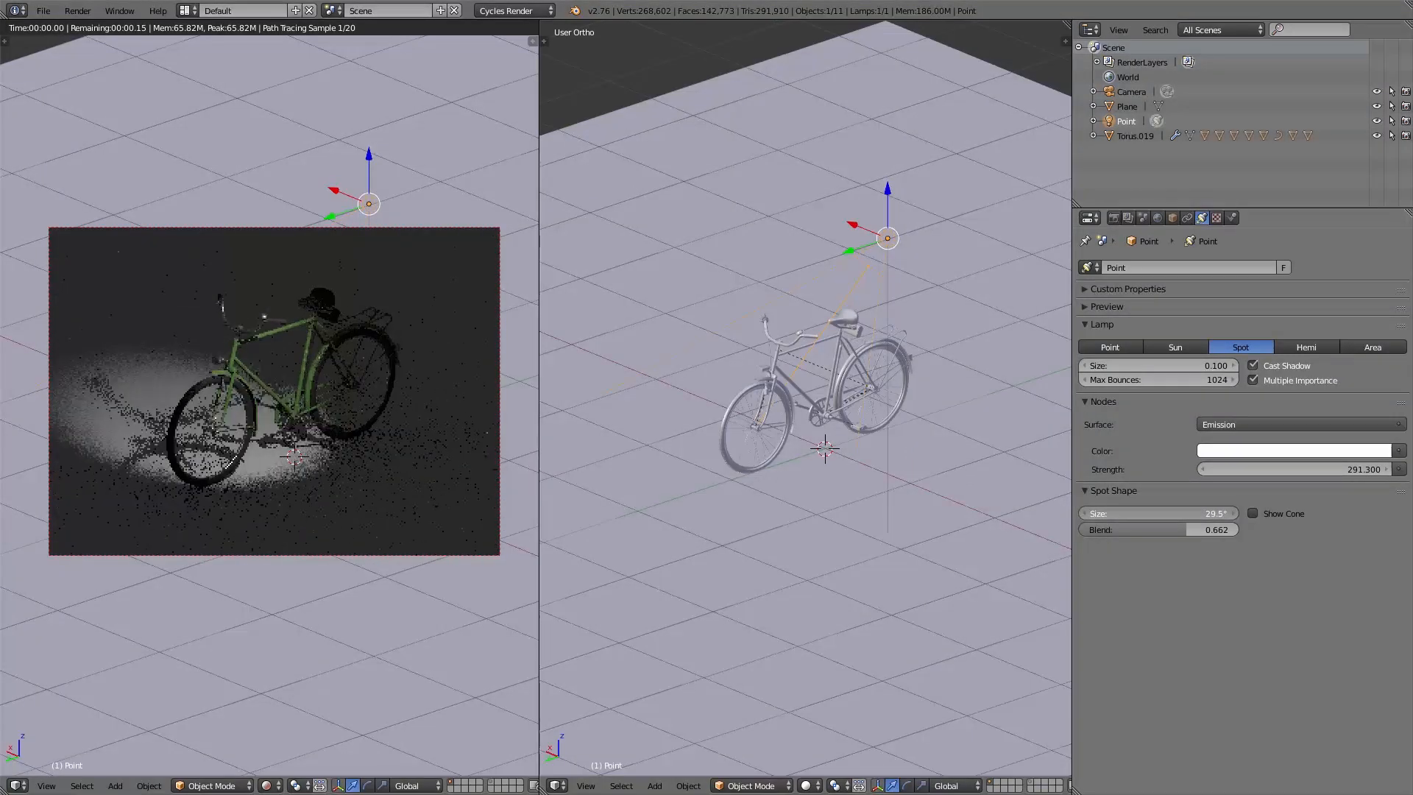
click(1372, 347)
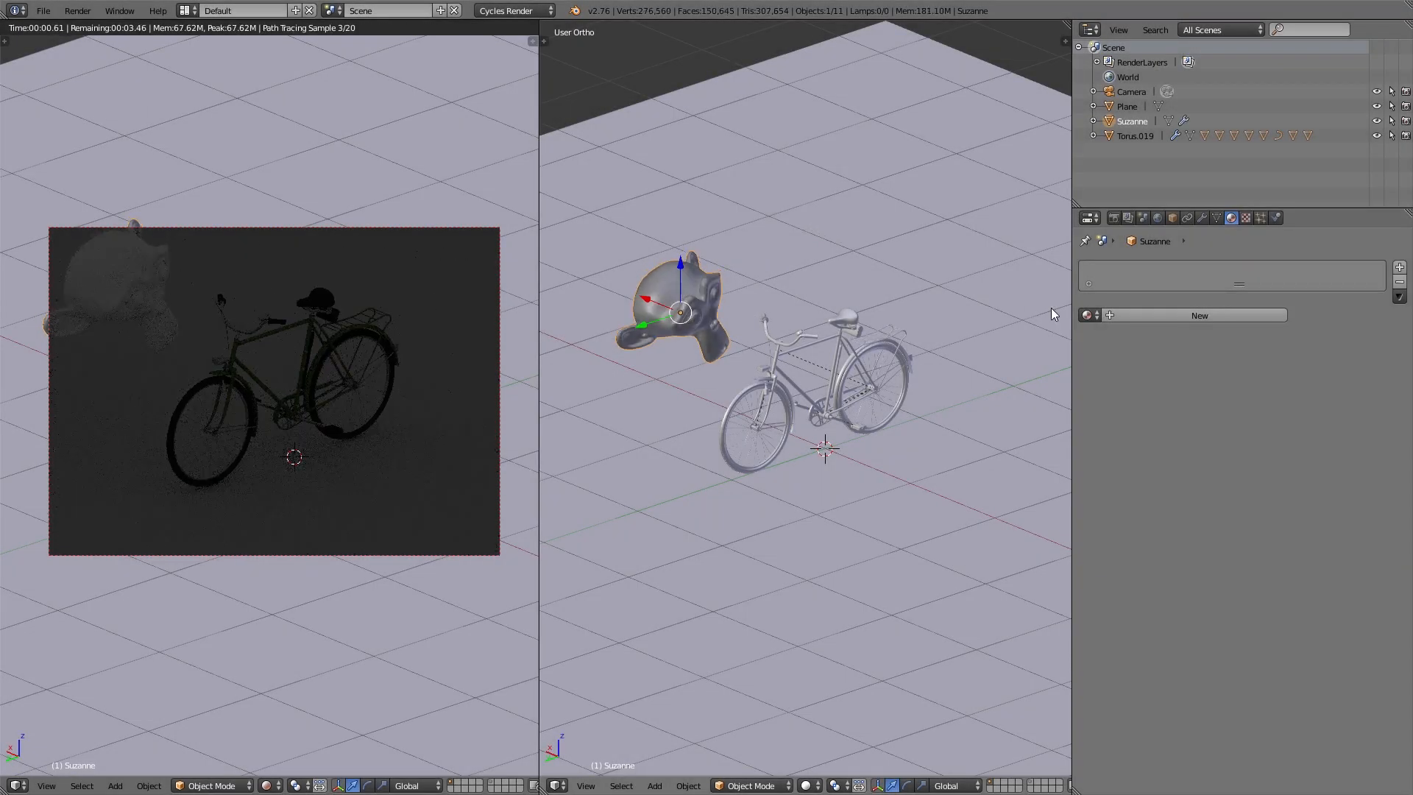
Step: Create a new material and choose a different shader from the Surface list
click(1198, 315)
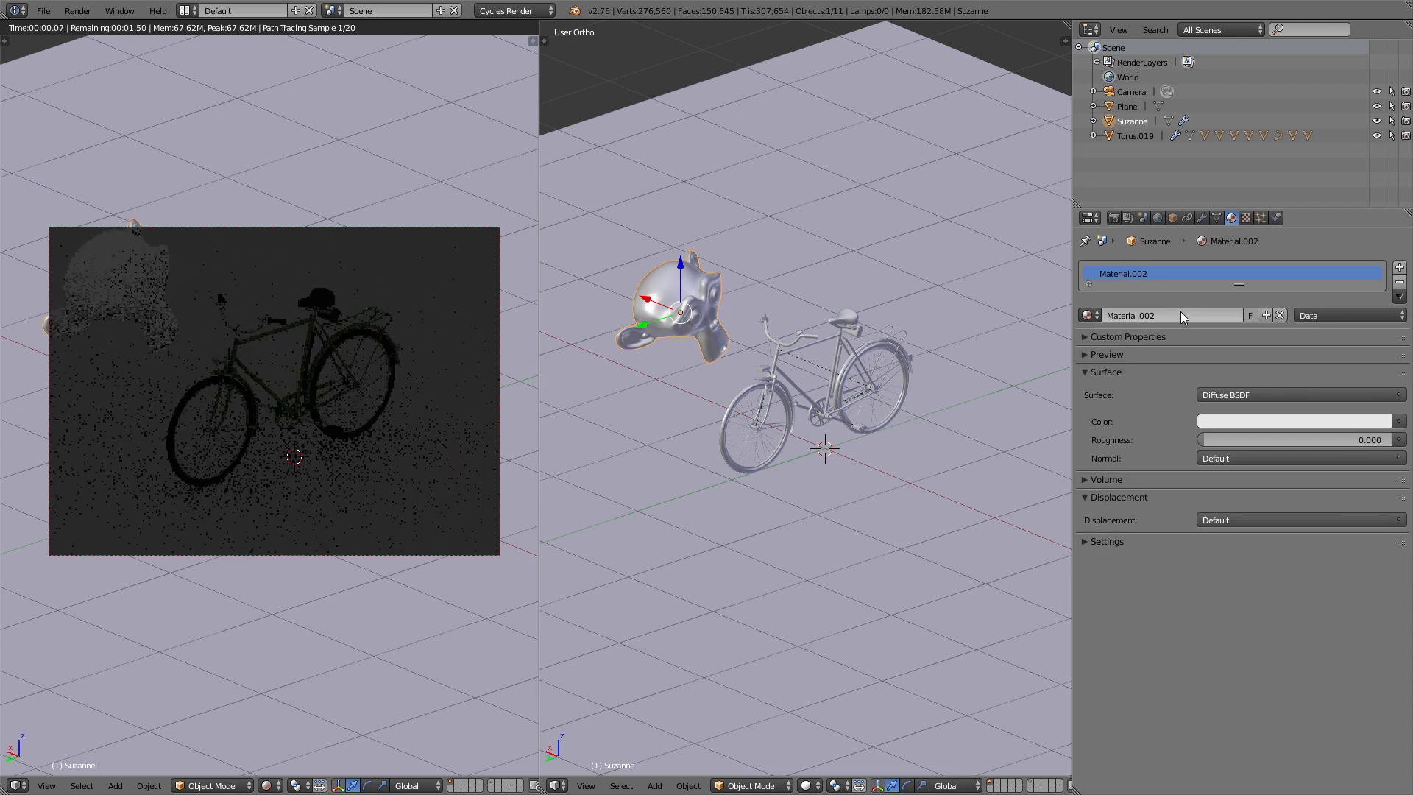
click(1298, 395)
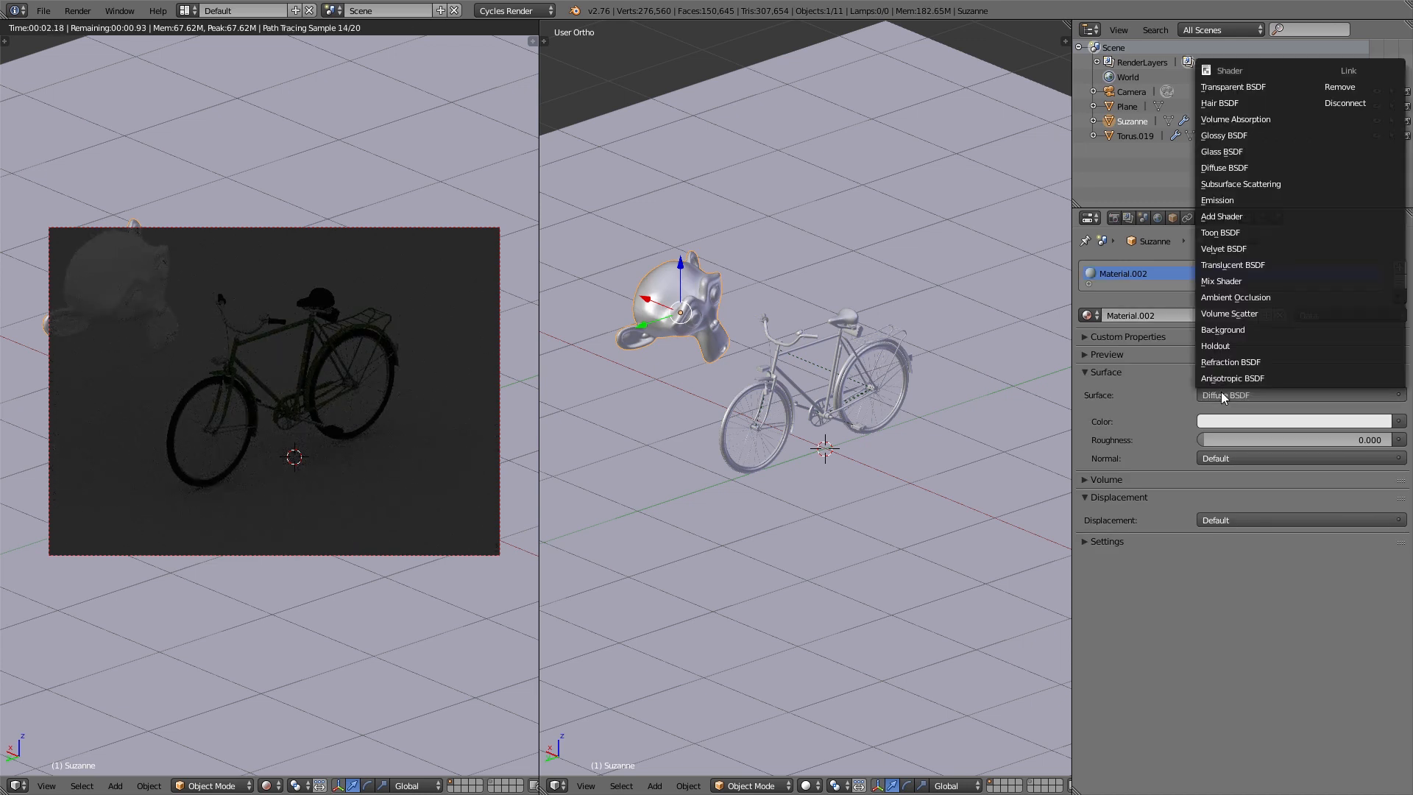
click(1216, 199)
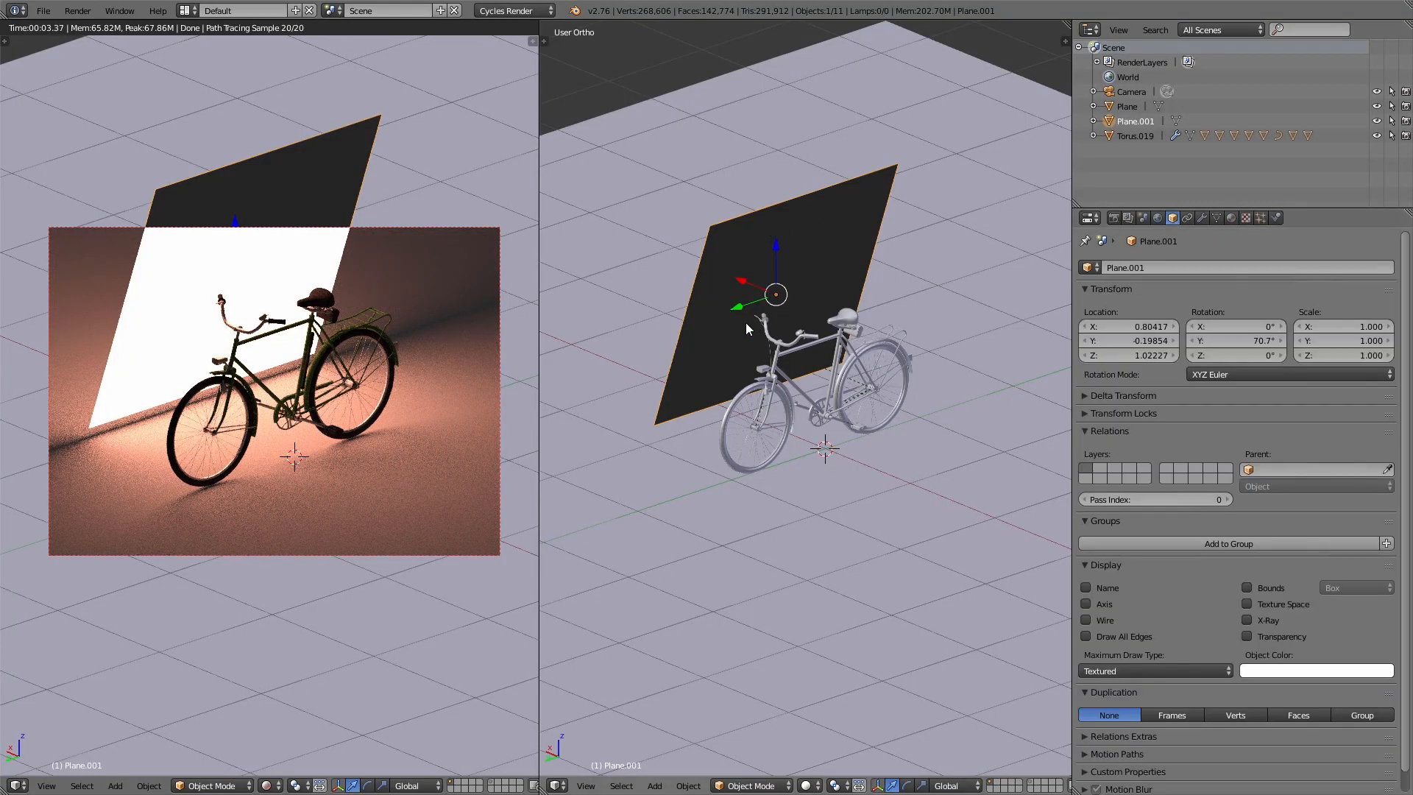
Step: Expand the plane's Cycles Settings and uncheck Camera under Ray Visibility
click(1110, 289)
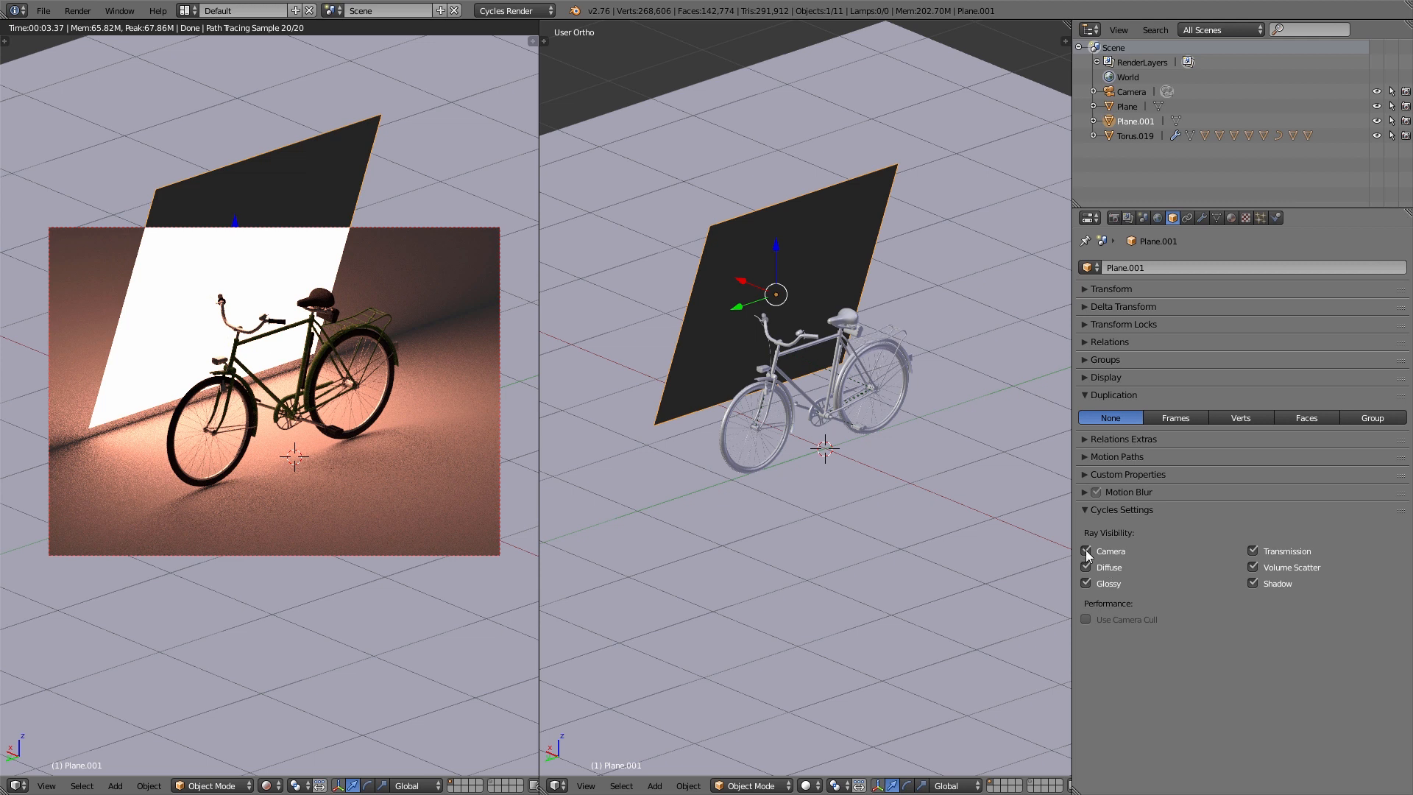
click(1086, 550)
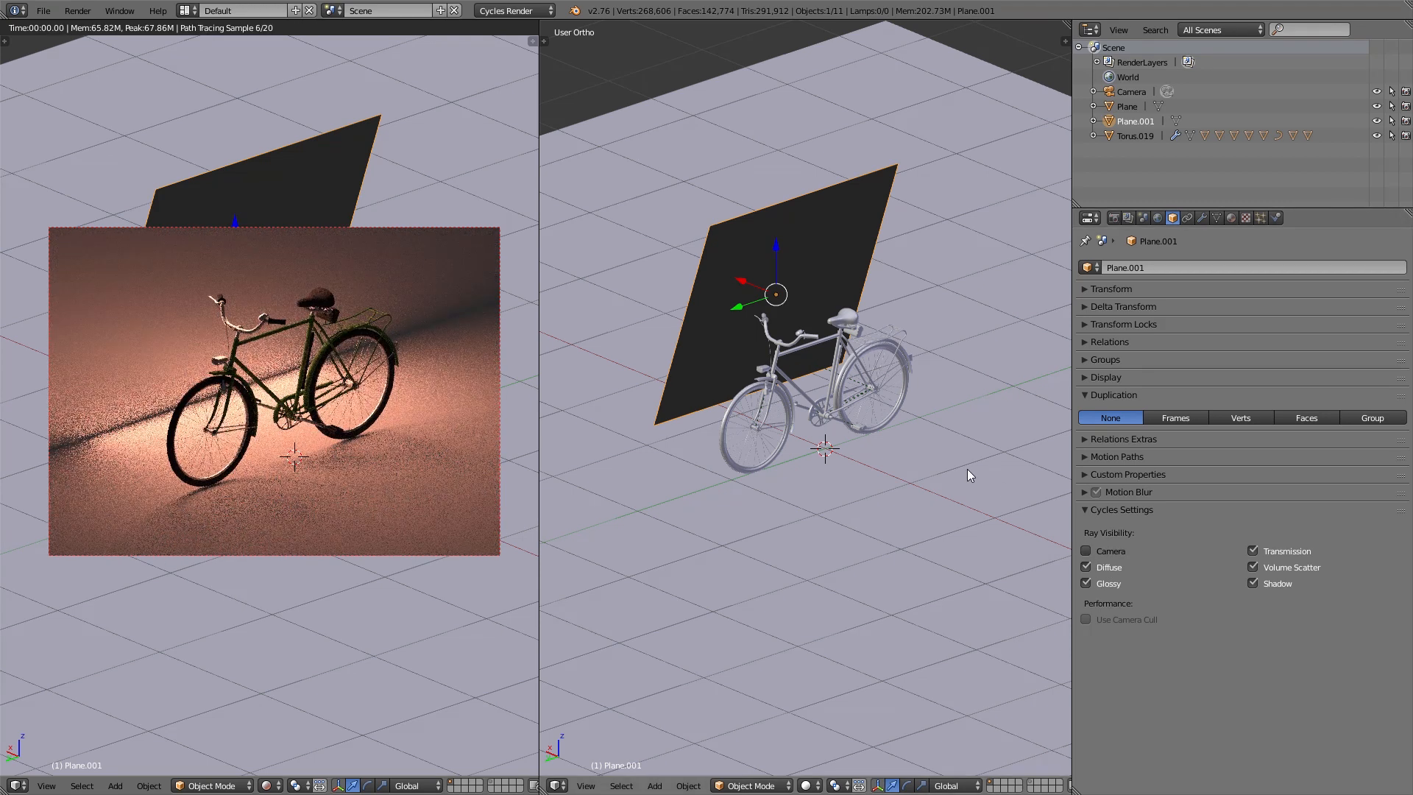
mouse_move(762, 261)
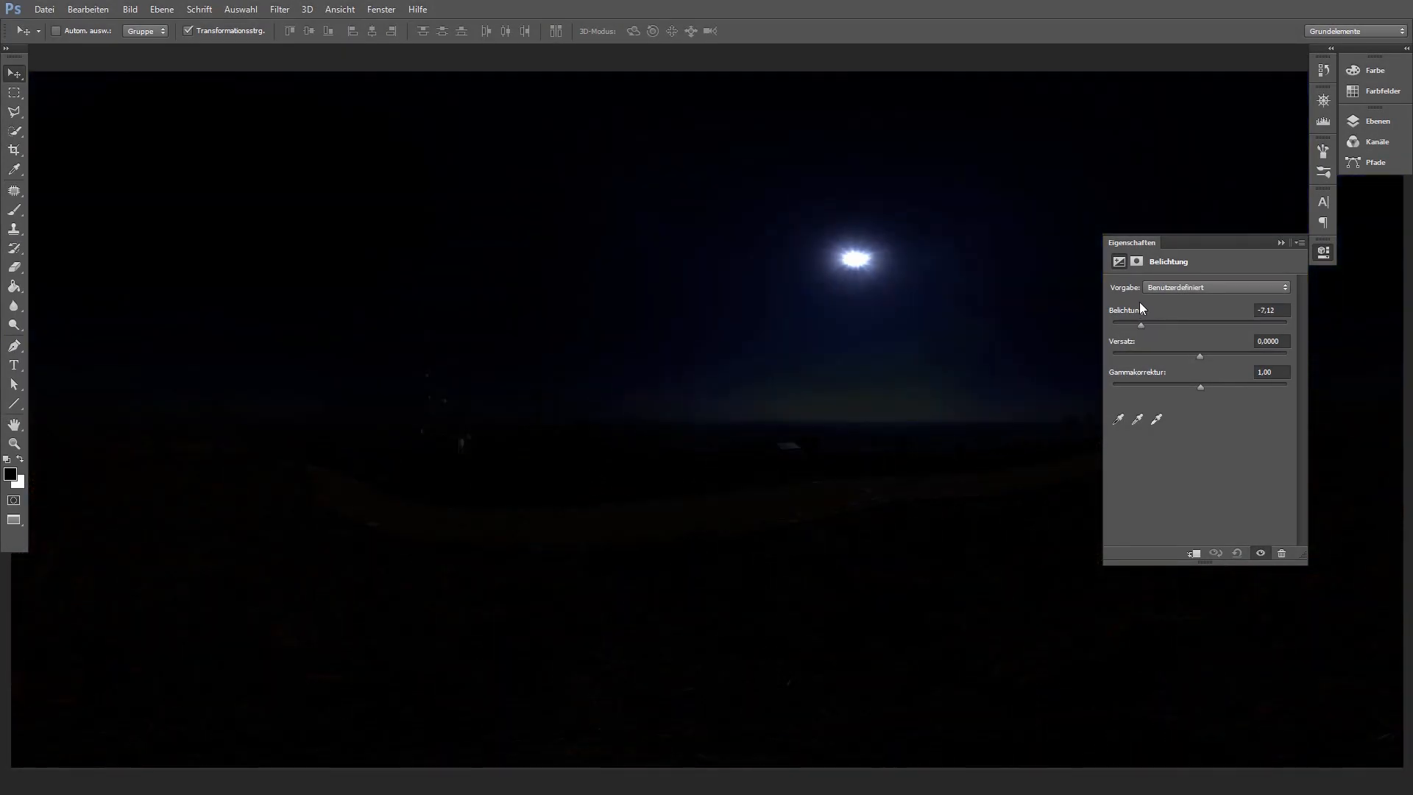
Step: Drag the Exposure slider from near black to blown out, settling around -1.1
drag(1139, 324, 1112, 323)
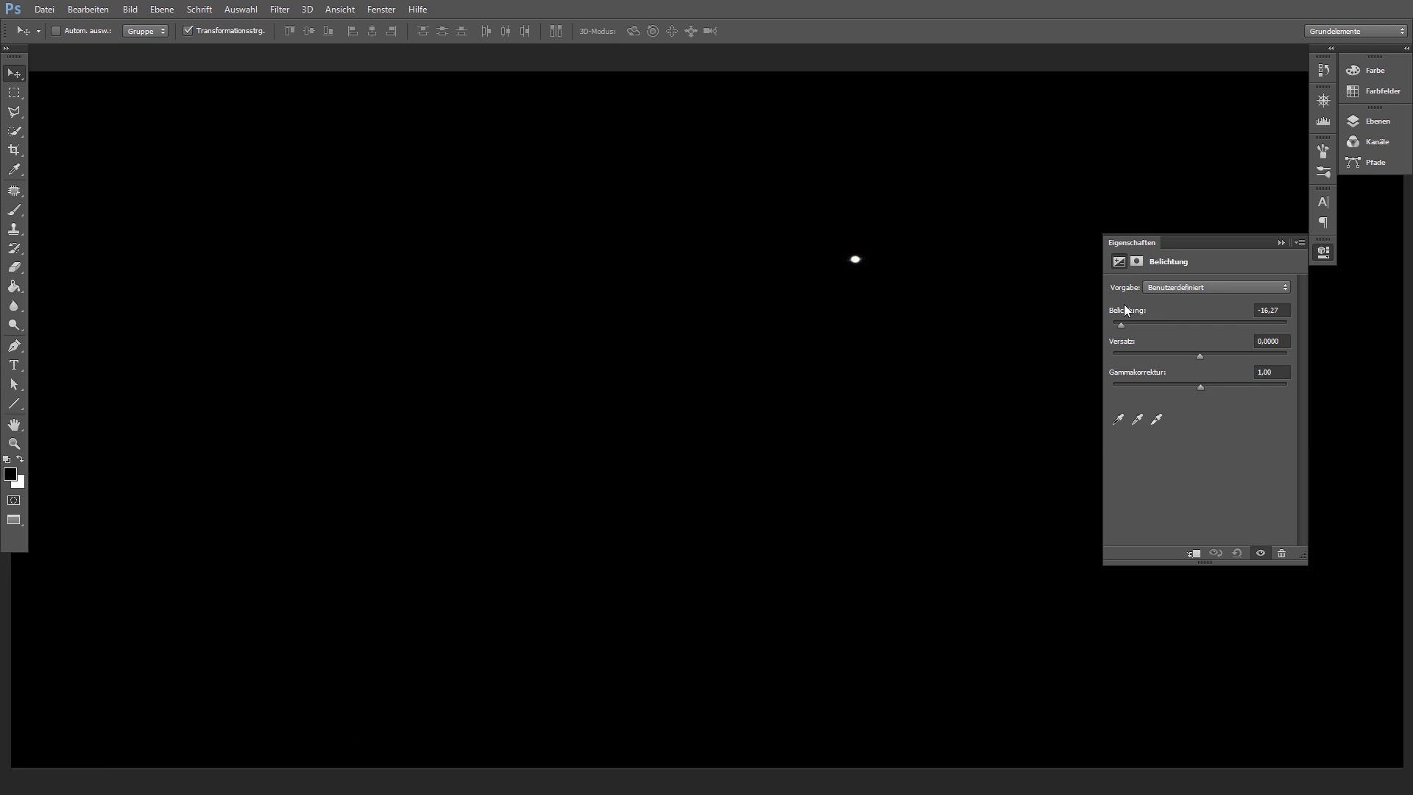
drag(1116, 324, 1177, 325)
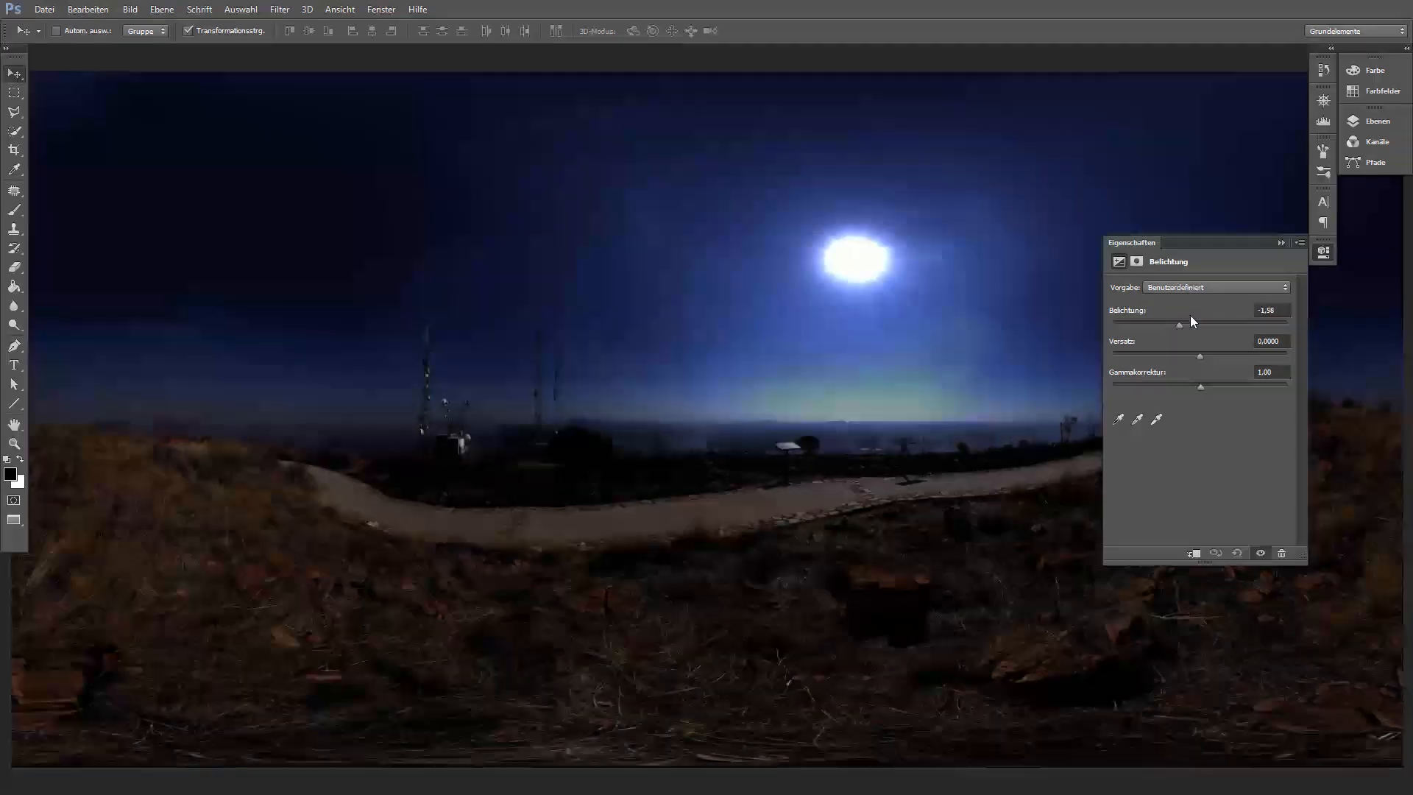
drag(1178, 324, 1266, 323)
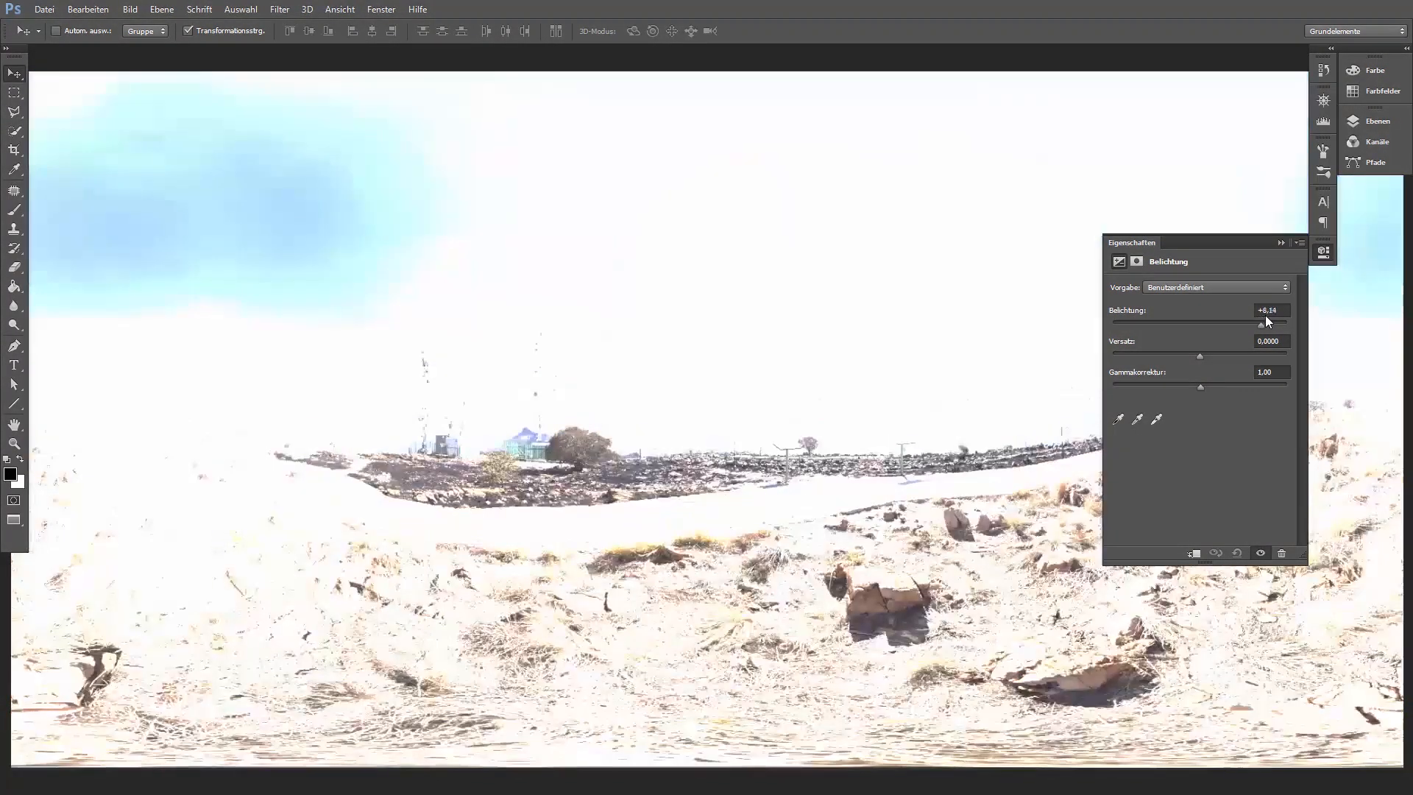
drag(1265, 322, 1183, 322)
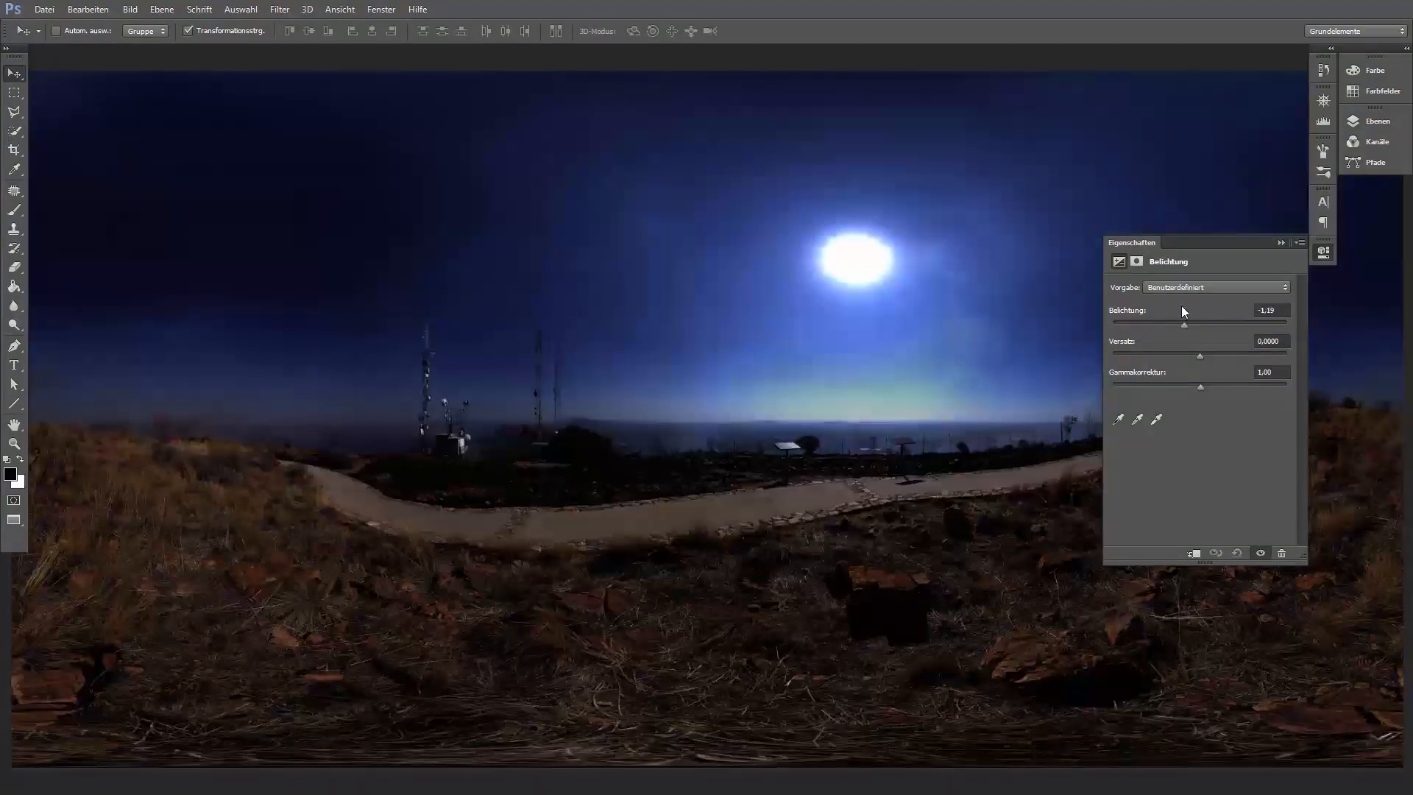
drag(1183, 324, 1171, 324)
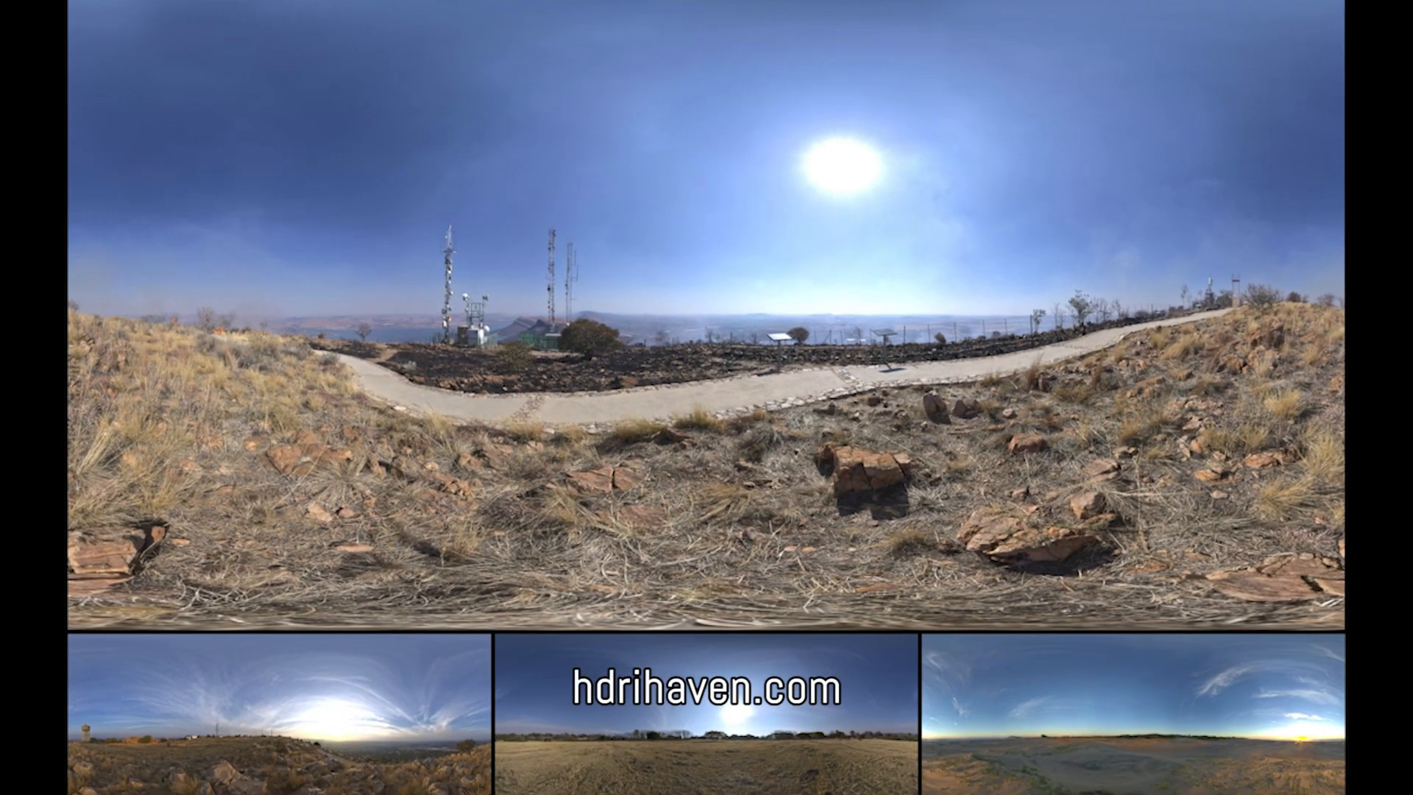
Step: Scroll down the hdrihaven.com gallery to view more HDRI thumbnails
scroll(down, 3)
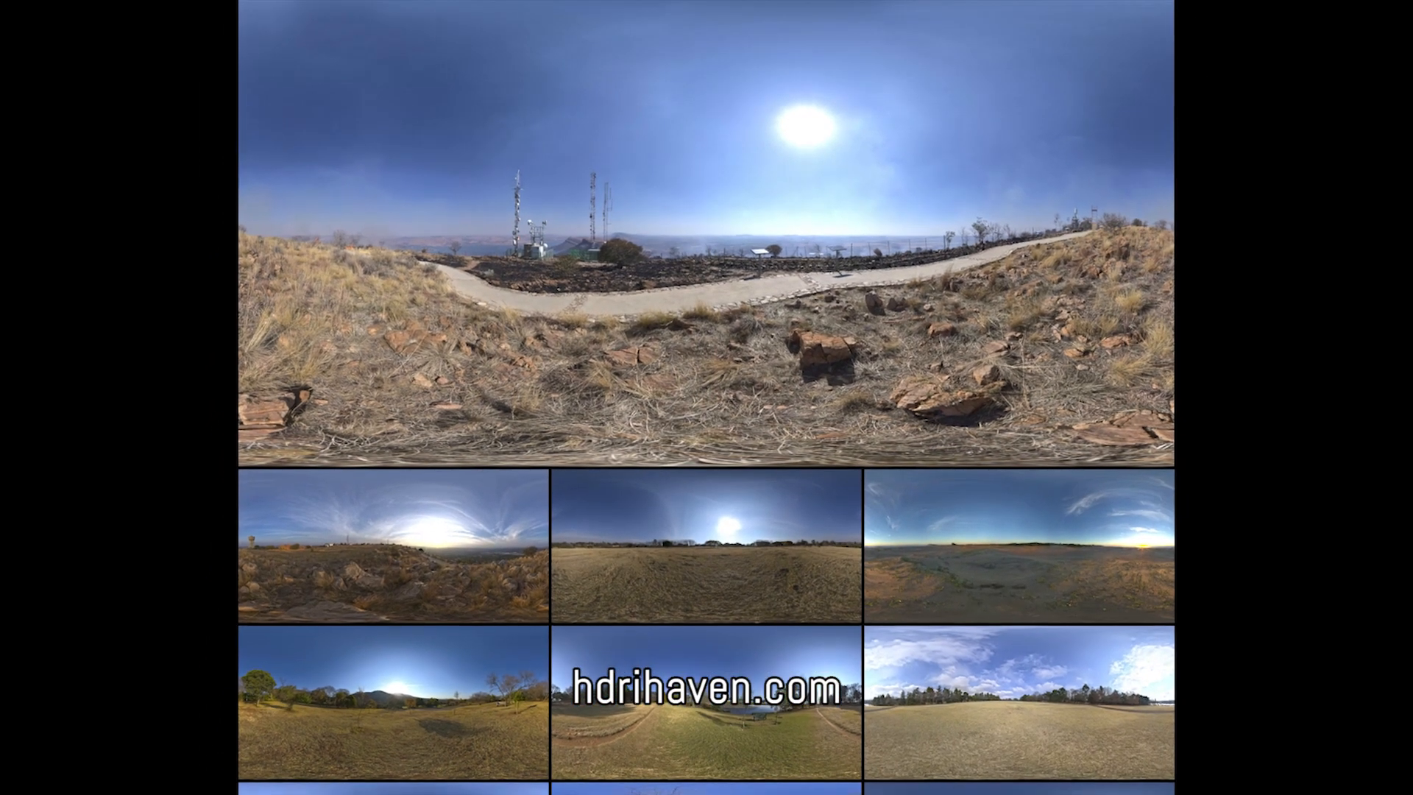
scroll(down, 3)
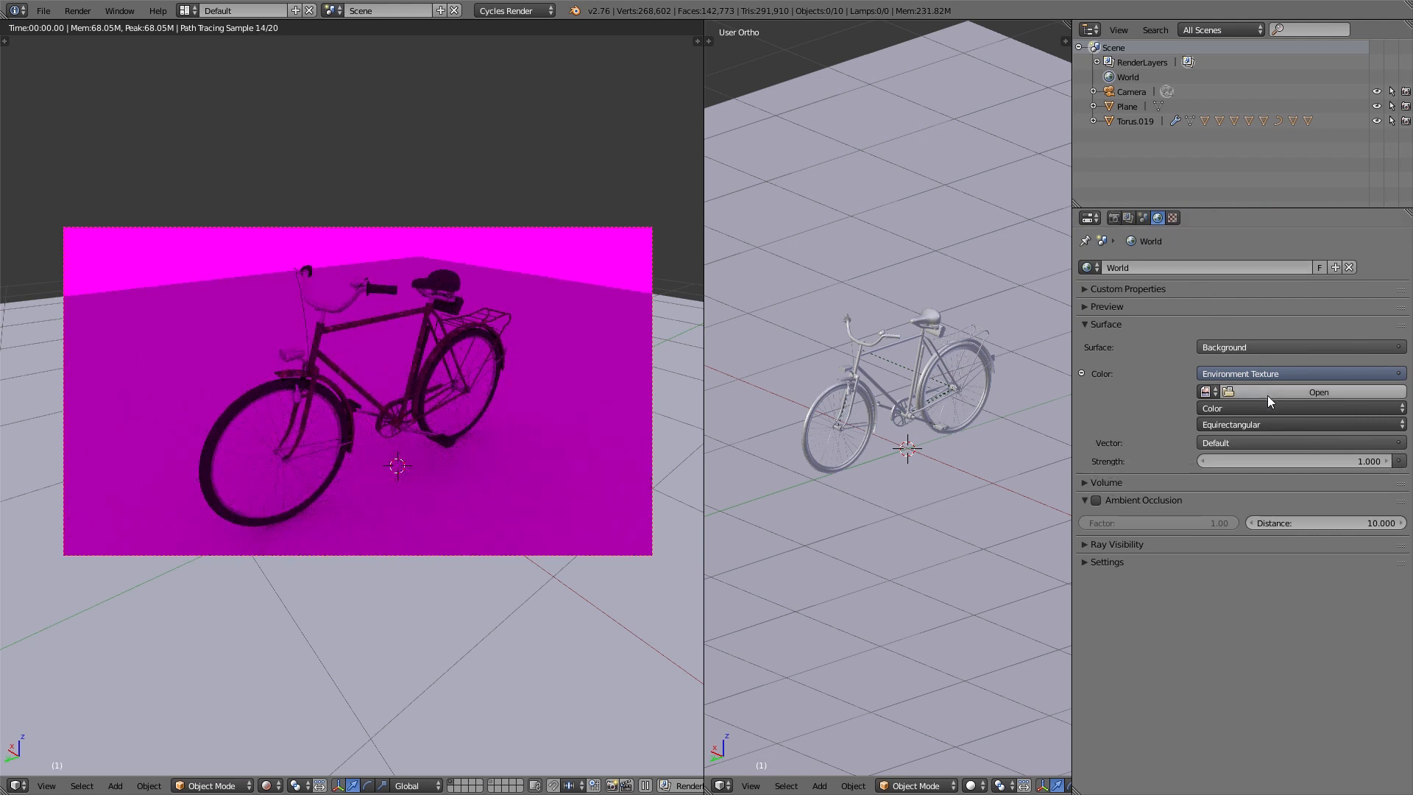
Step: Load winter_sky_16k.hdr into the world Environment Texture and toggle the sidebar
click(1316, 391)
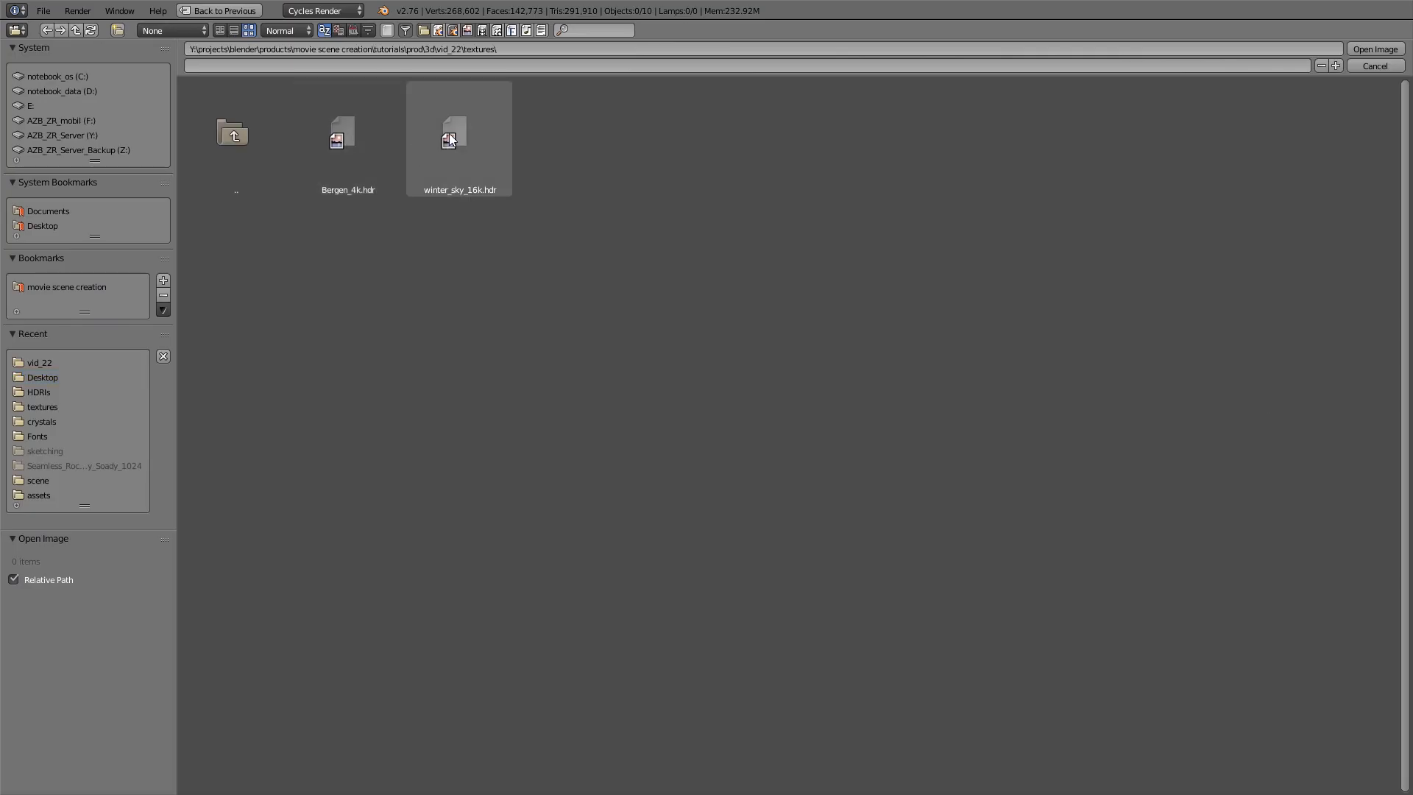
click(458, 136)
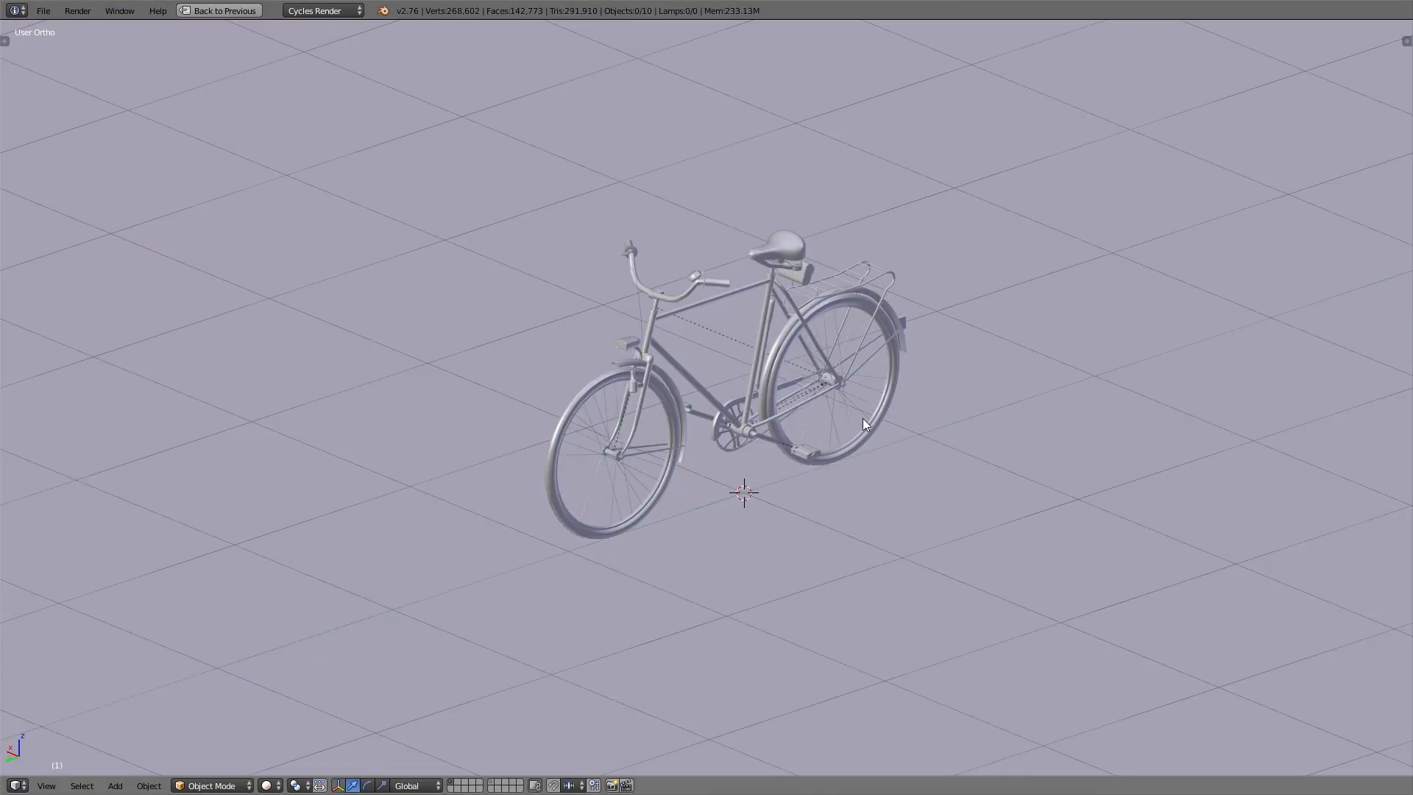
key(n)
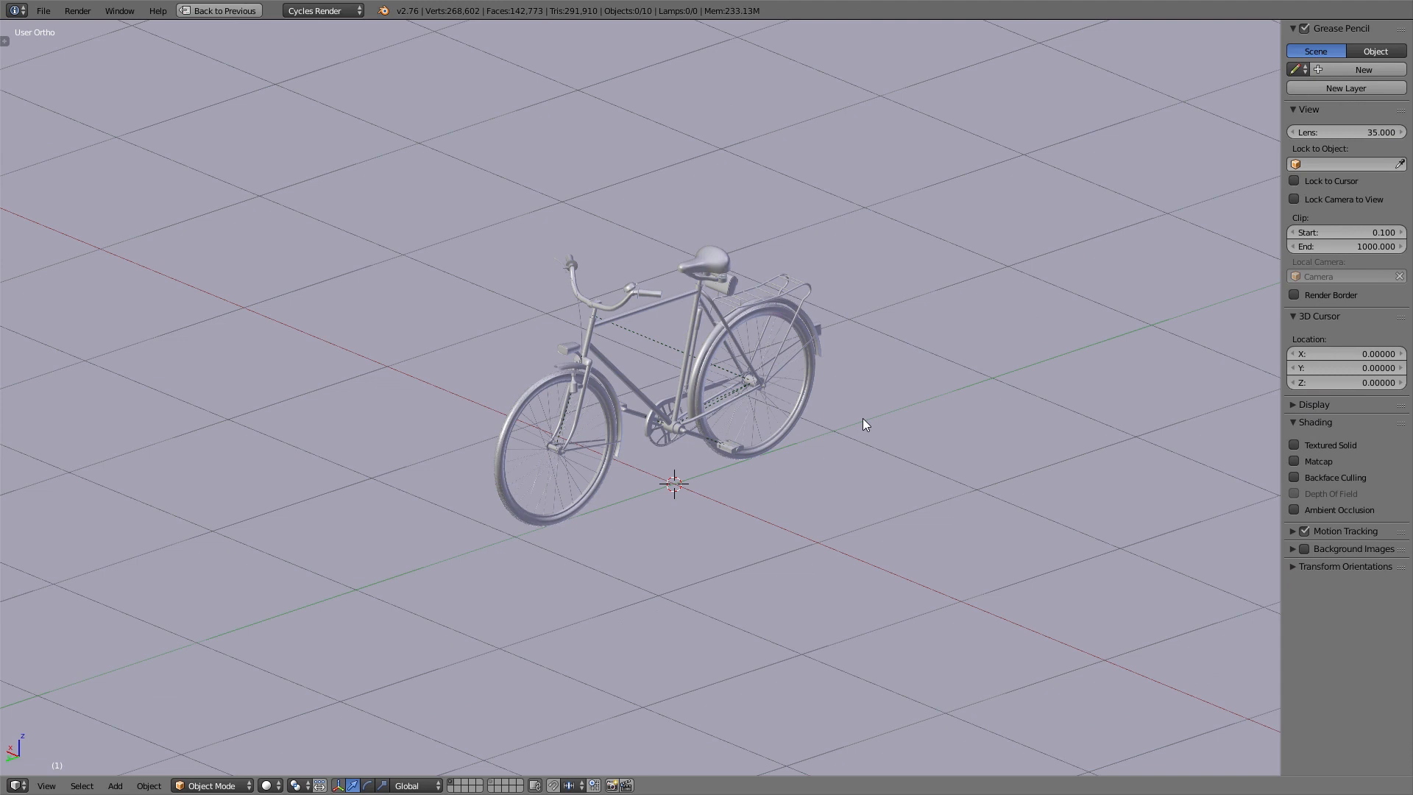
click(1313, 404)
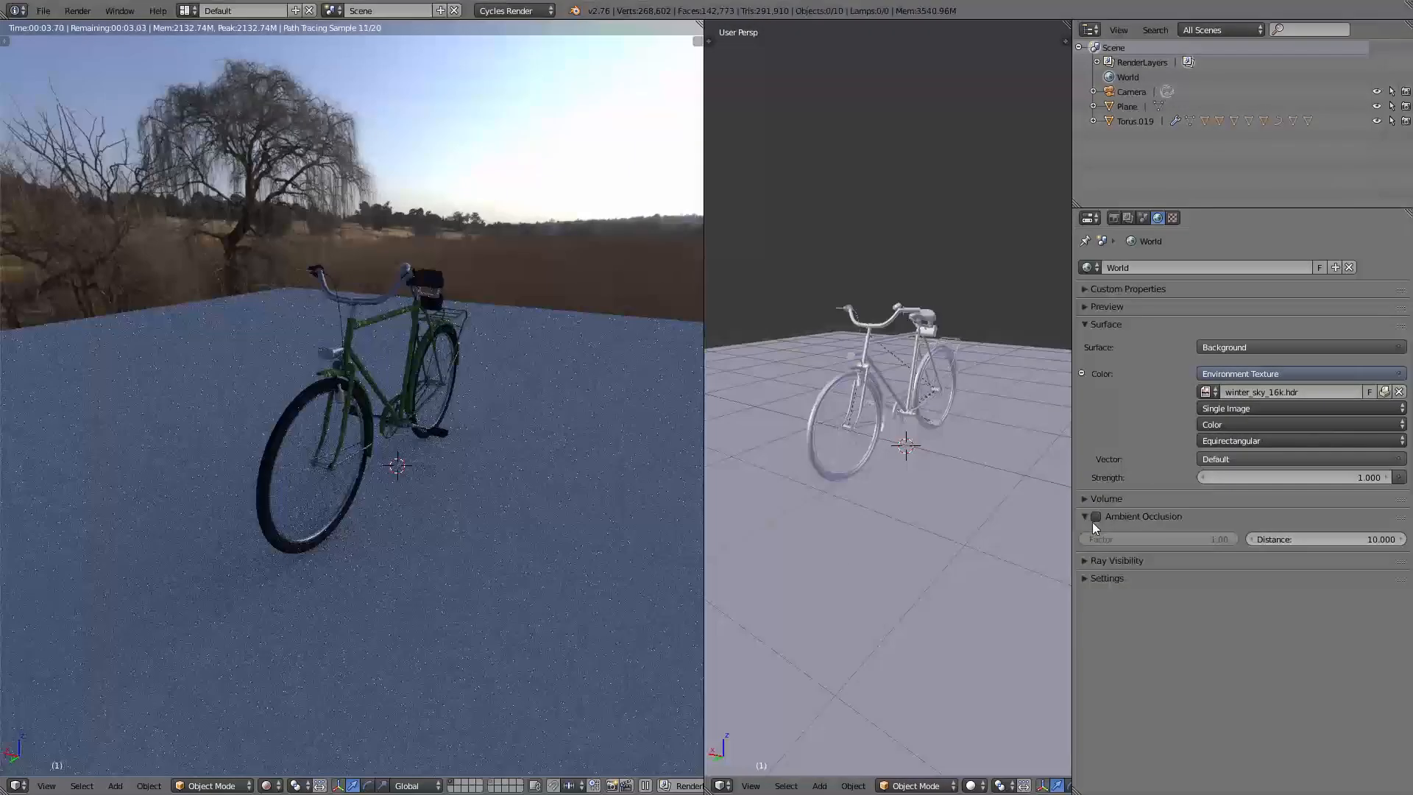
click(1084, 517)
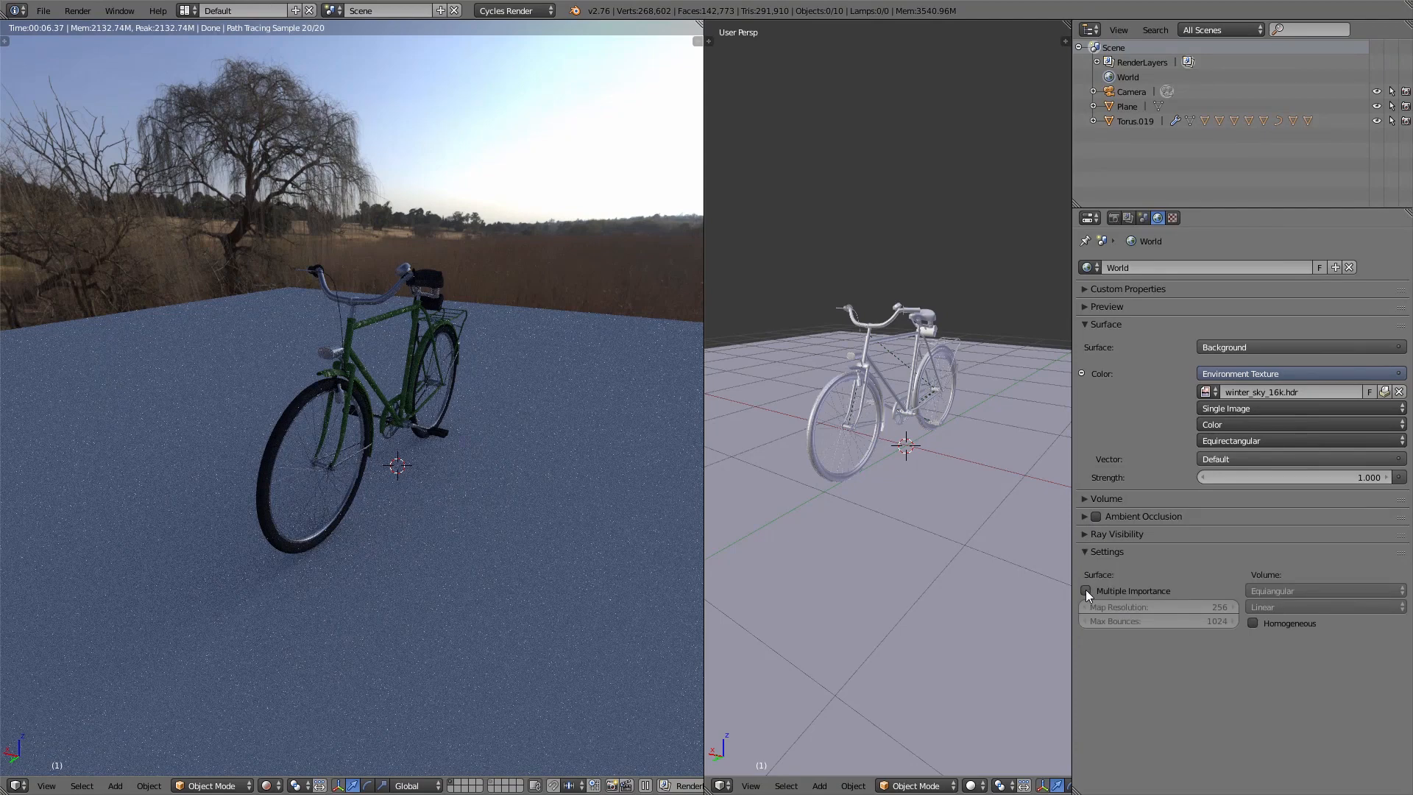
Step: Enable Multiple Importance sampling for the world and set Map Resolution to 1024
click(1087, 590)
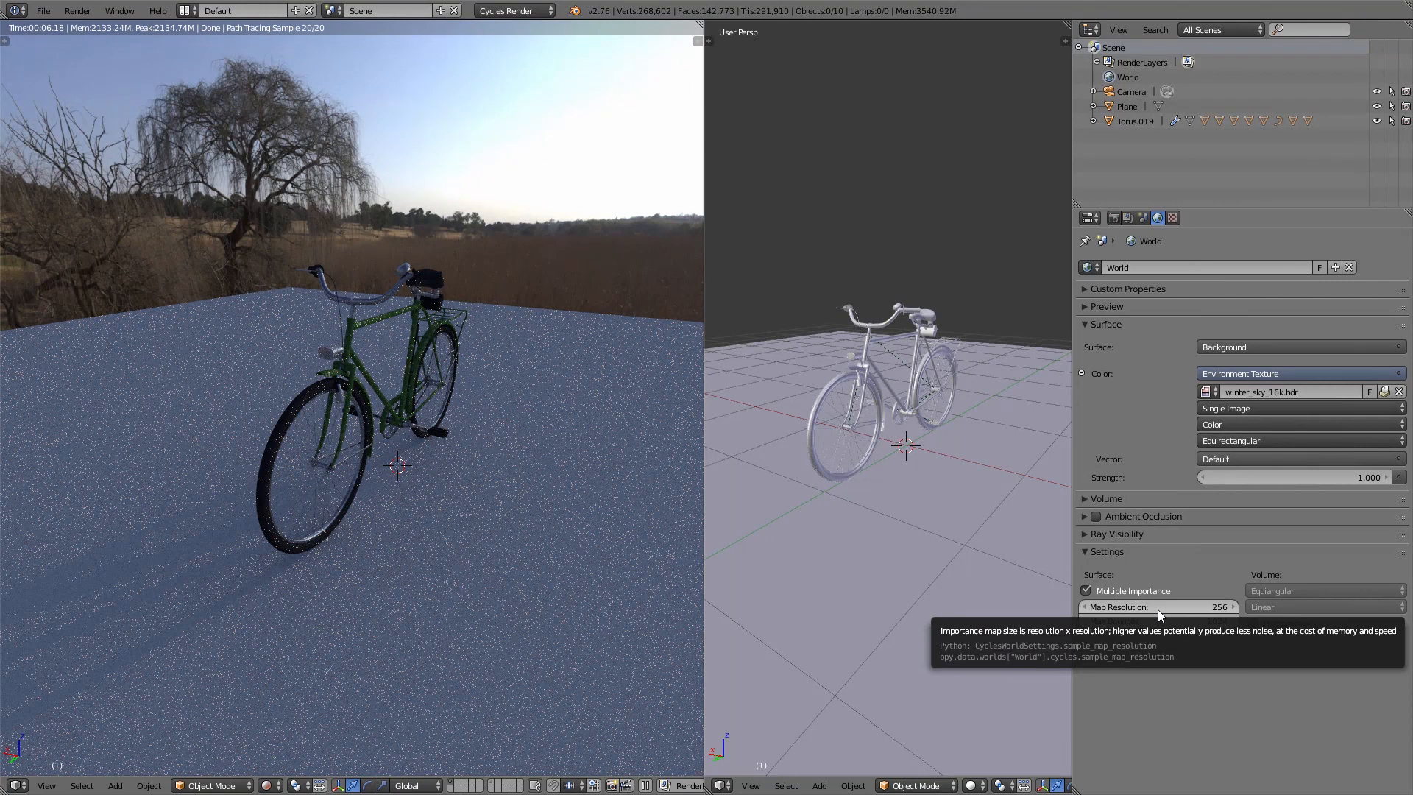
click(1157, 607)
text(1024)
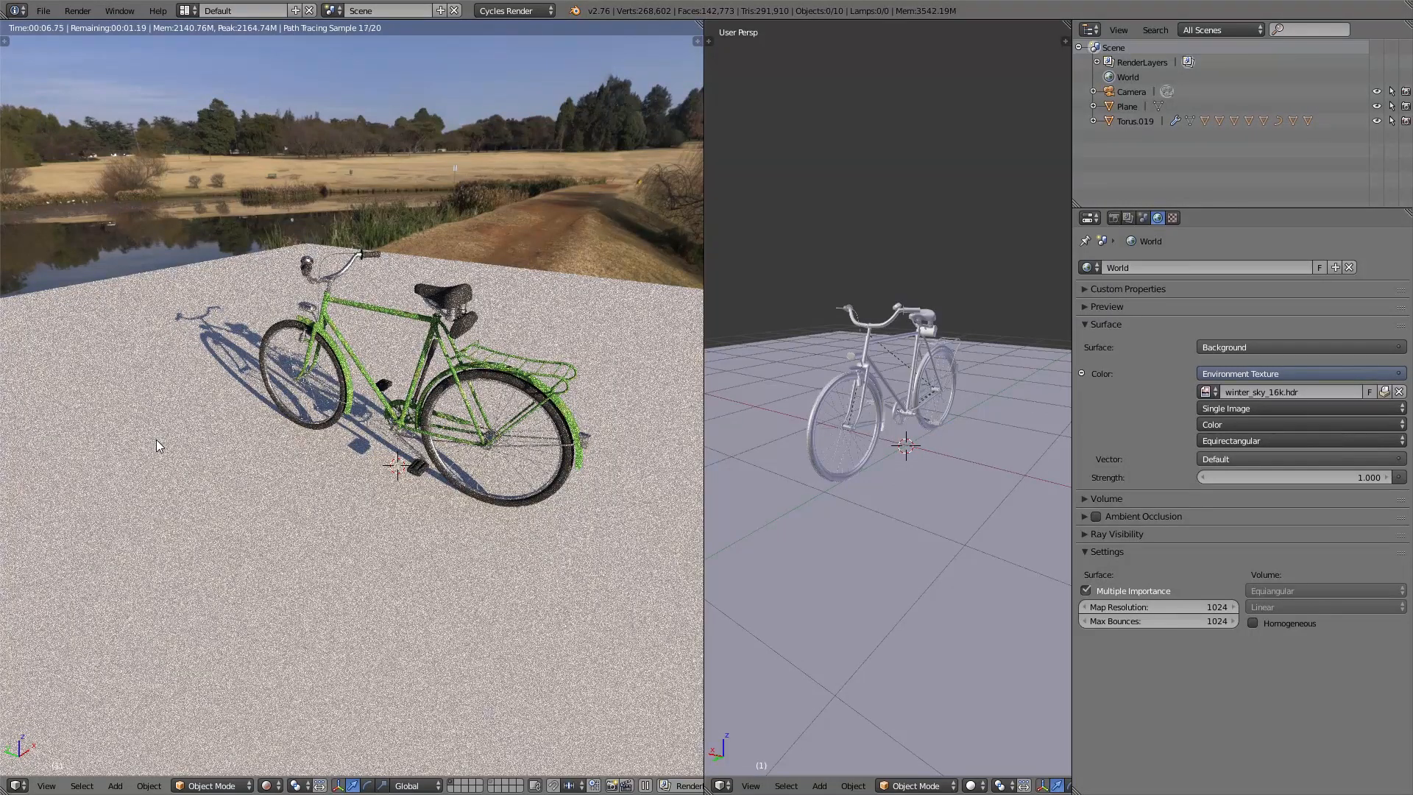
mouse_move(205, 427)
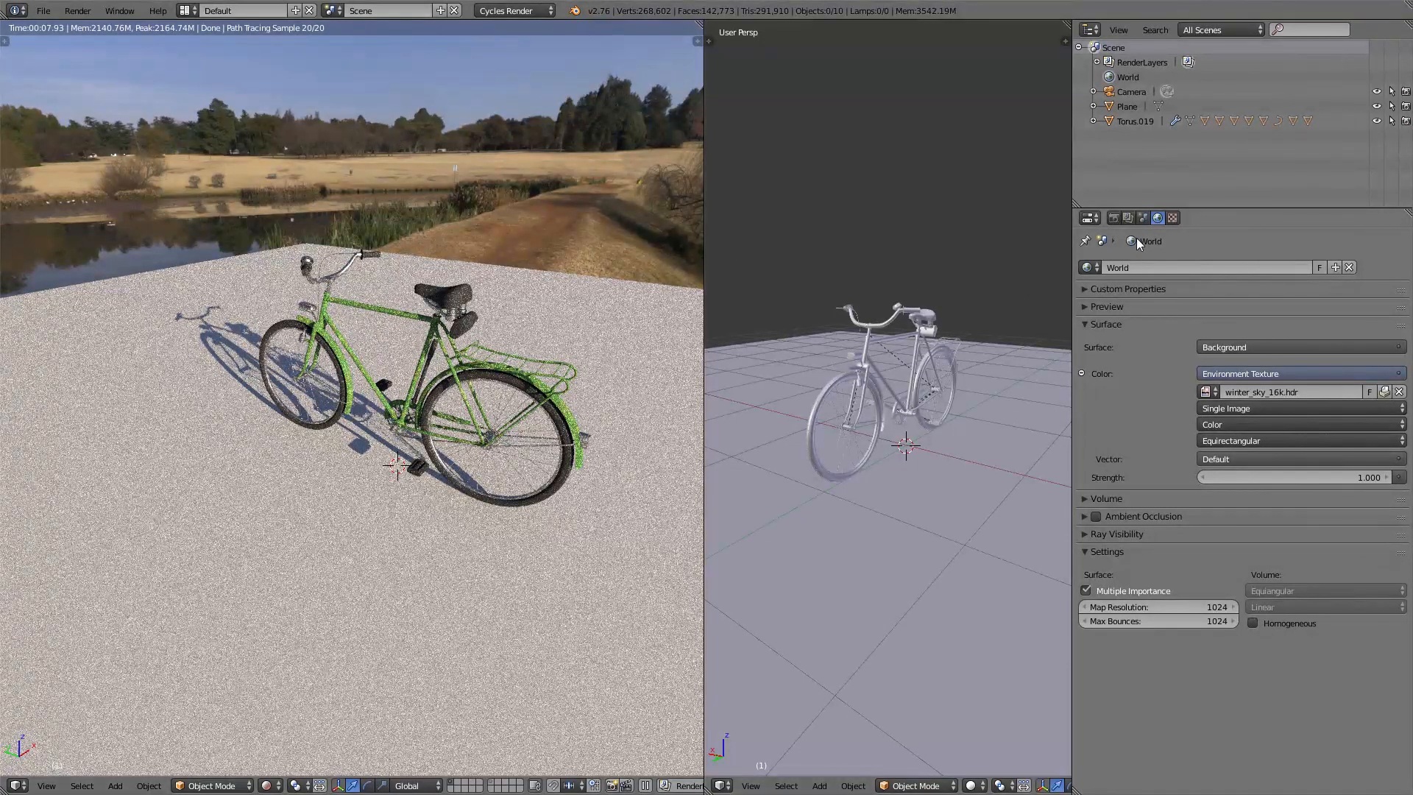
Step: Enable a transparent film background and open the environment texture's Mapping settings
click(1115, 217)
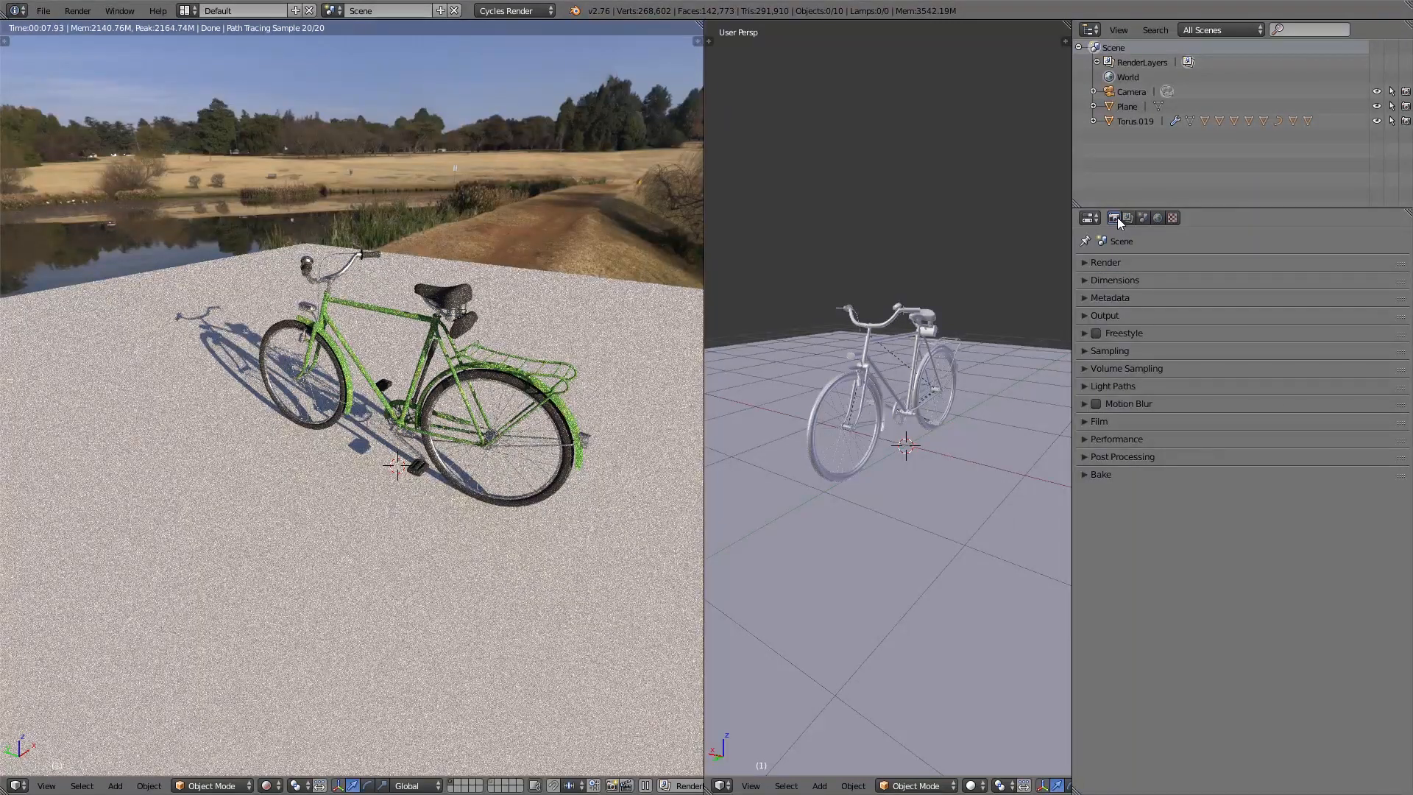
mouse_move(1117, 424)
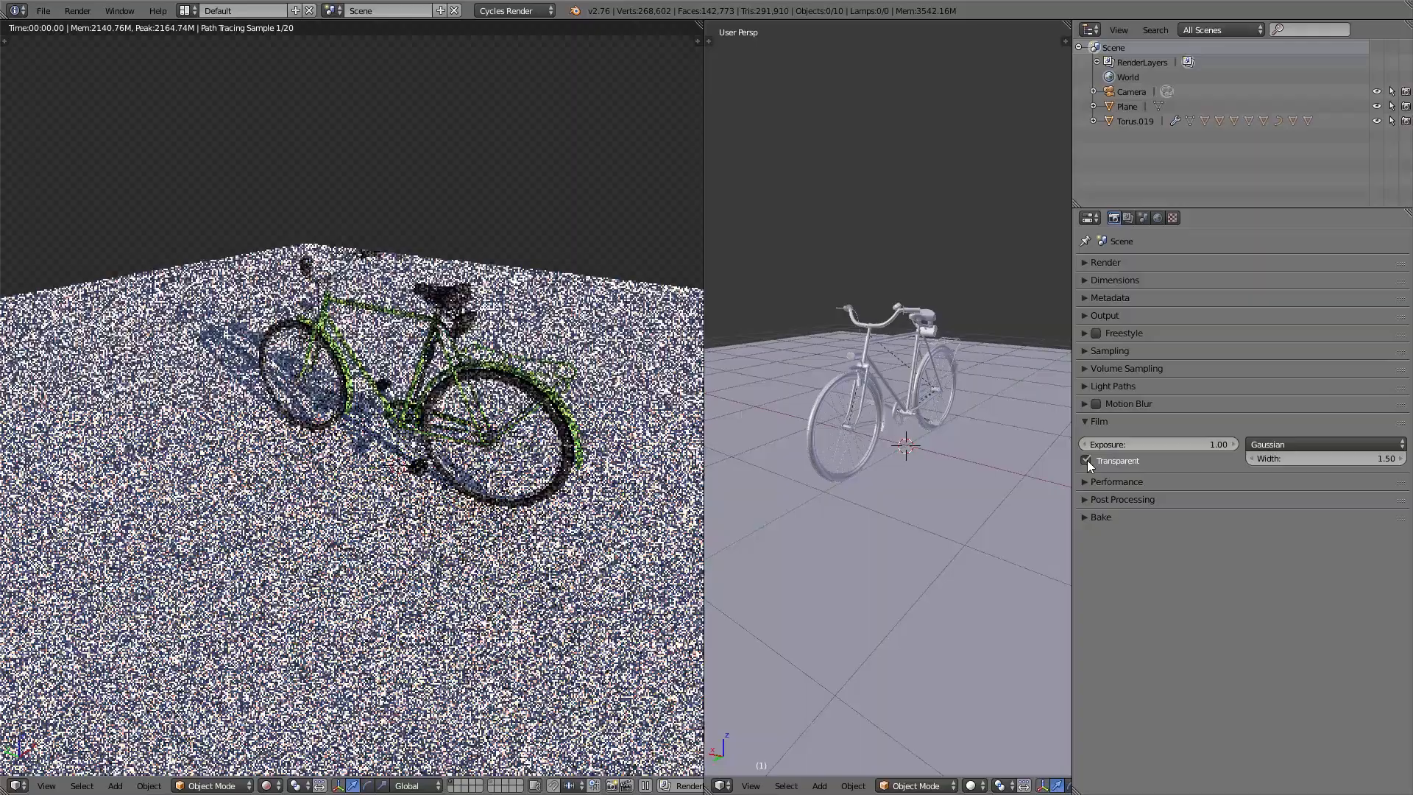
click(1086, 461)
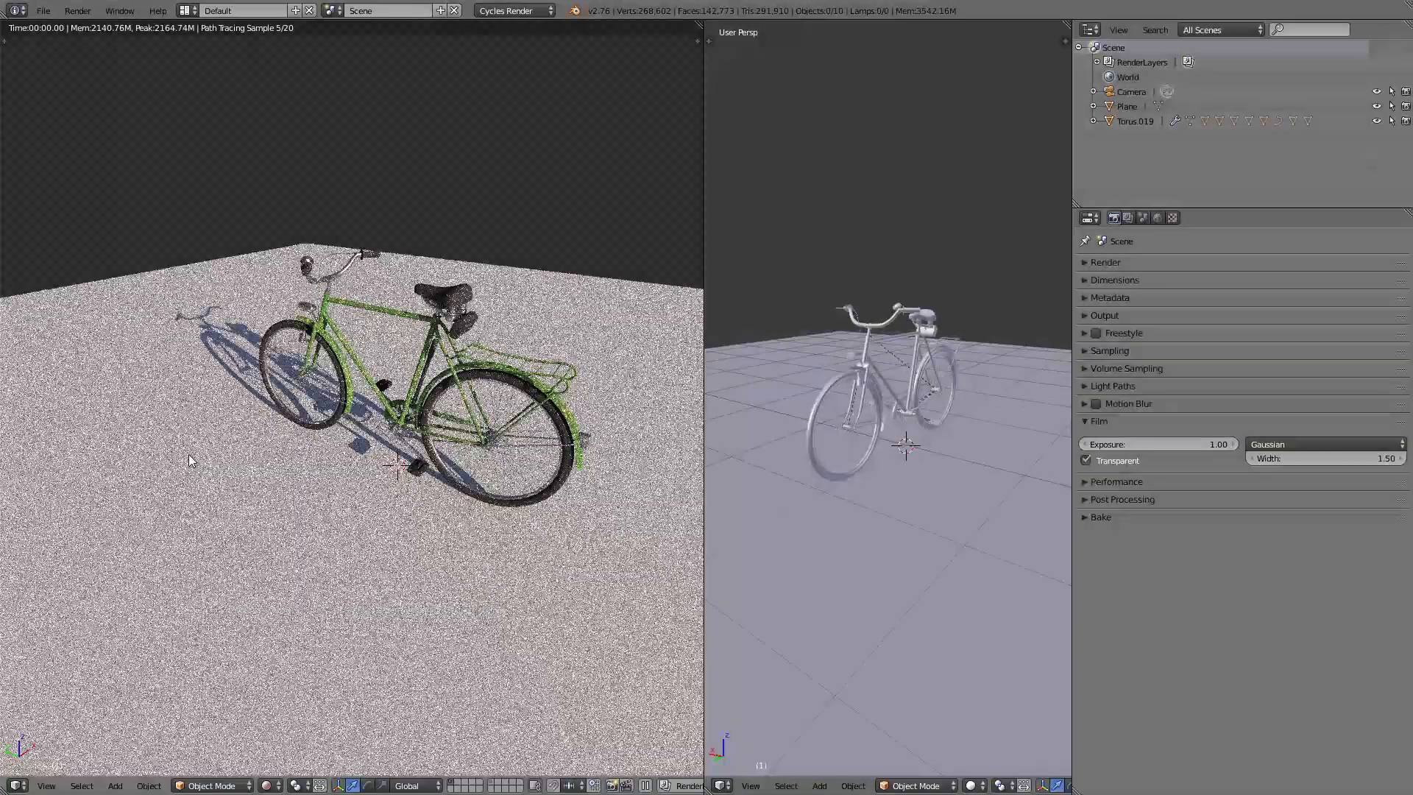
click(1157, 217)
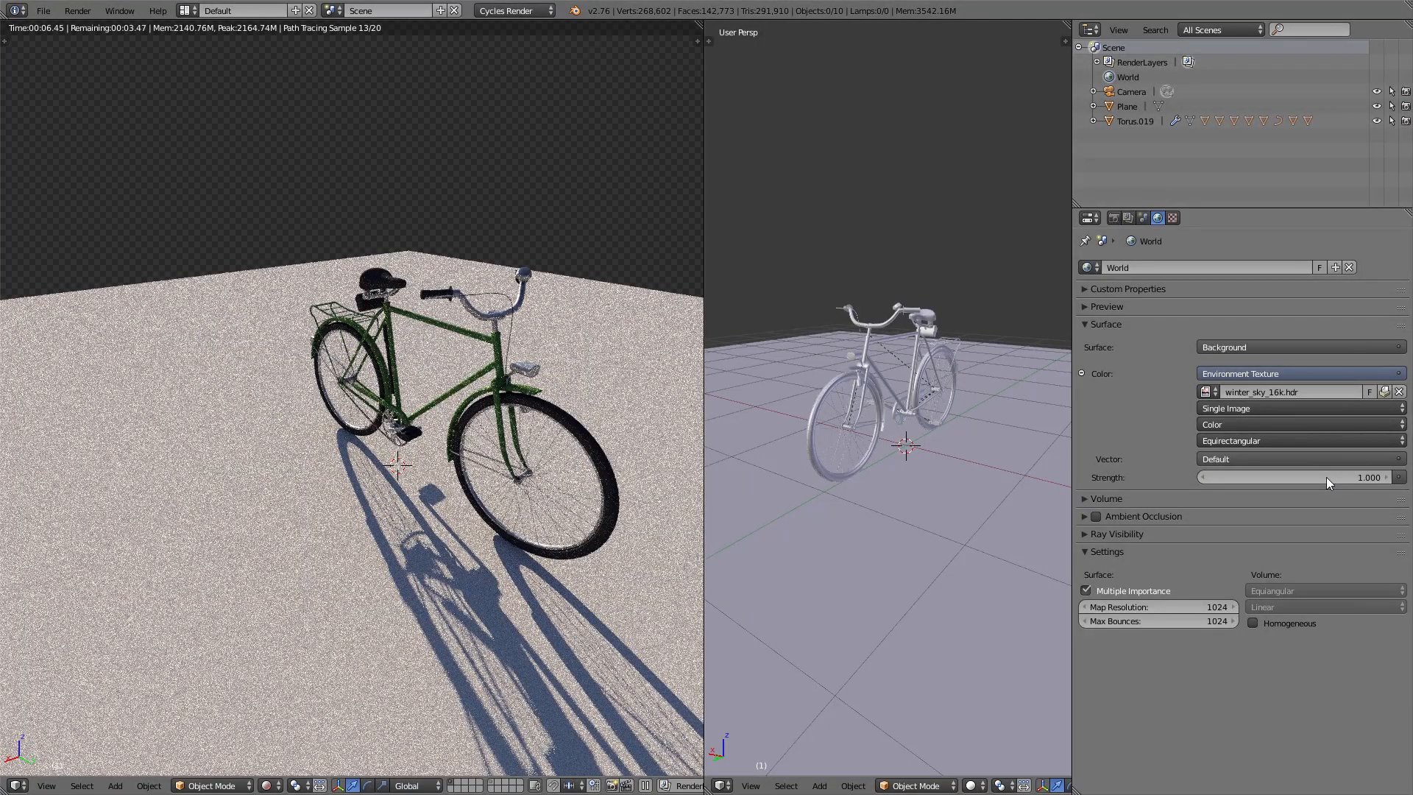
click(1297, 476)
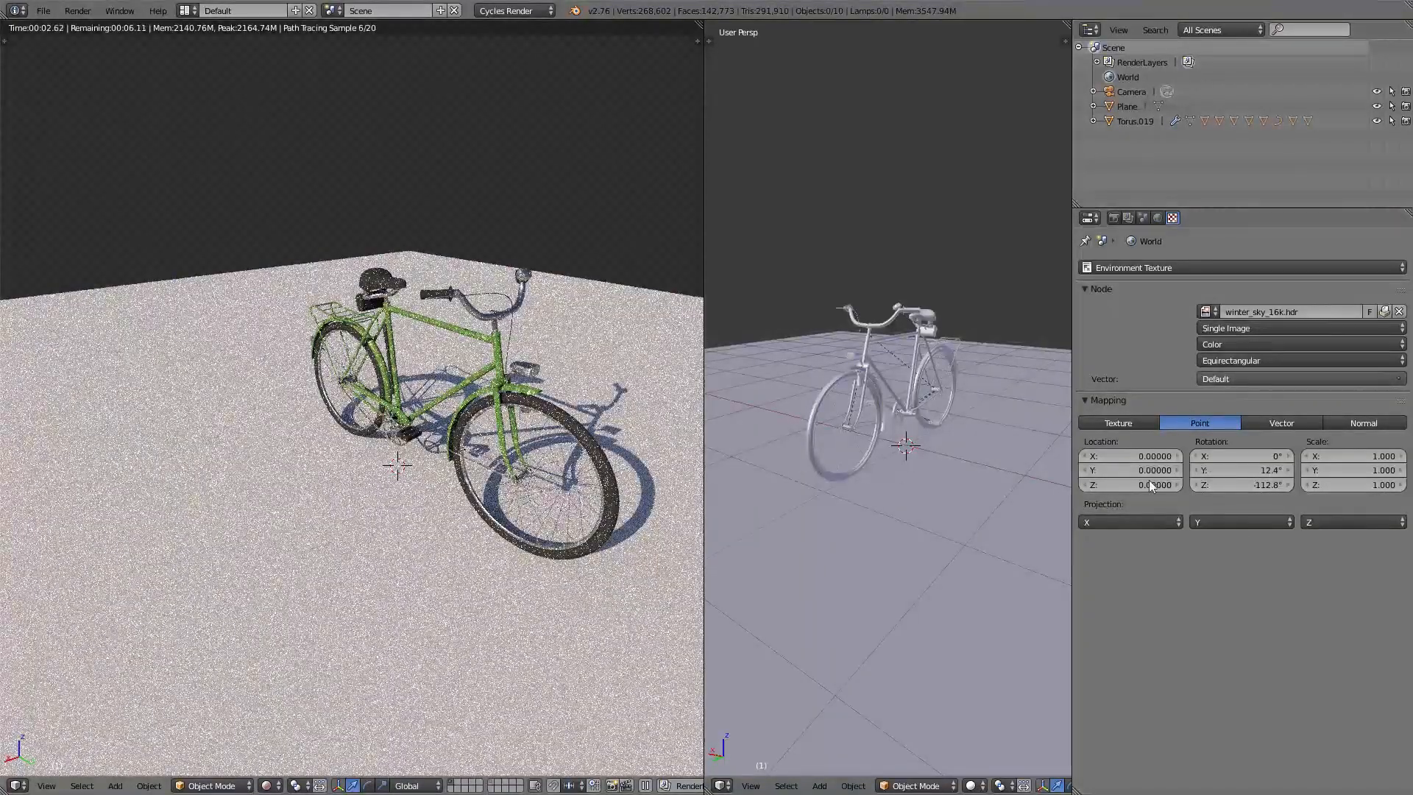
Step: Set up the sphere's glossy material in the Material properties
click(1243, 470)
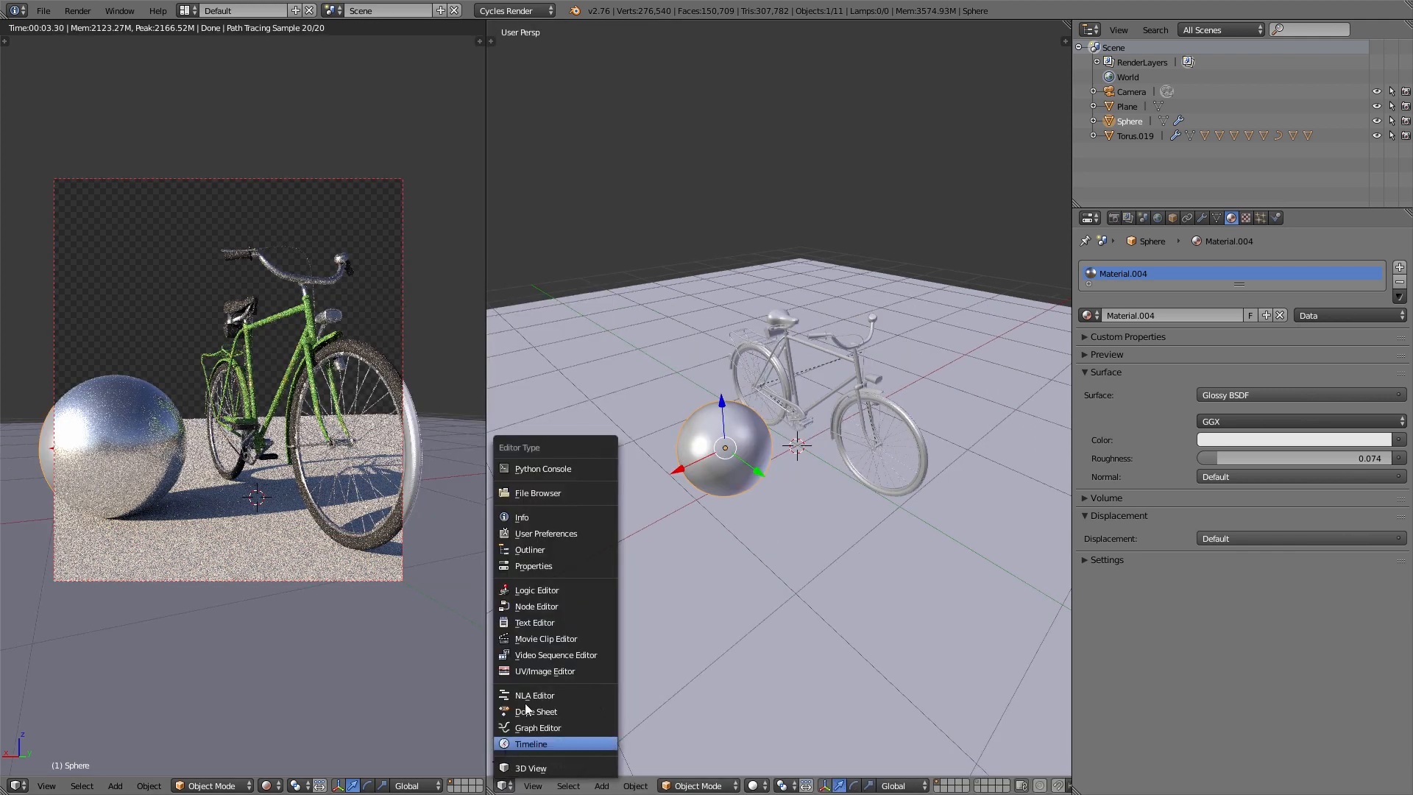
Step: Show the world shader nodes and connect the Environment Texture into the Mix's Color1
click(537, 606)
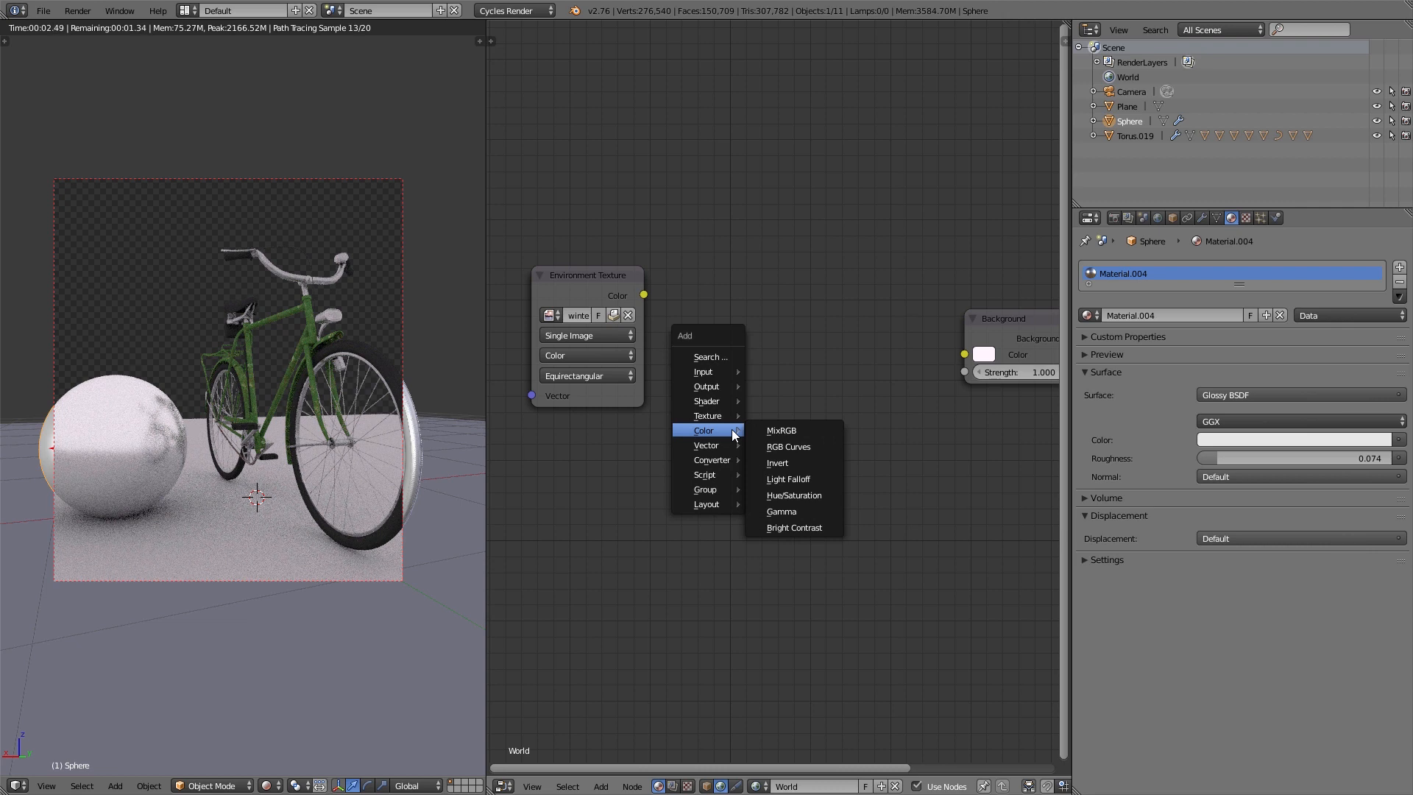
click(781, 430)
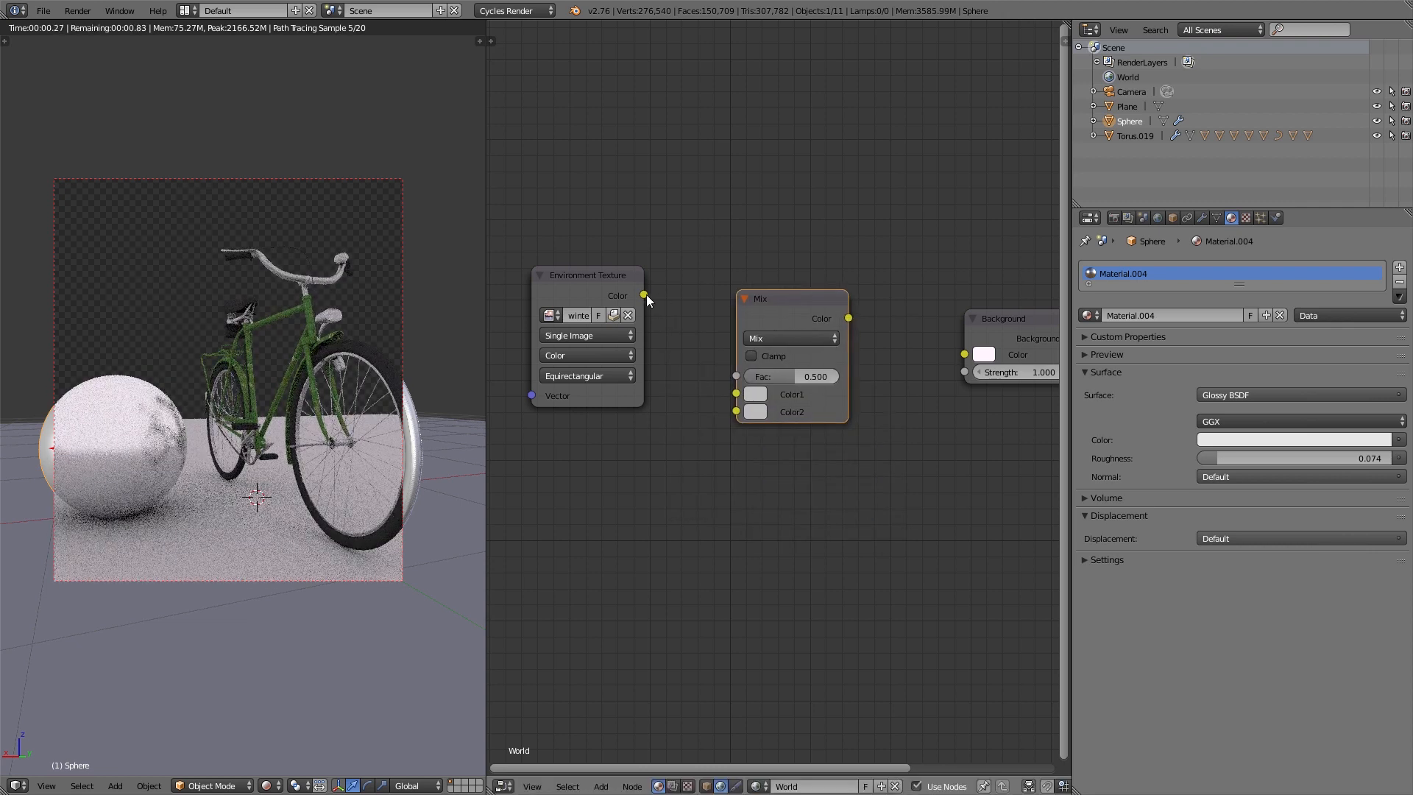
drag(642, 295, 735, 393)
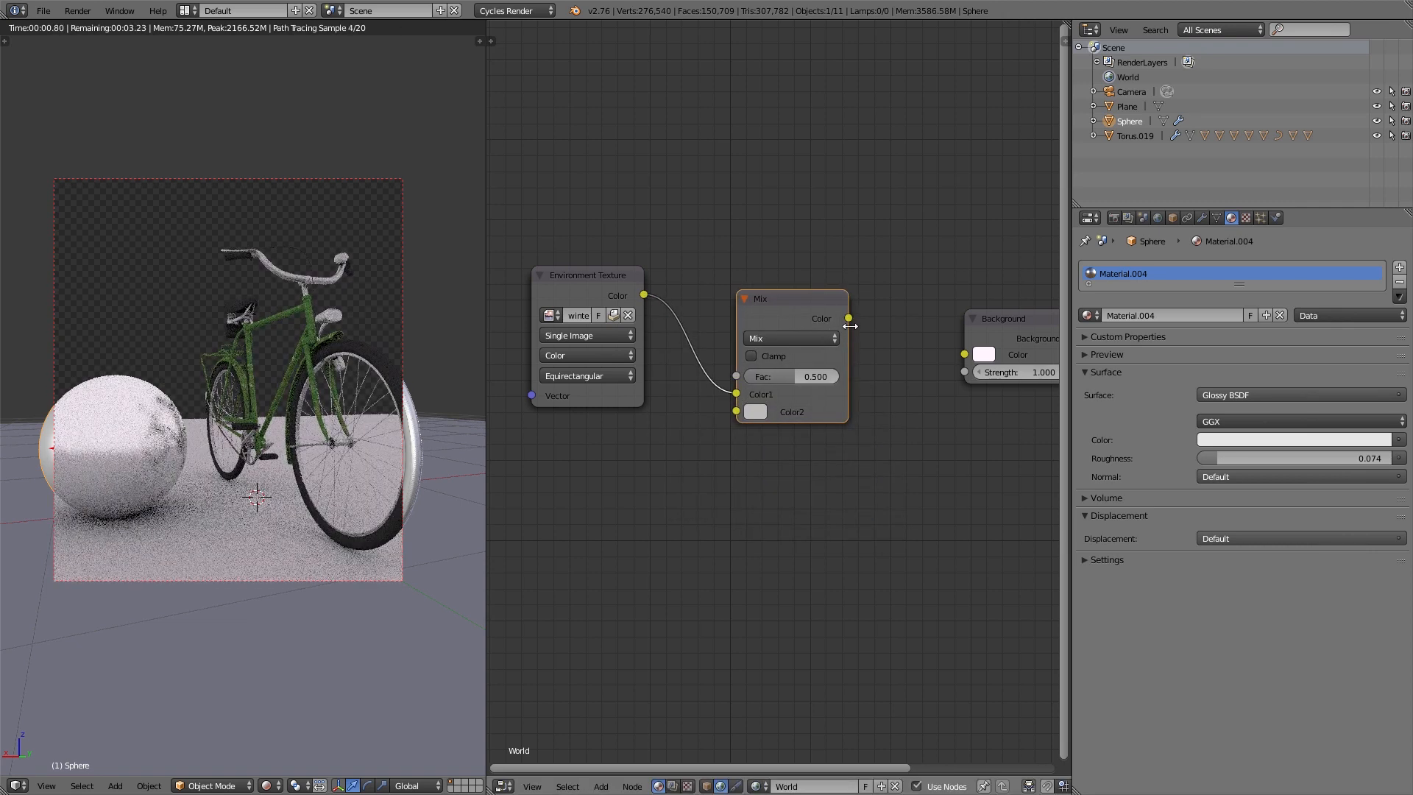
Step: Set the Mix blend mode to Add with a blue tint for Color2
click(790, 338)
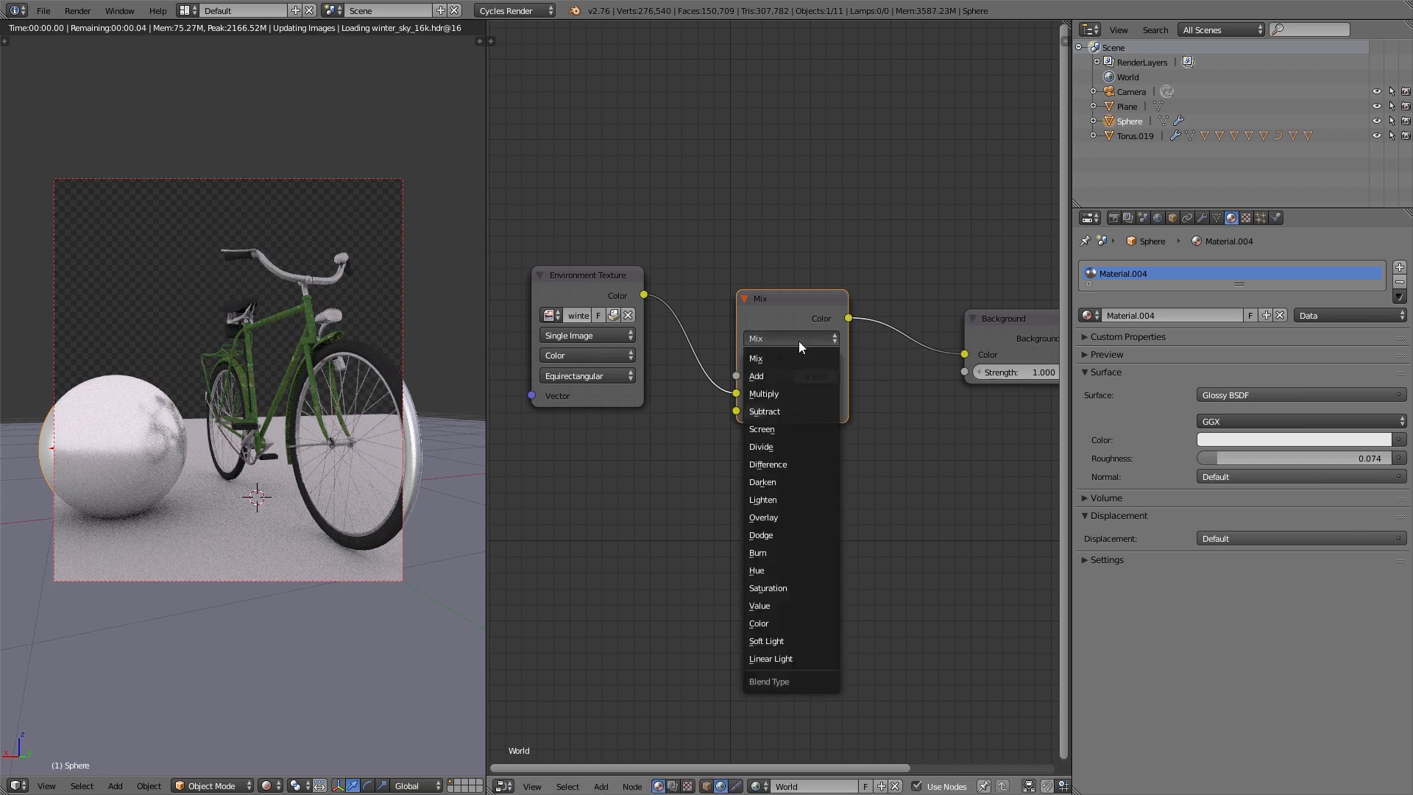
click(755, 376)
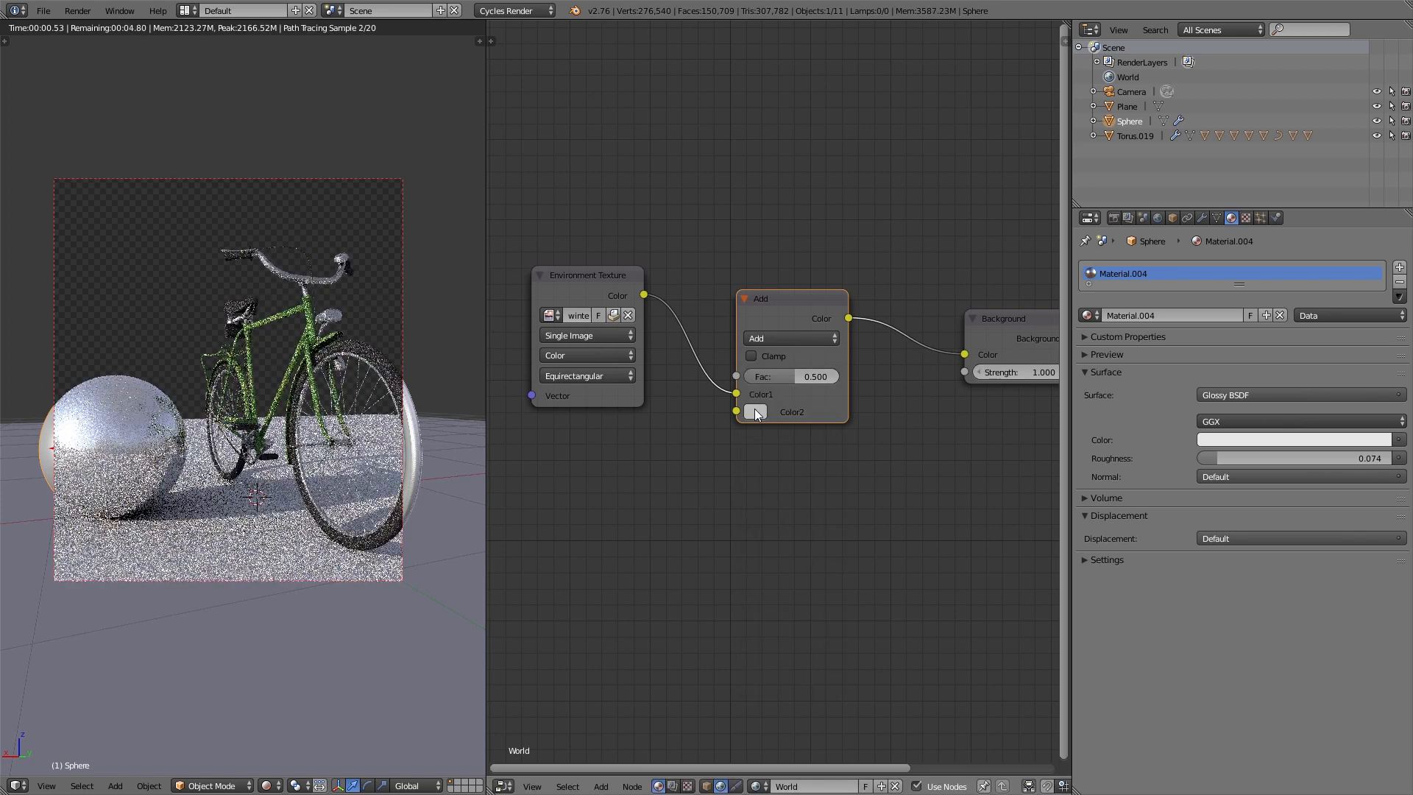
click(755, 412)
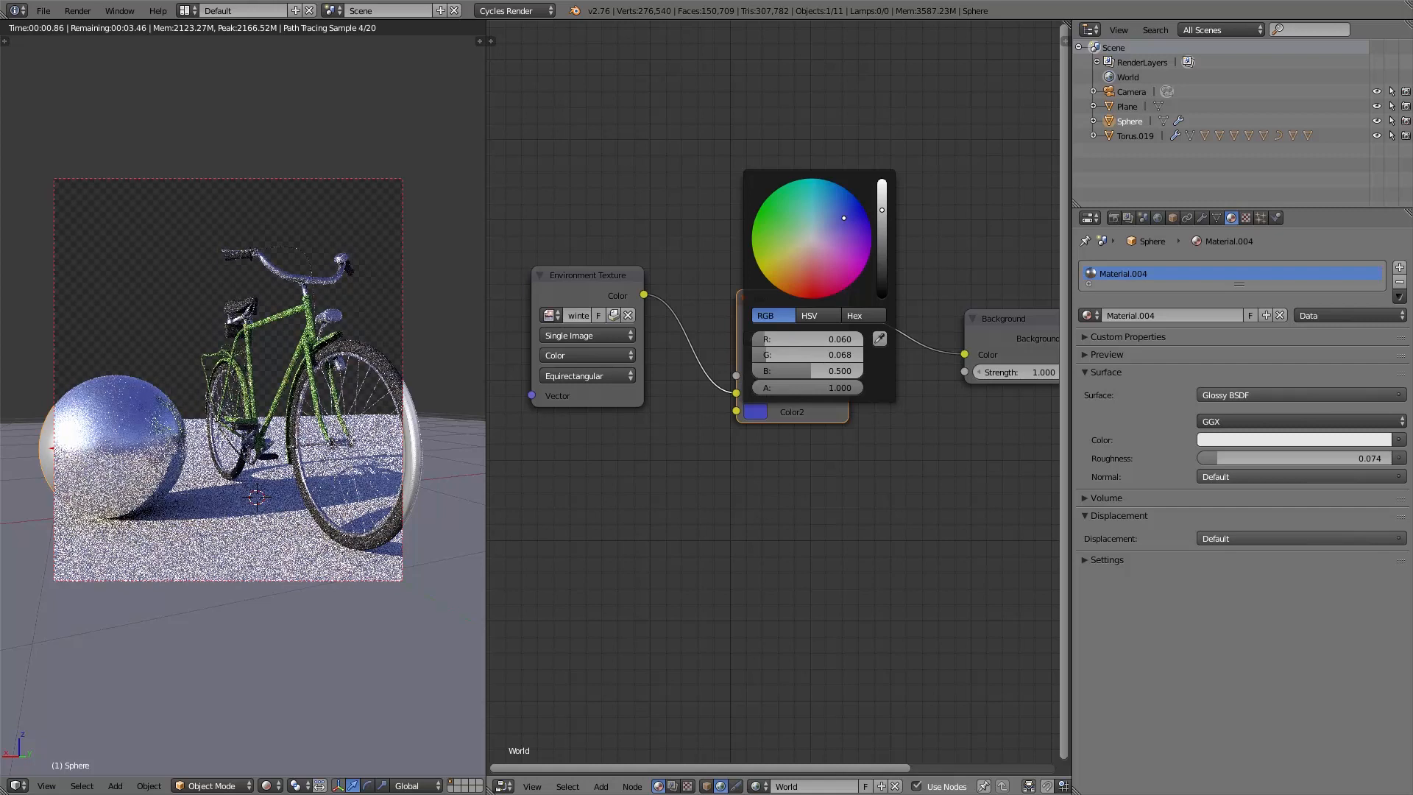
drag(842, 216, 836, 250)
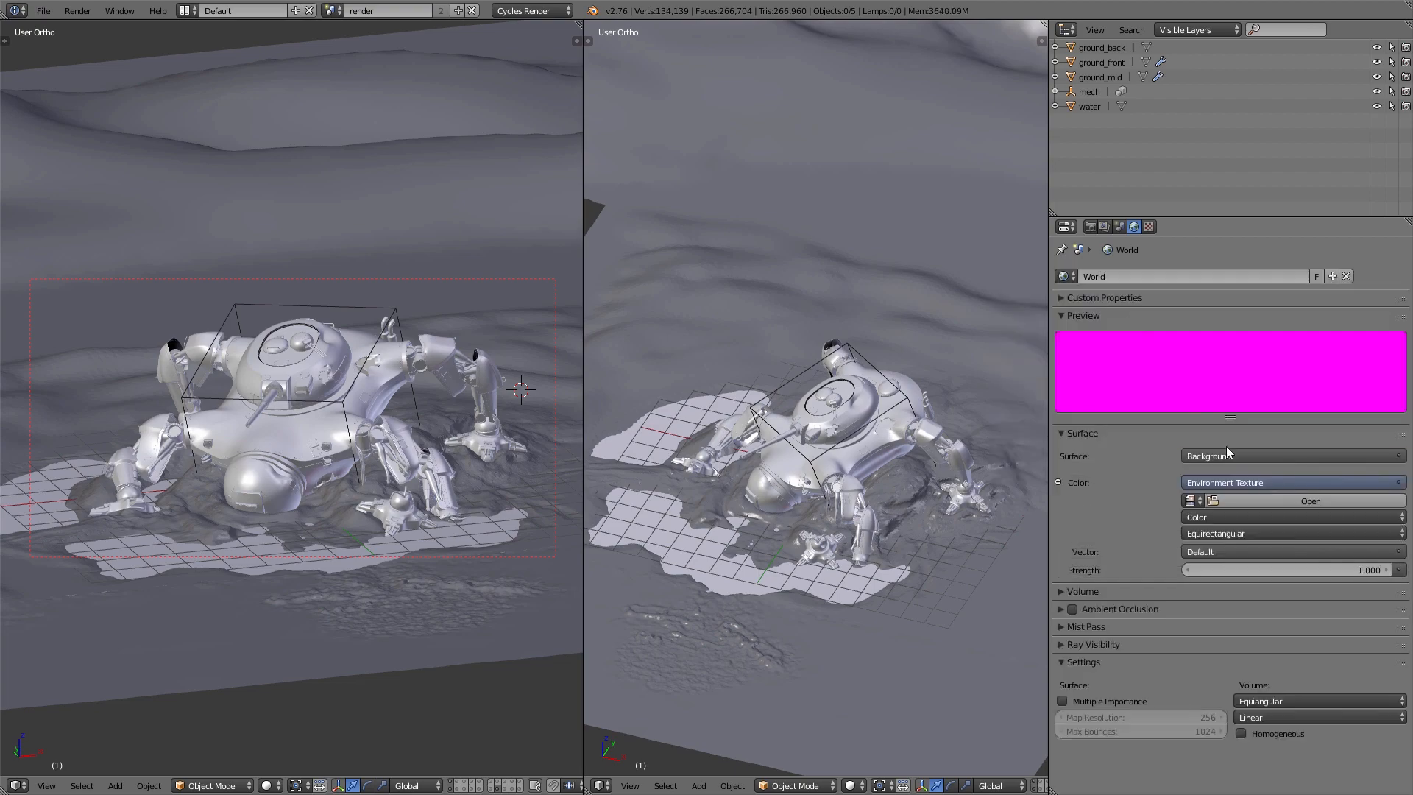
Step: Load Bergen_4k.hdr as the world environment with multiple importance sampling at resolution 1024
click(1308, 500)
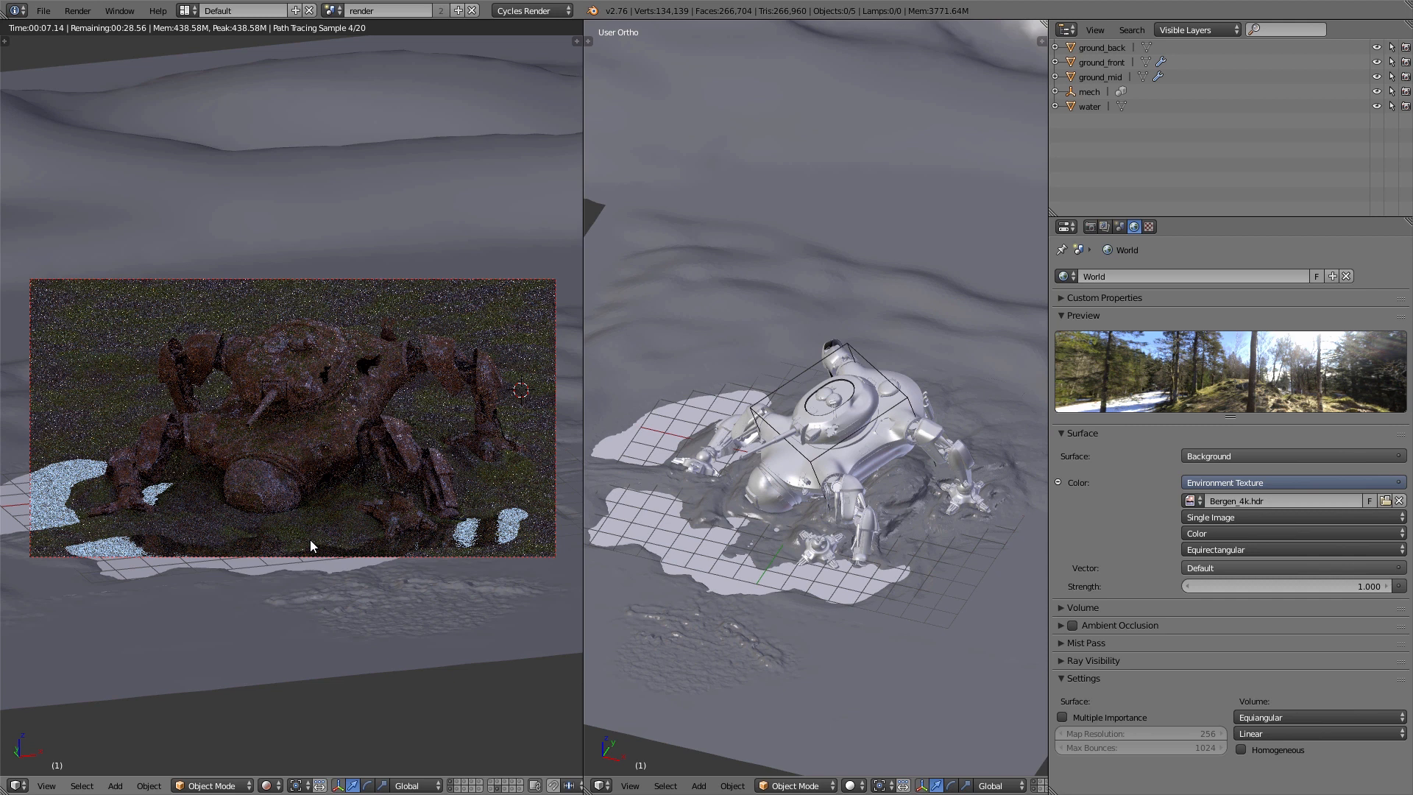
mouse_move(653, 637)
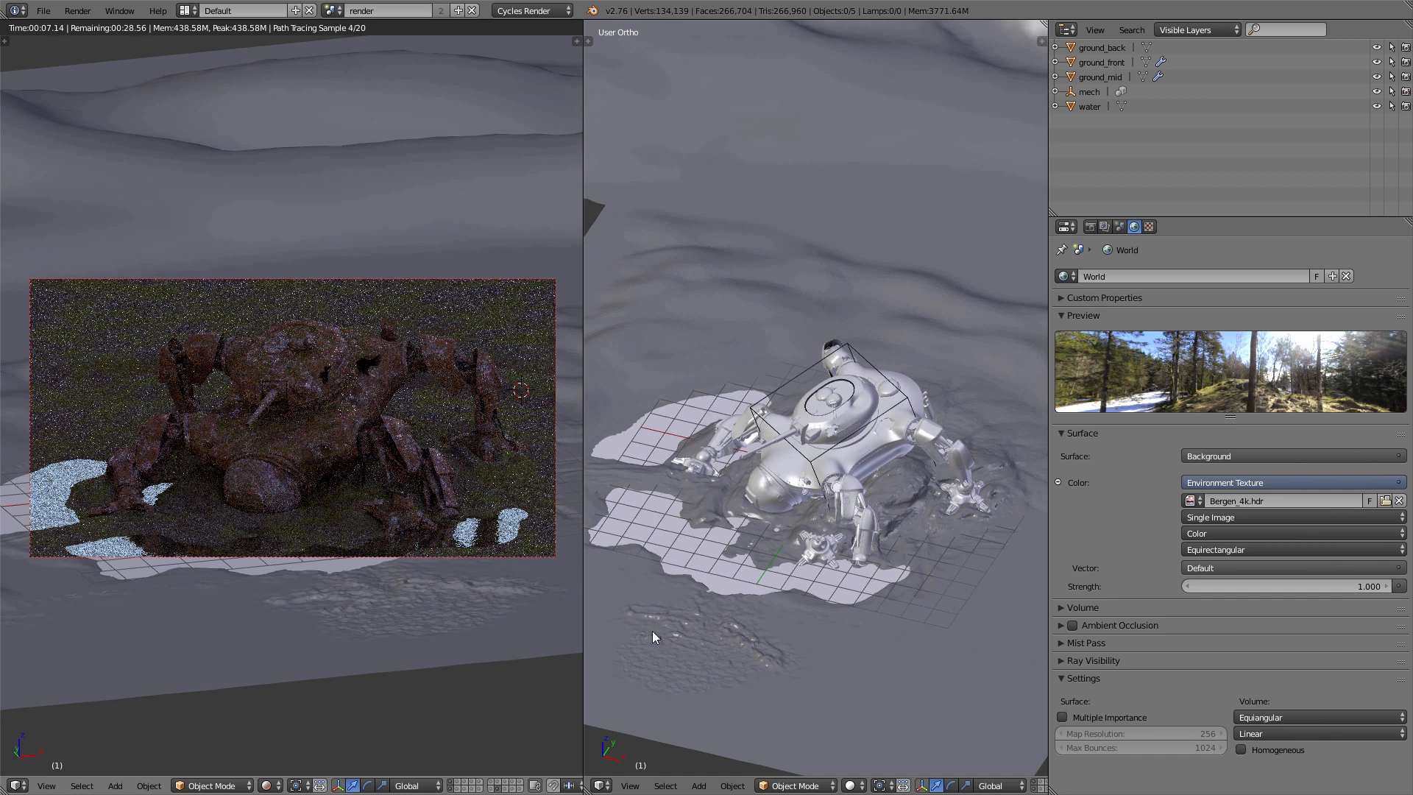
click(1063, 718)
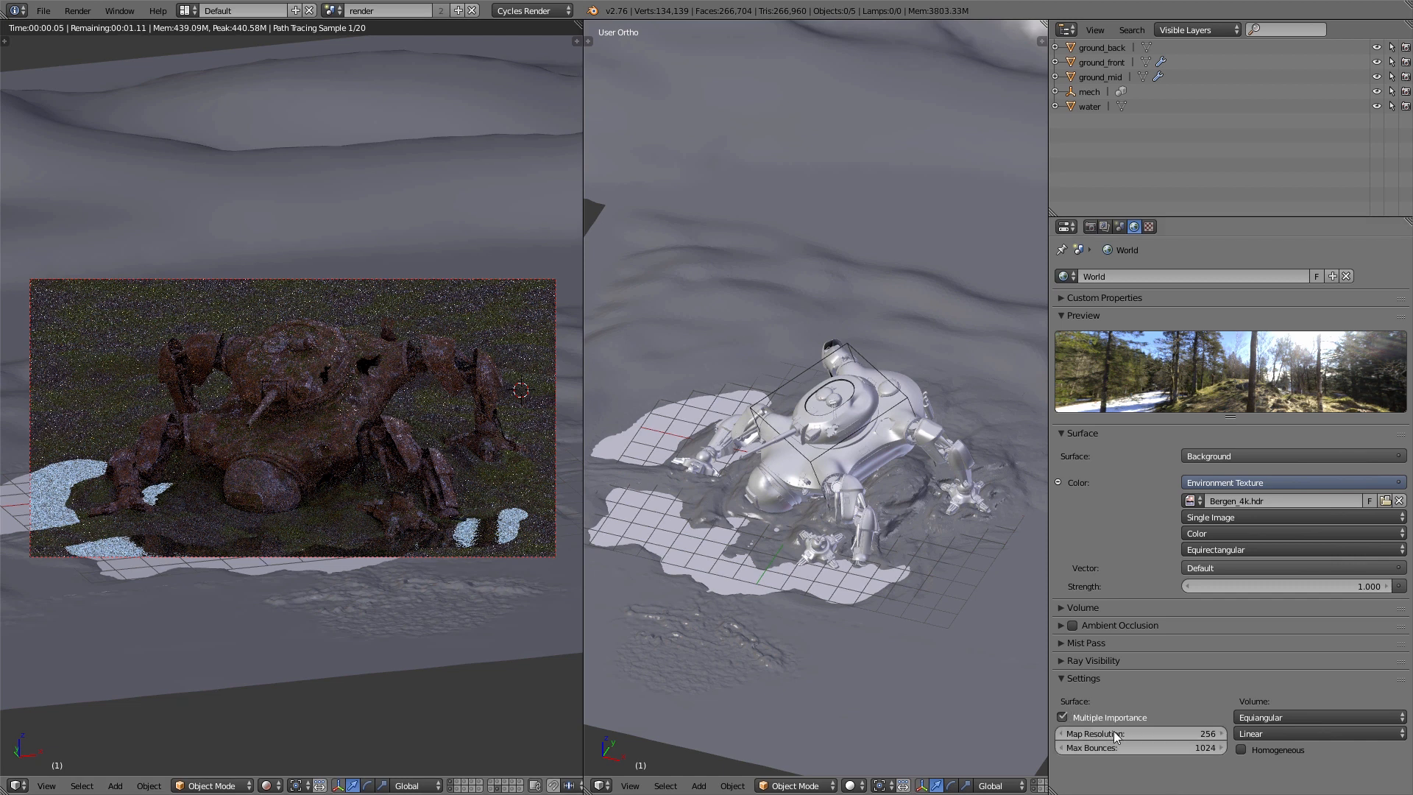
click(1140, 732)
text(1024)
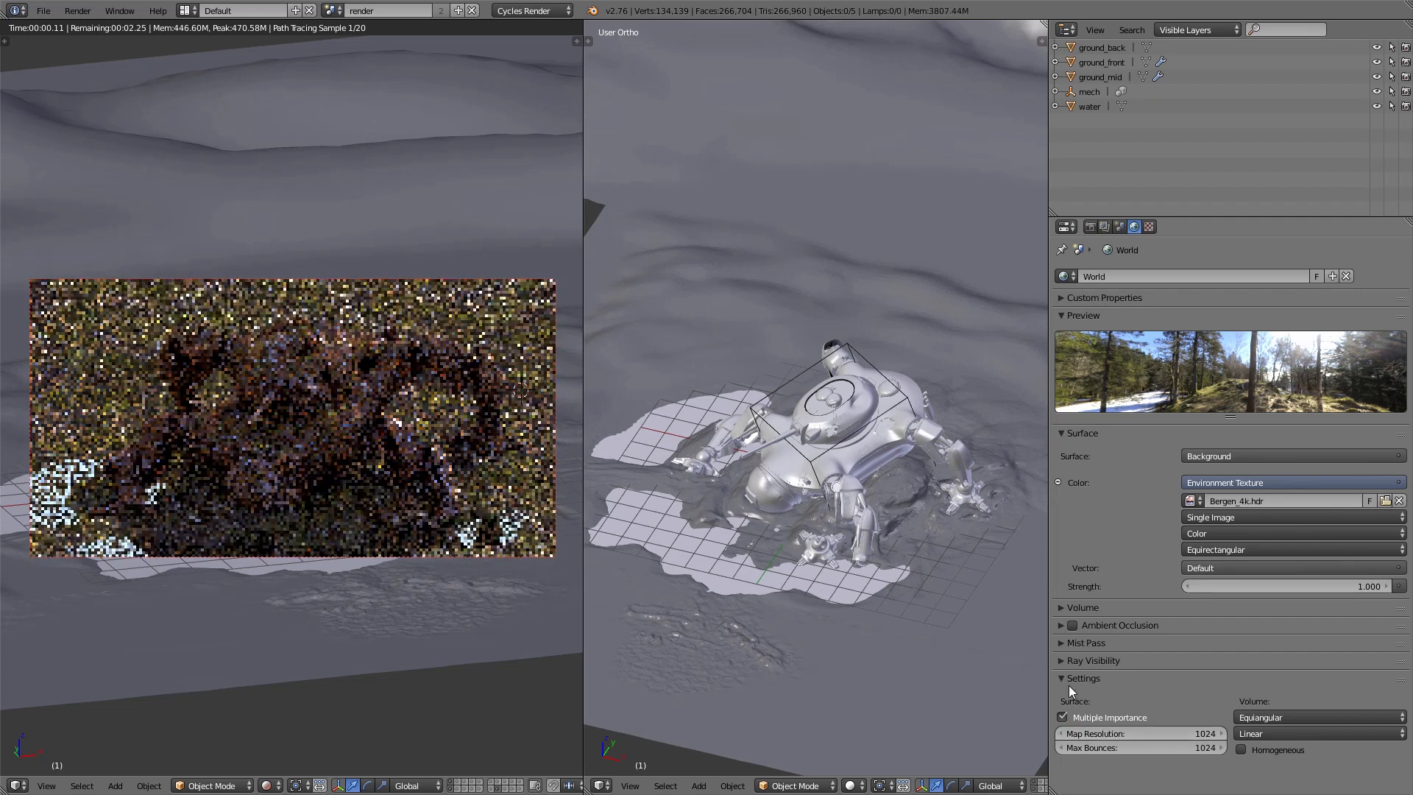
click(1065, 226)
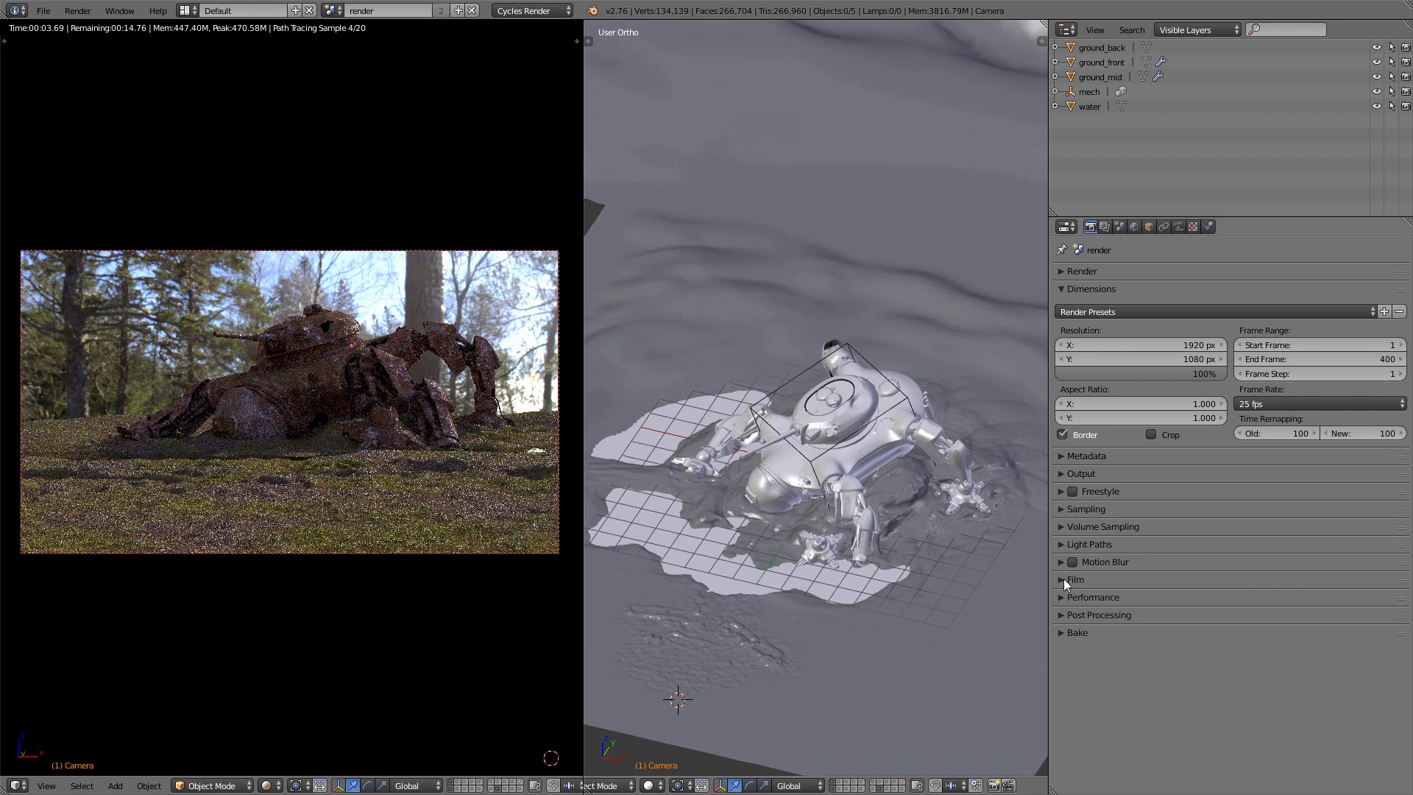
Step: Enable Film Transparent in the render settings, then return to the World properties
click(1074, 579)
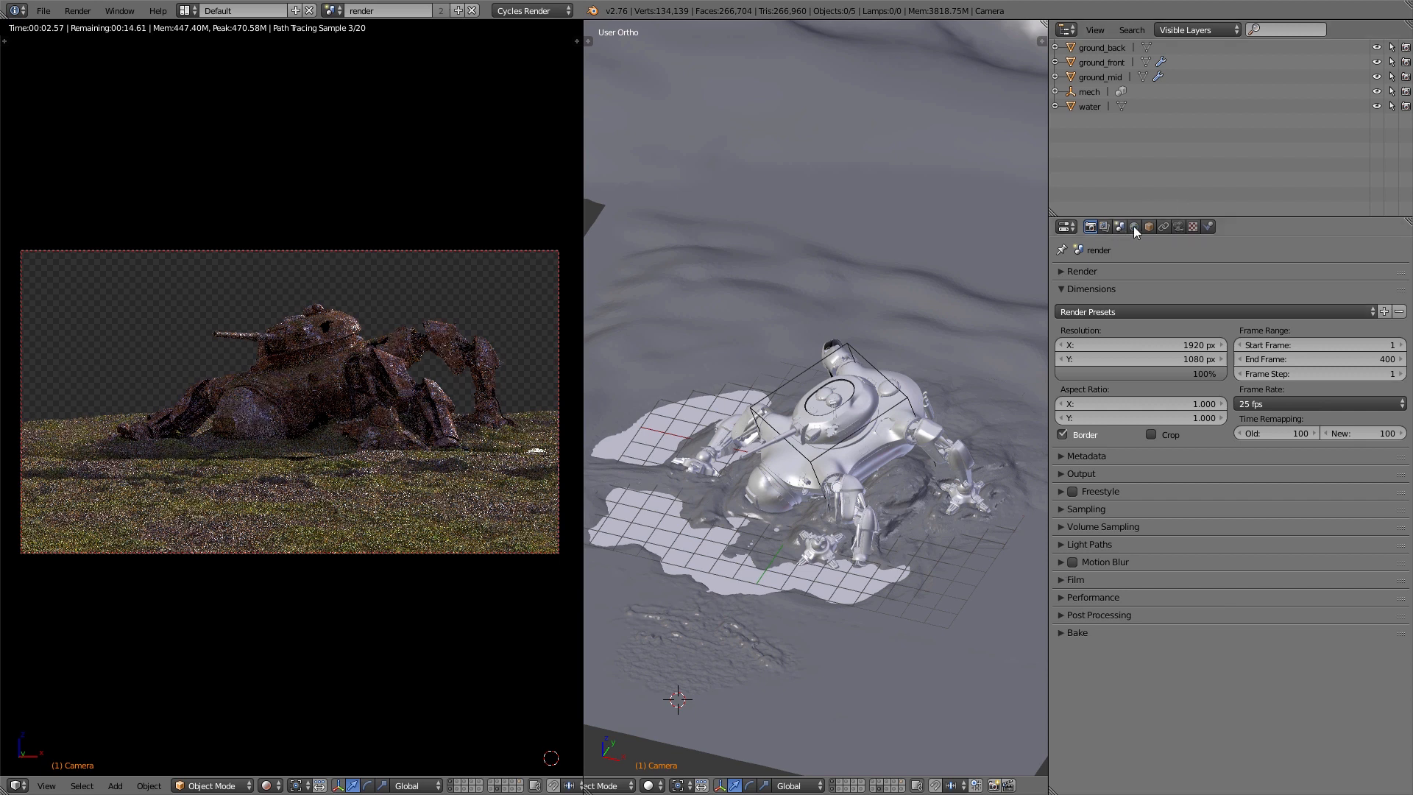
click(1133, 225)
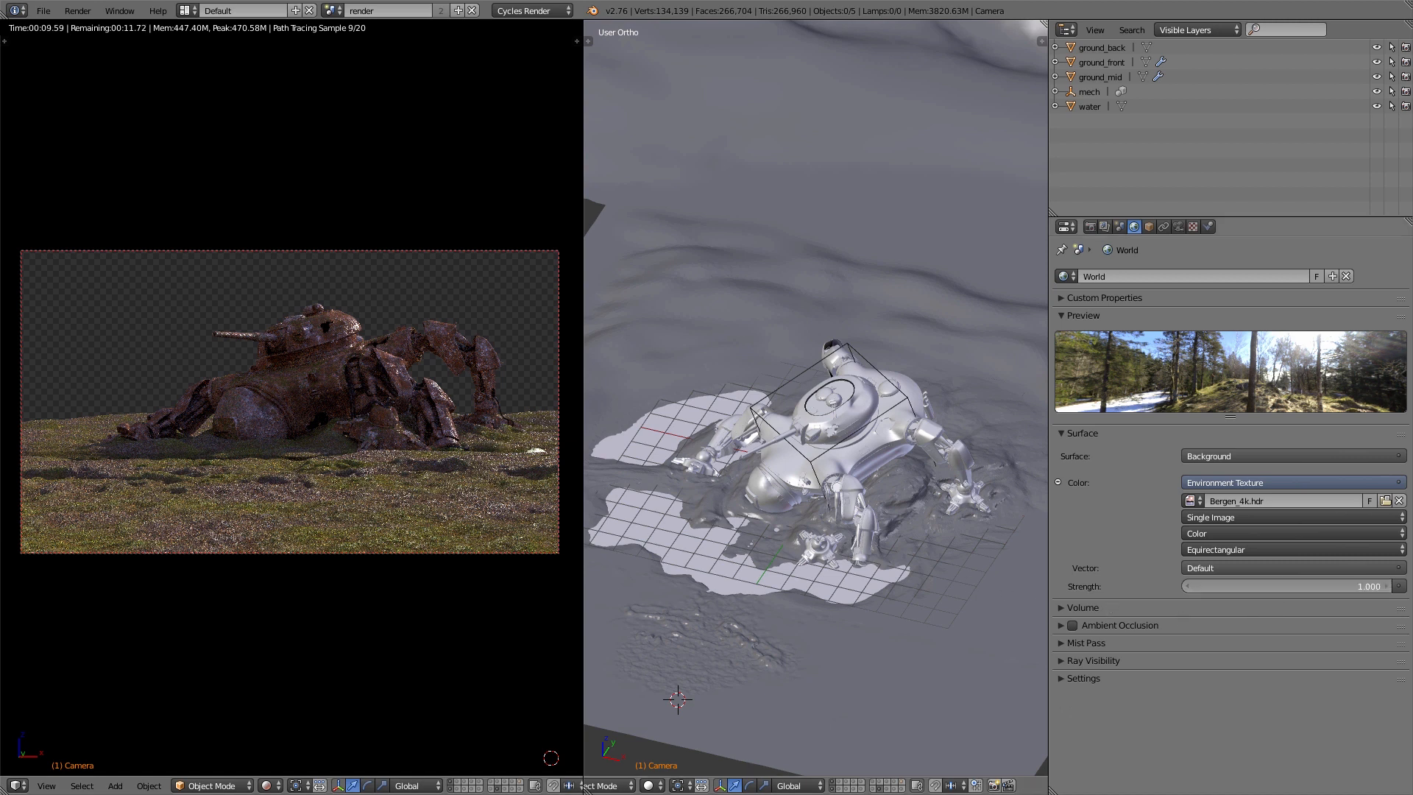
click(1289, 585)
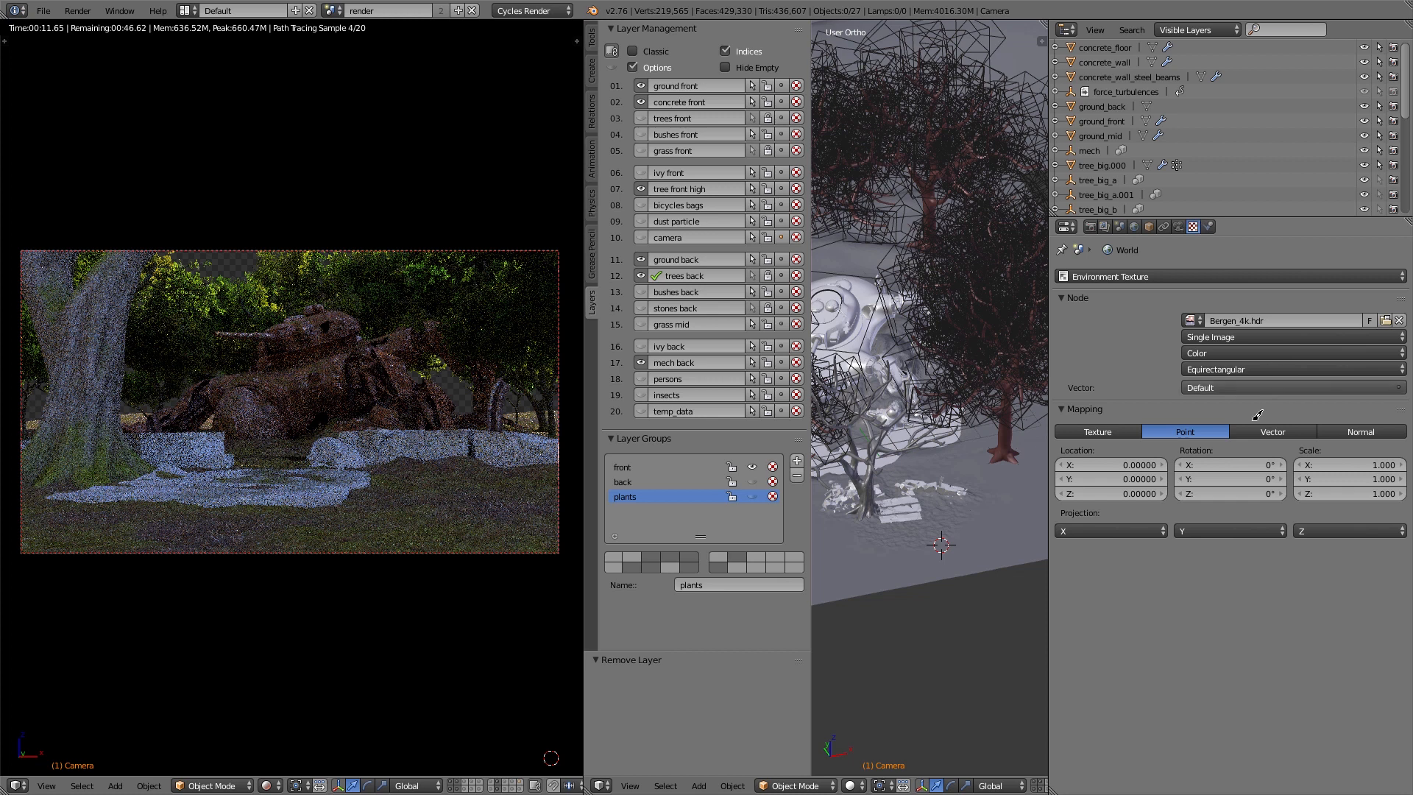
mouse_move(12, 365)
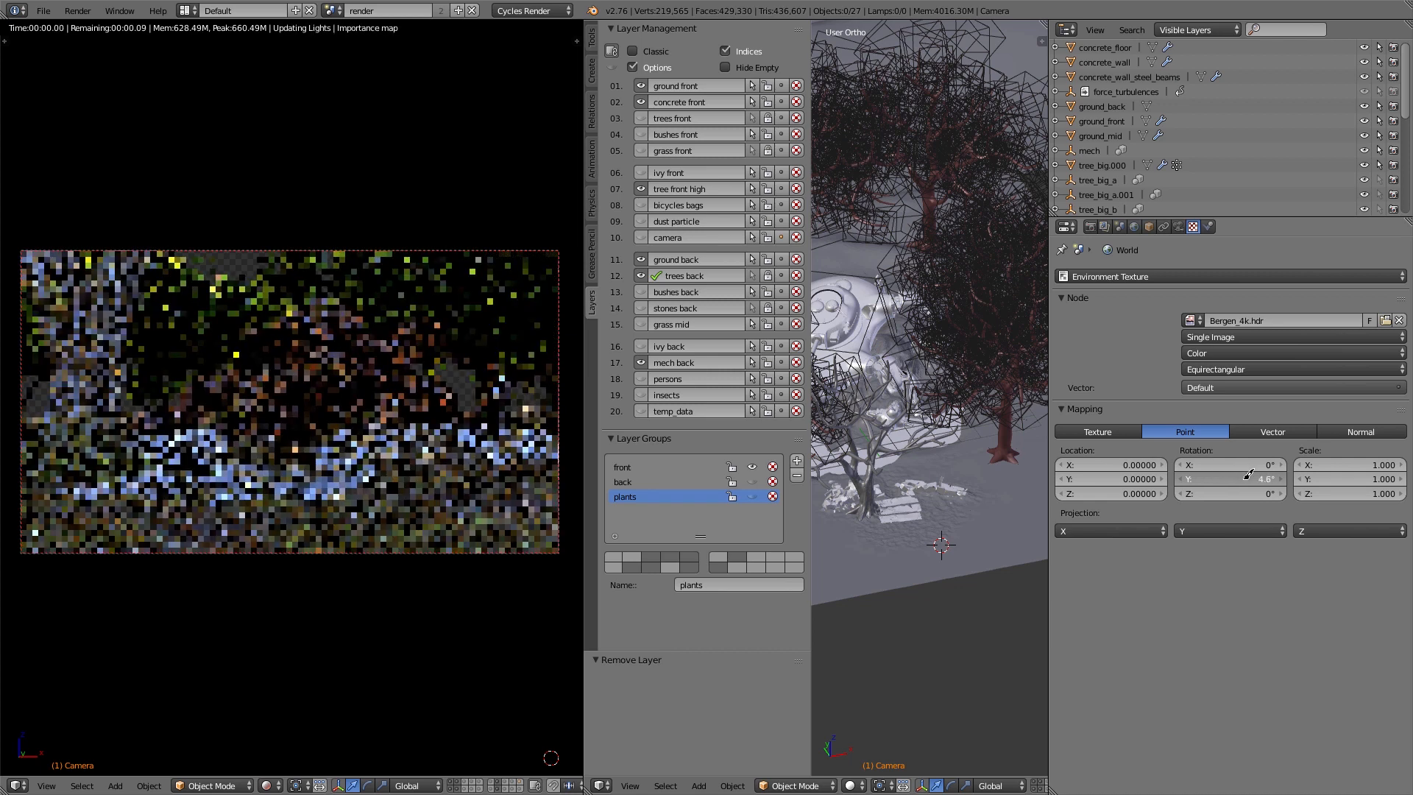
click(1228, 478)
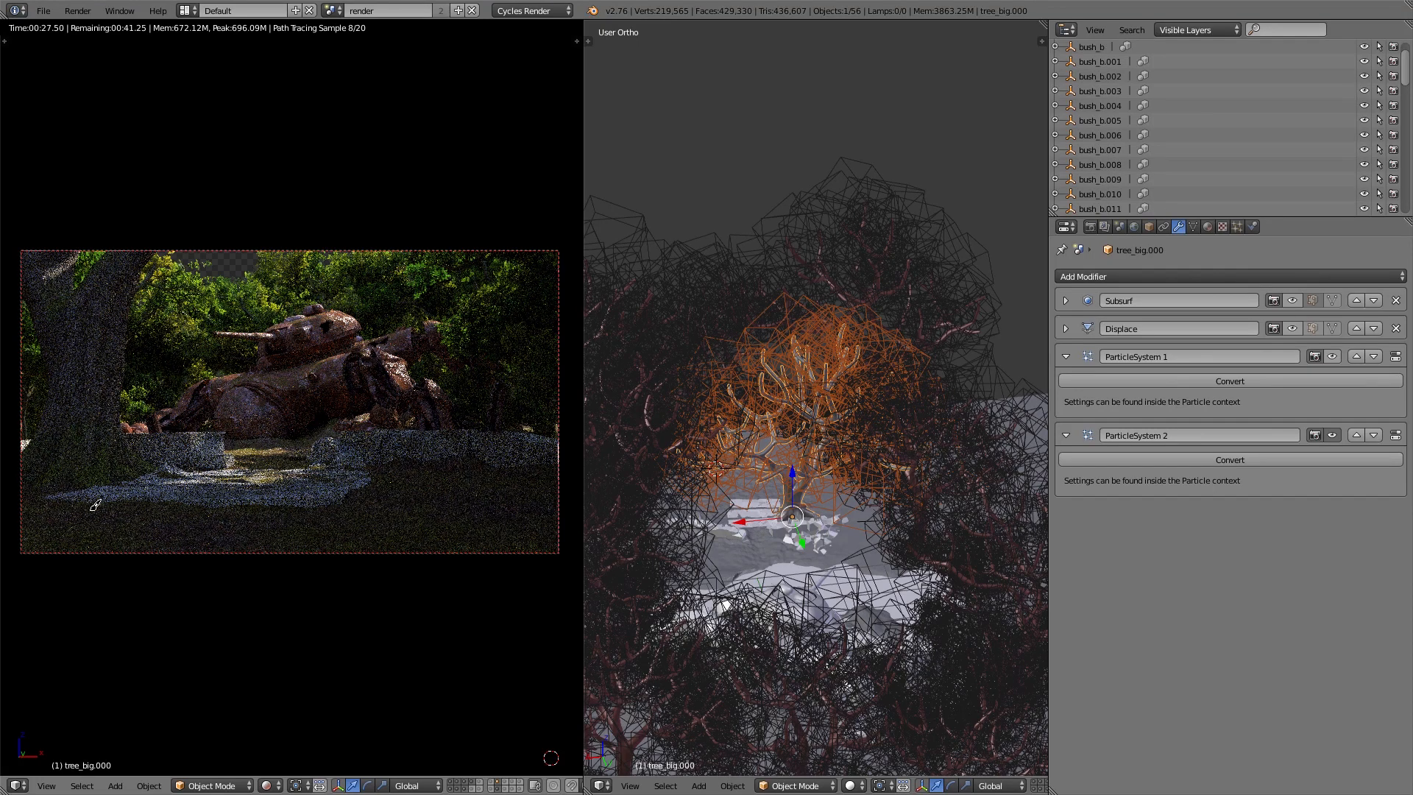
mouse_move(863, 499)
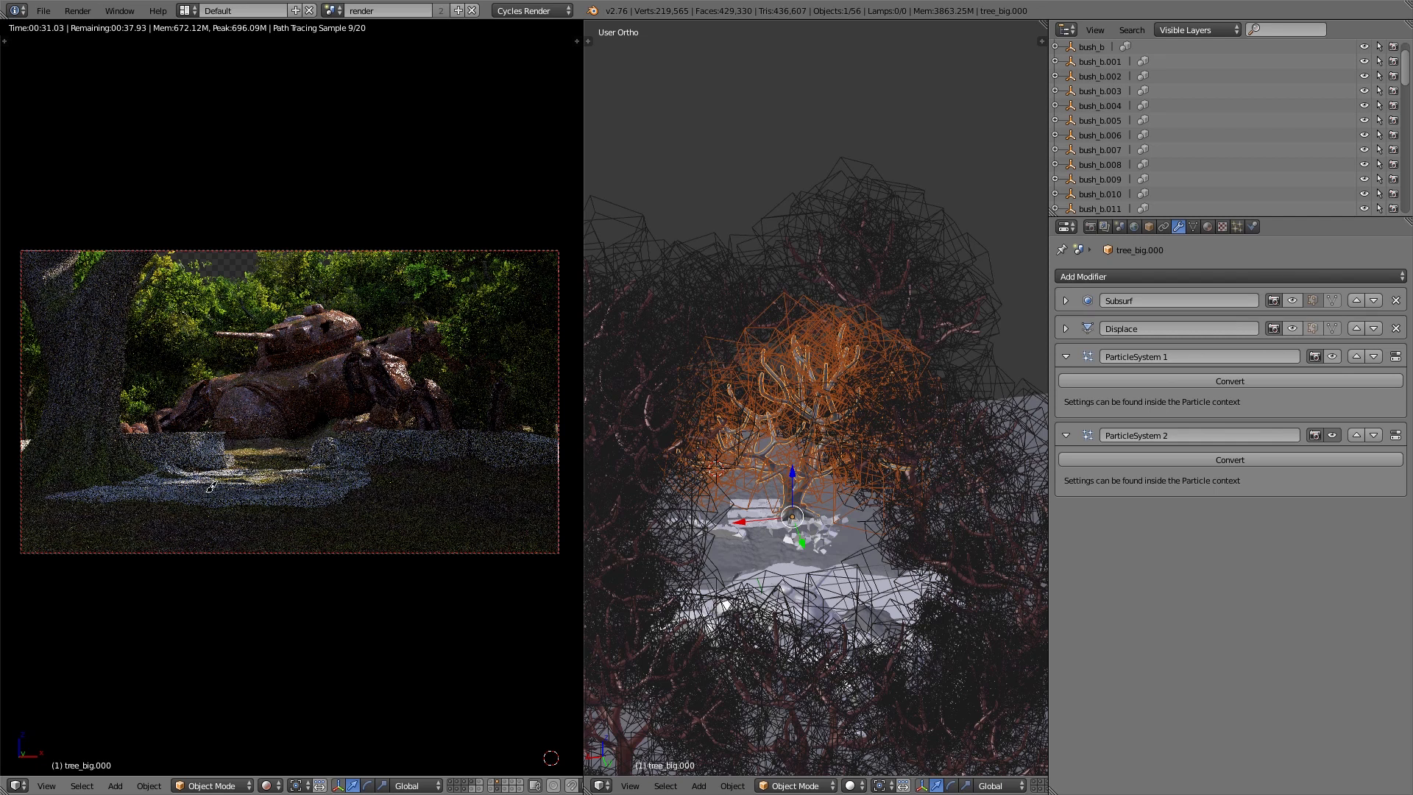
Step: Switch the Properties editor from the tree's modifiers to the World settings
click(1134, 225)
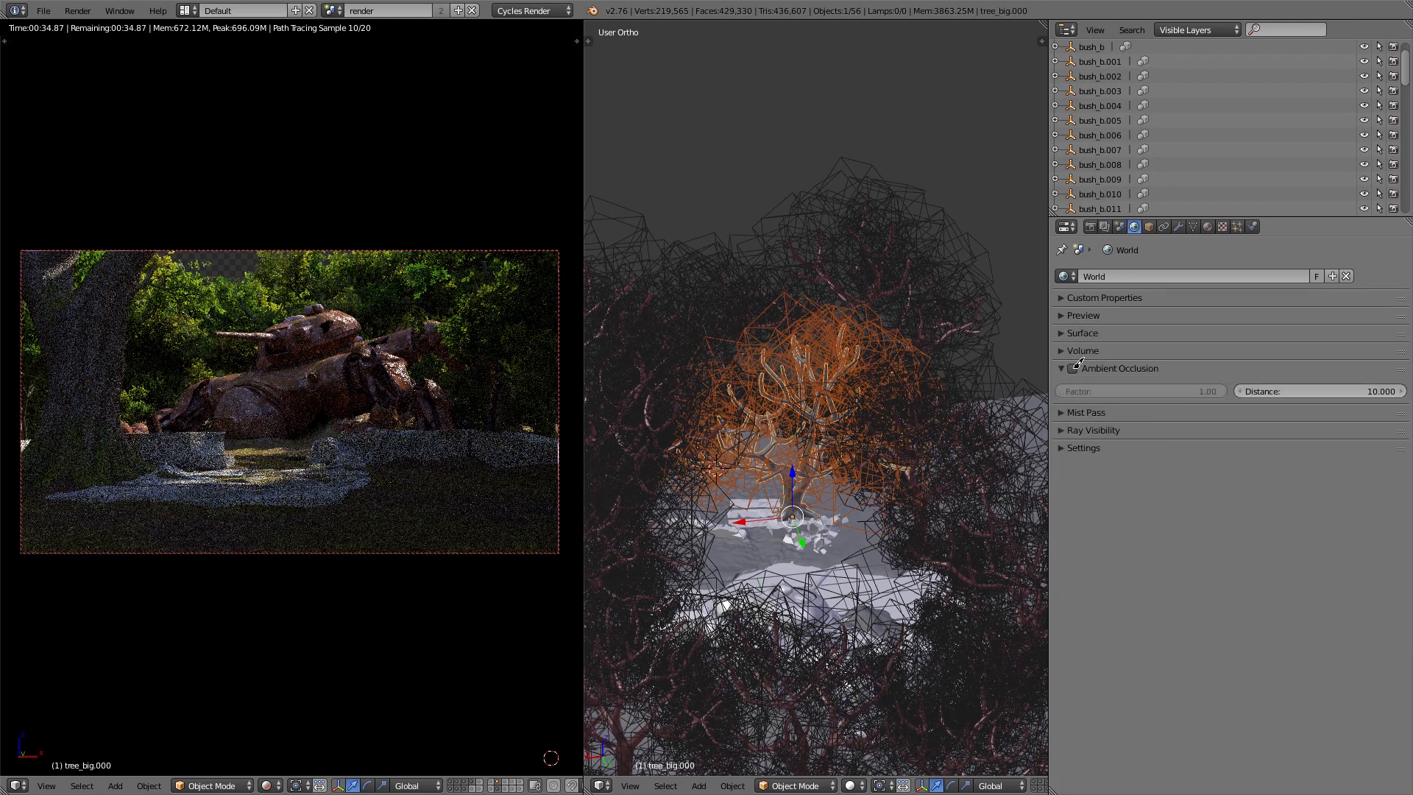
Step: Enable world ambient occlusion and adjust its Factor strength
click(1072, 368)
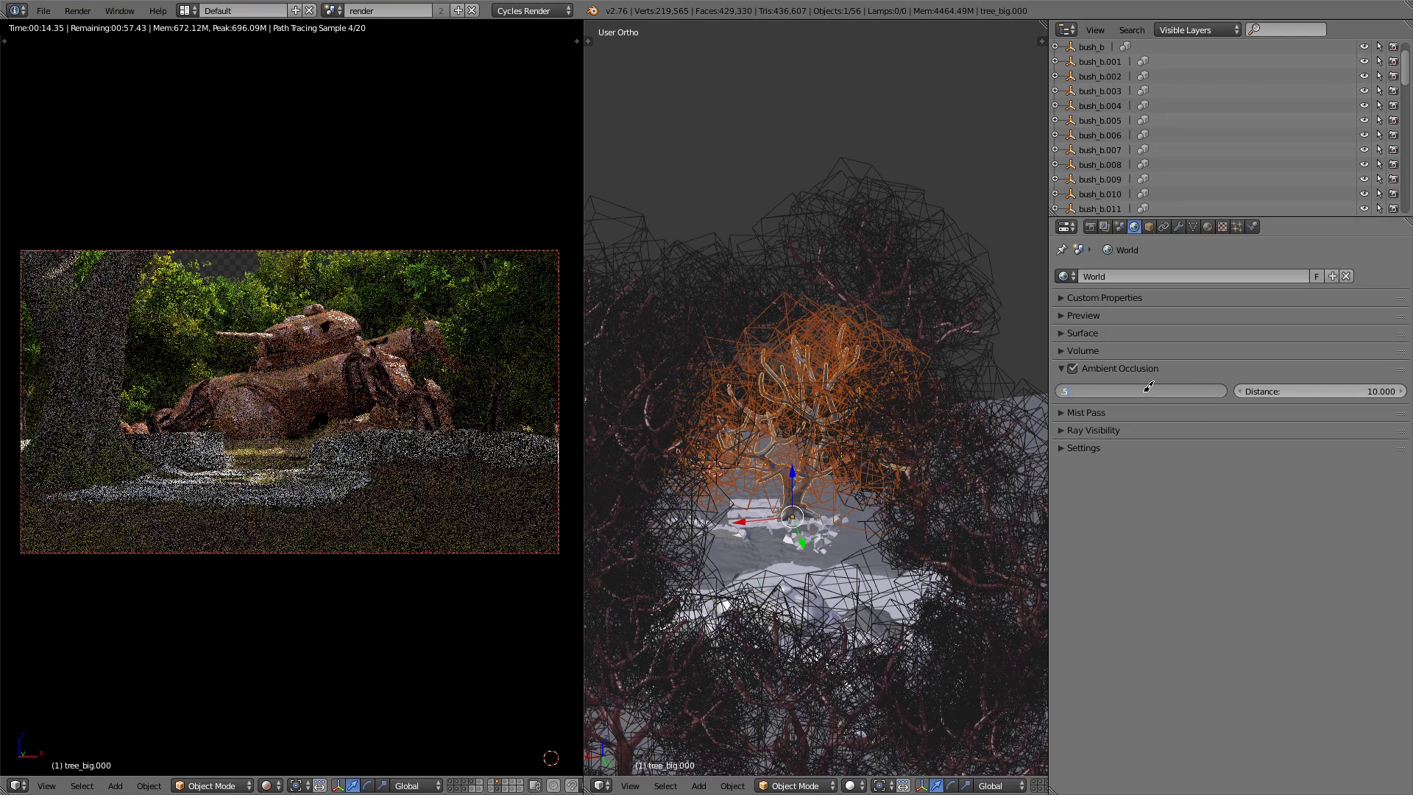
click(1140, 390)
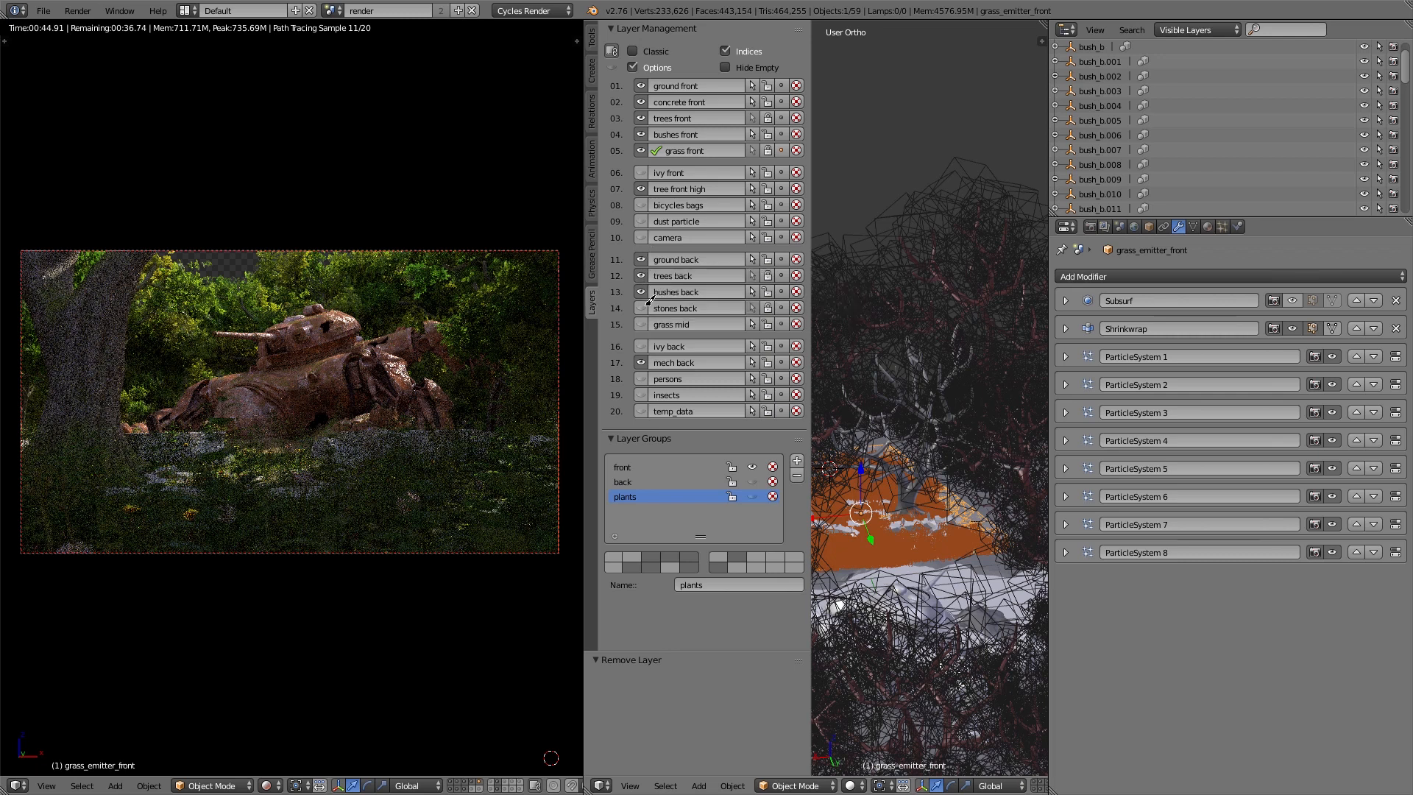
Step: Make the bushes back layer visible in Layer Management
click(641, 379)
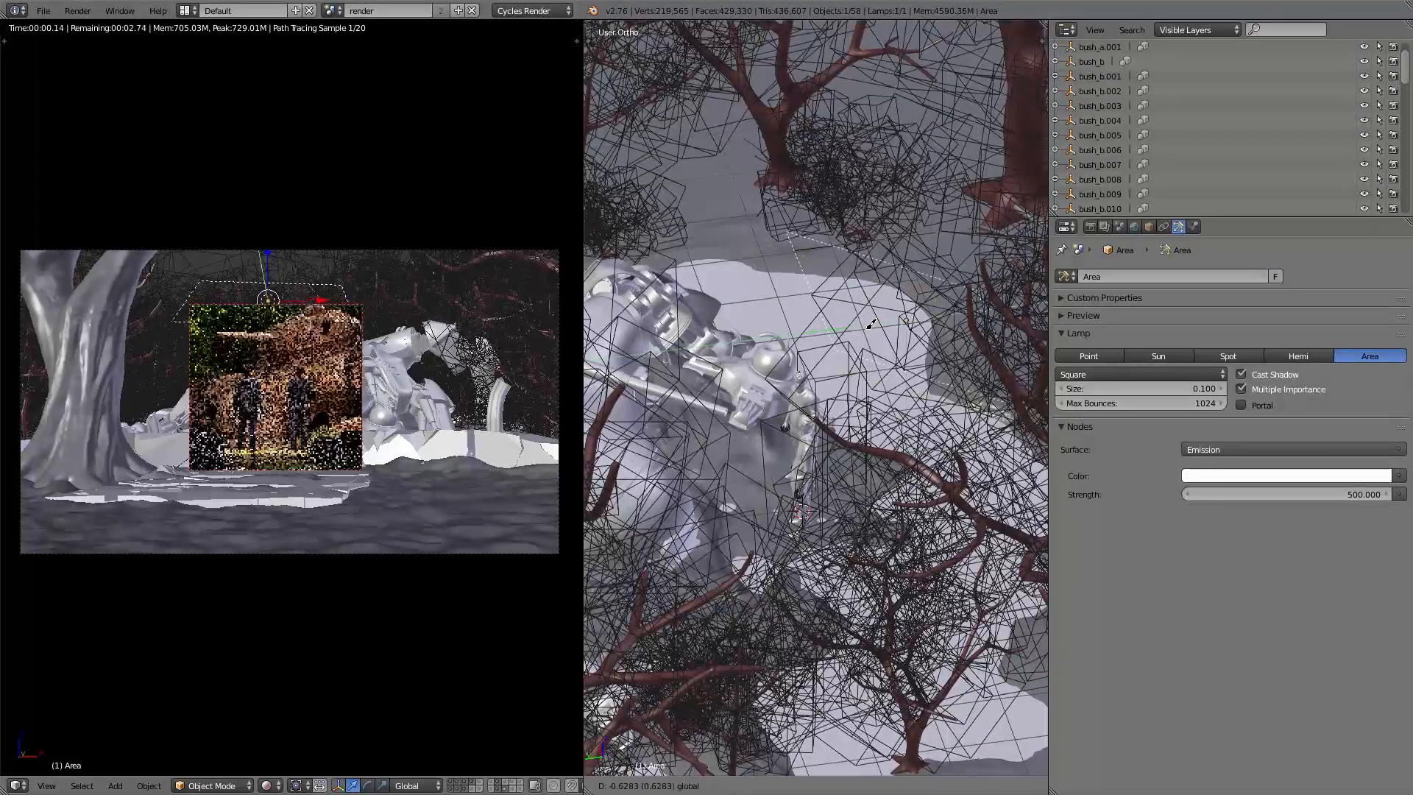
Step: Show the Render properties for the soldier-lit forest scene
click(1067, 225)
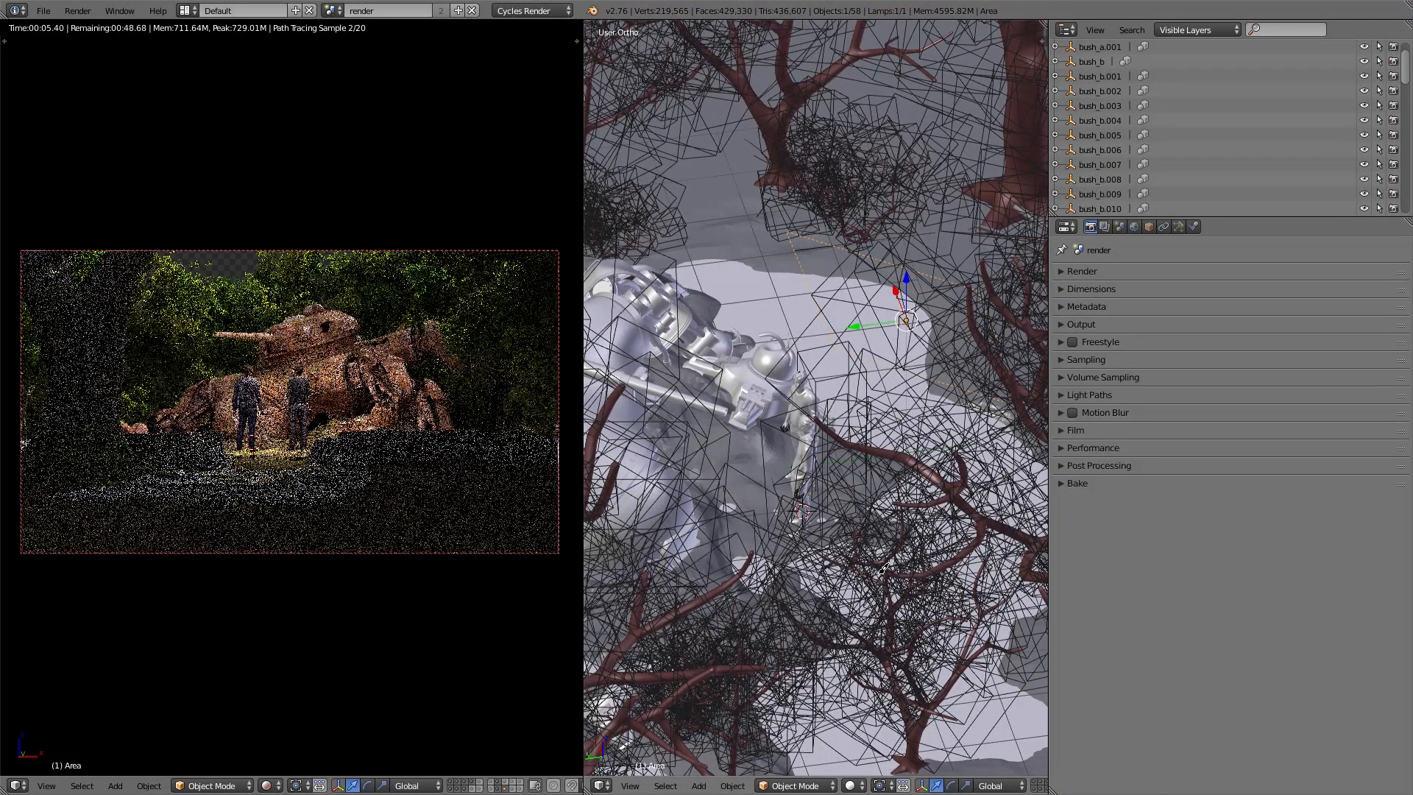